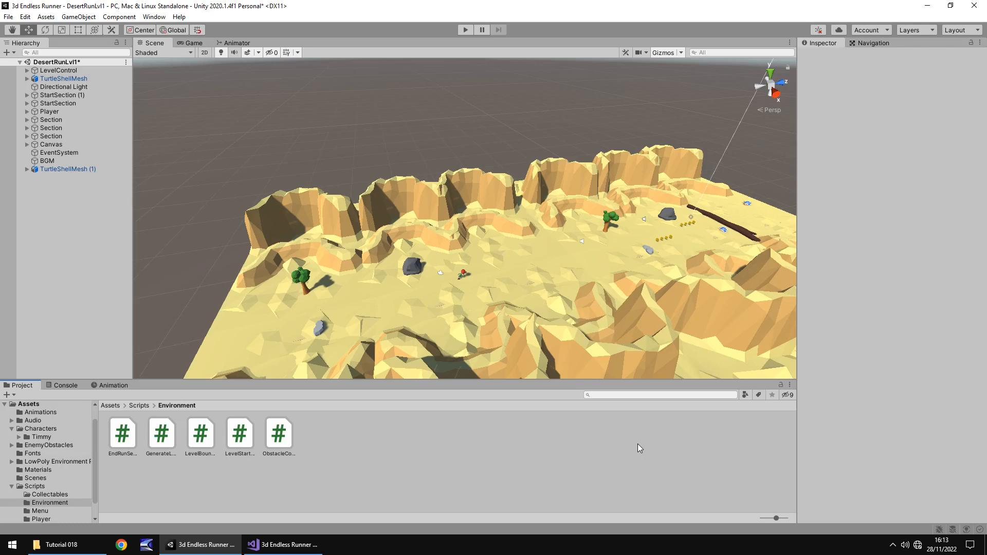
{"action": "mouse_move", "coordinate": [344, 162]}
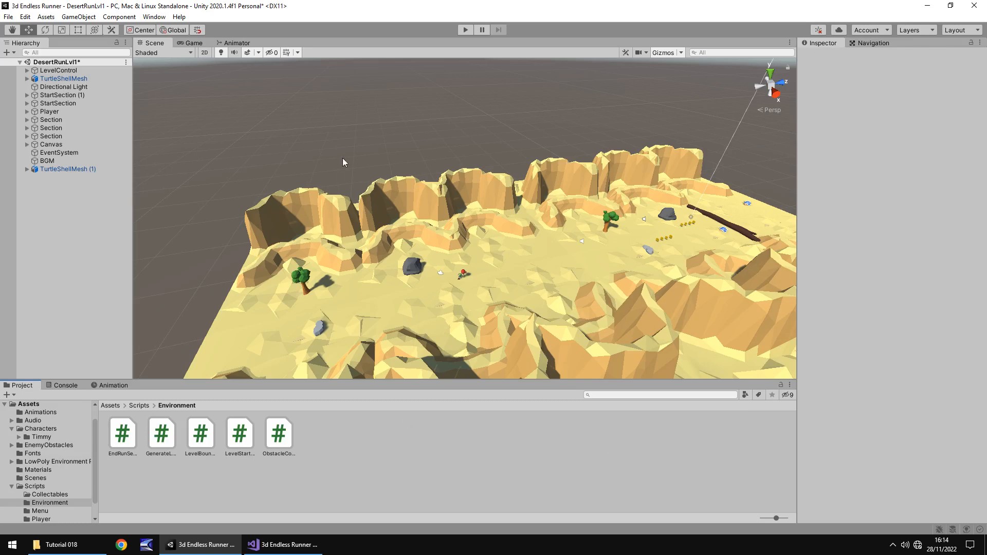
{"action": "mouse_move", "coordinate": [513, 143]}
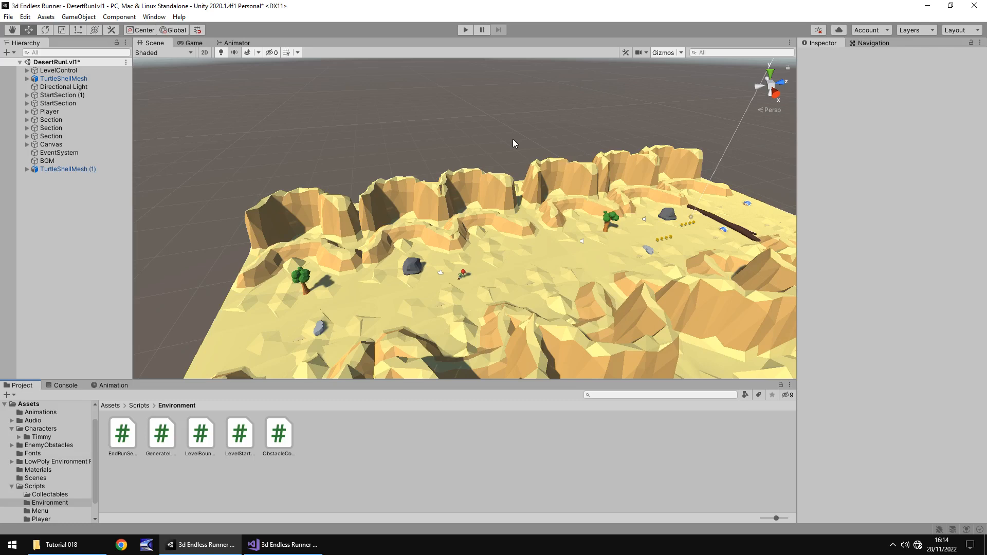
{"action": "mouse_move", "coordinate": [517, 188]}
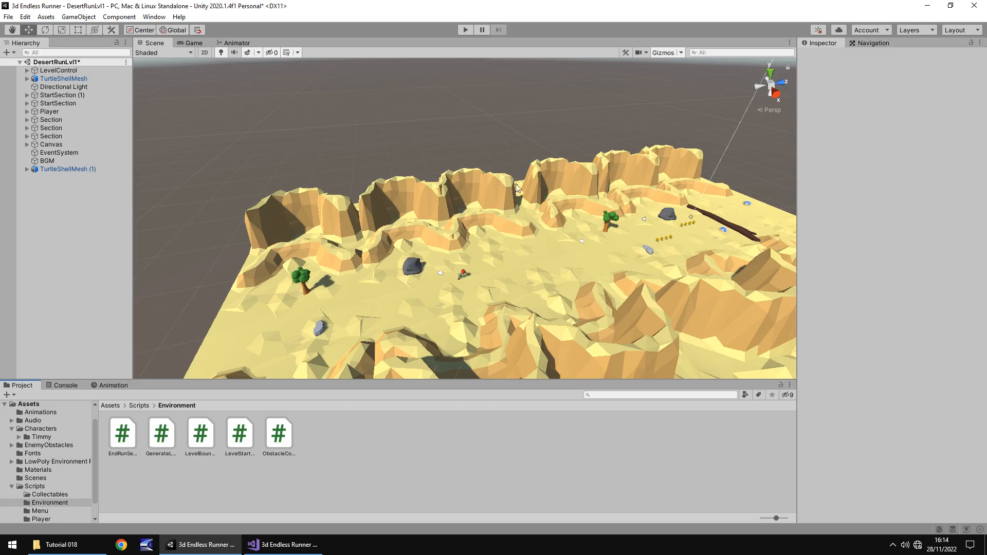
{"action": "mouse_move", "coordinate": [319, 240]}
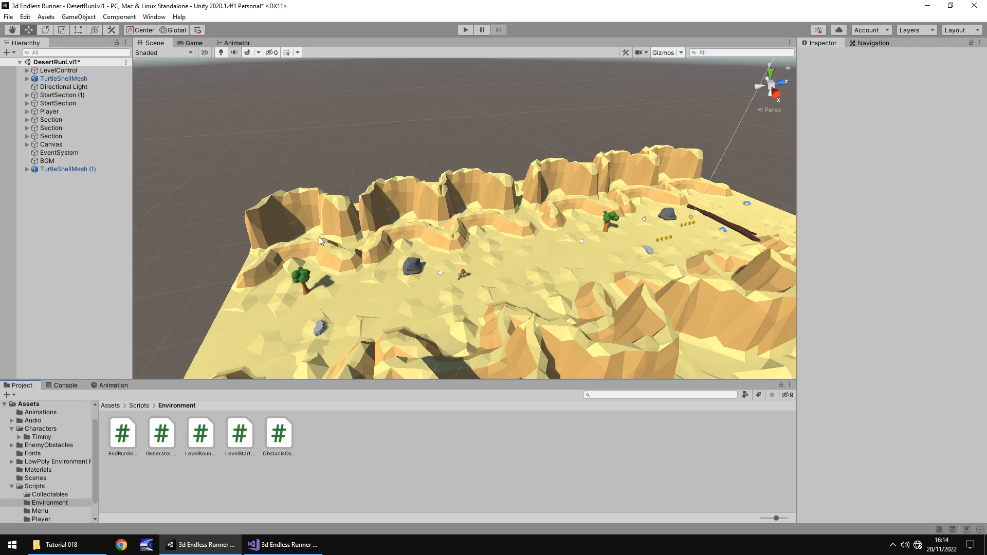
{"action": "mouse_move", "coordinate": [283, 149]}
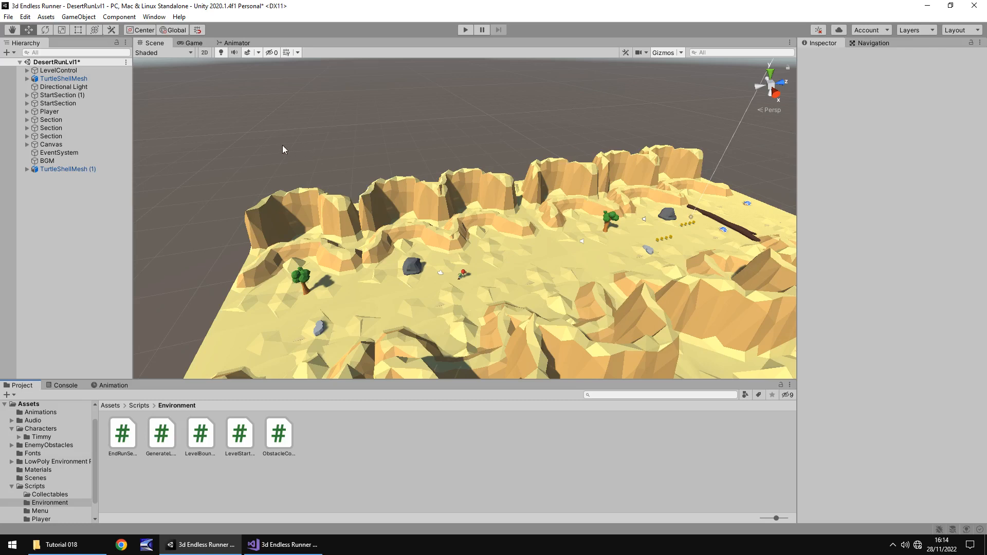
{"action": "mouse_move", "coordinate": [313, 147]}
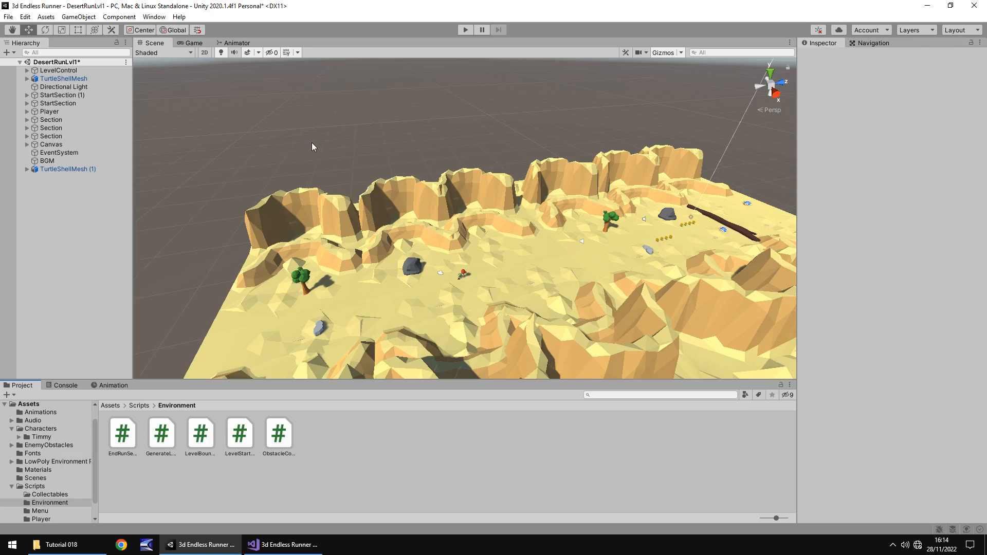
{"action": "mouse_move", "coordinate": [424, 132]}
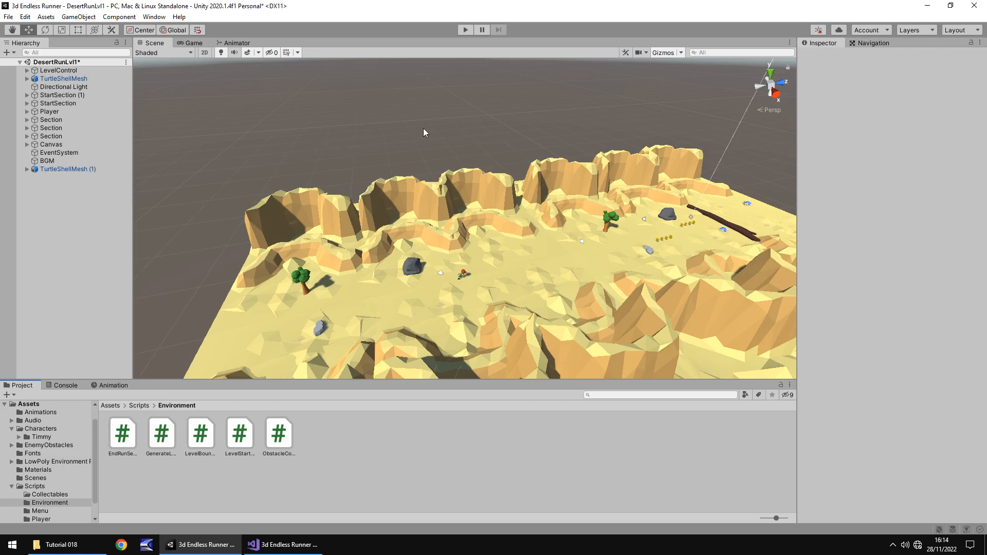
{"action": "mouse_move", "coordinate": [521, 161]}
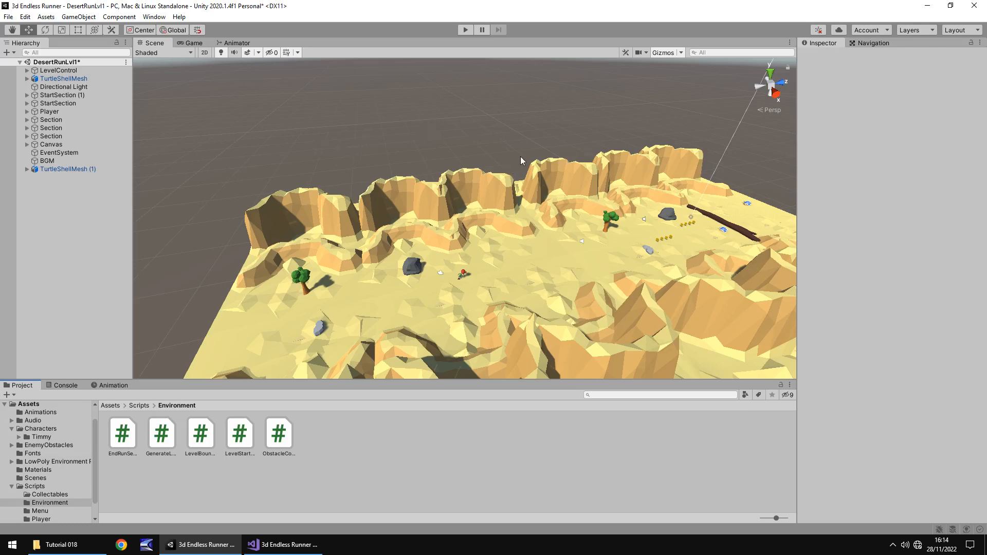
{"action": "mouse_move", "coordinate": [510, 147]}
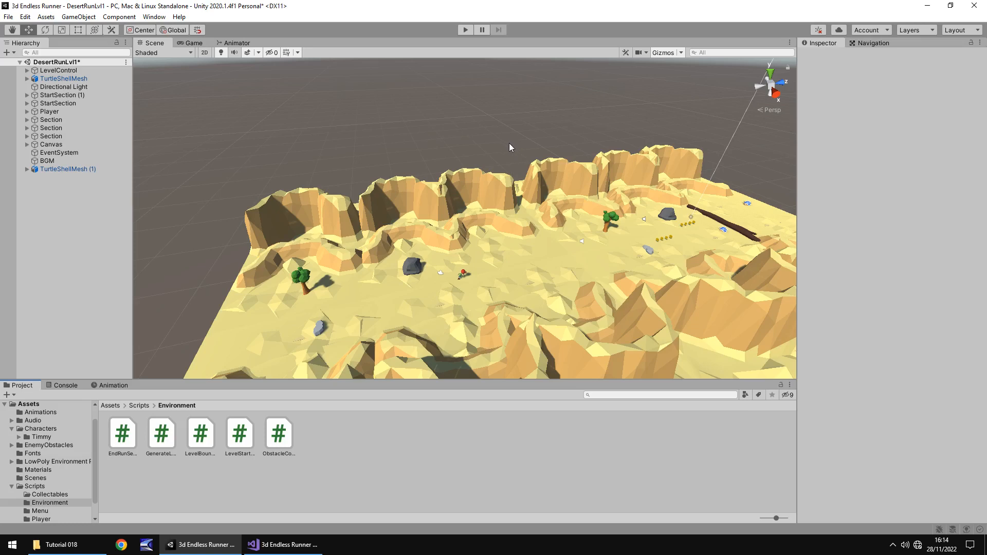
{"action": "mouse_move", "coordinate": [502, 145]}
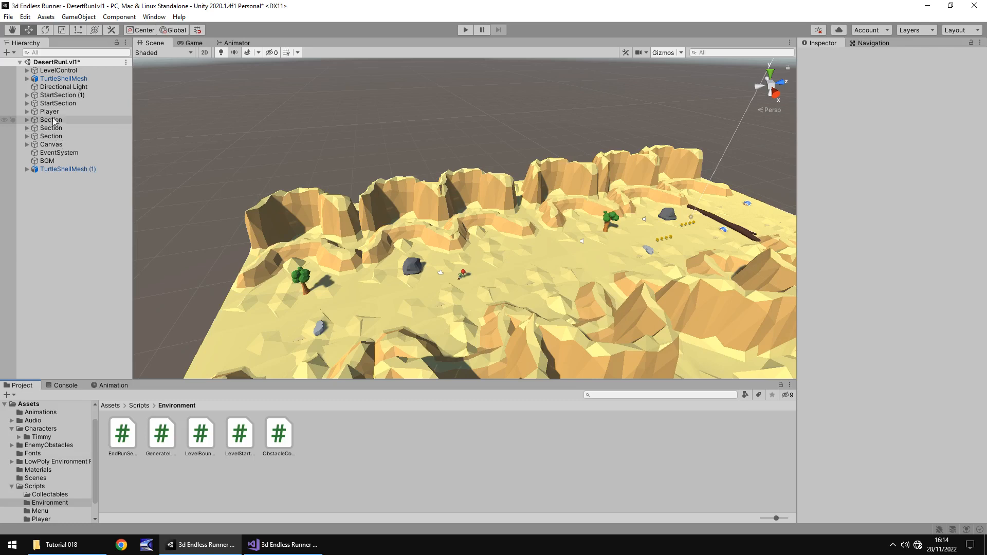
{"action": "mouse_move", "coordinate": [55, 128]}
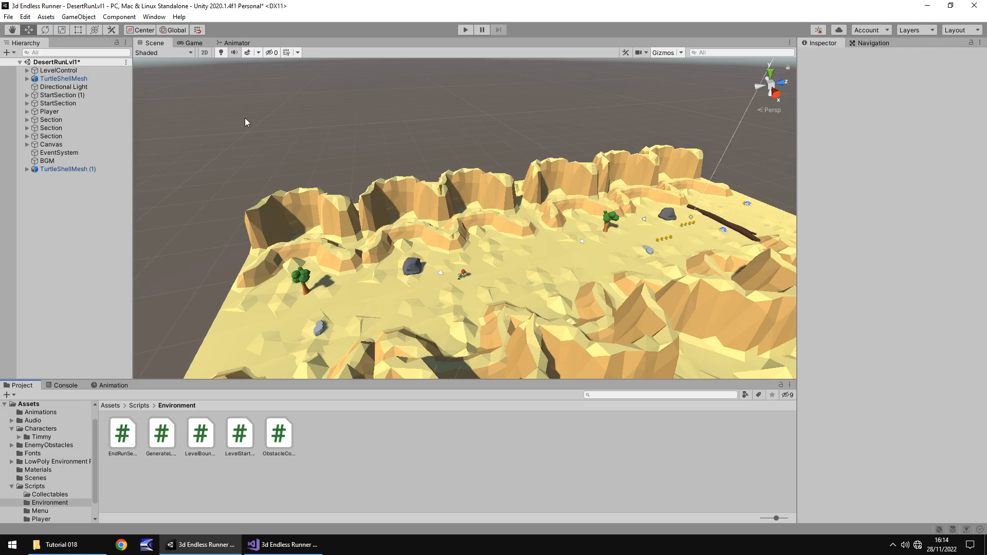
{"action": "mouse_move", "coordinate": [220, 110]}
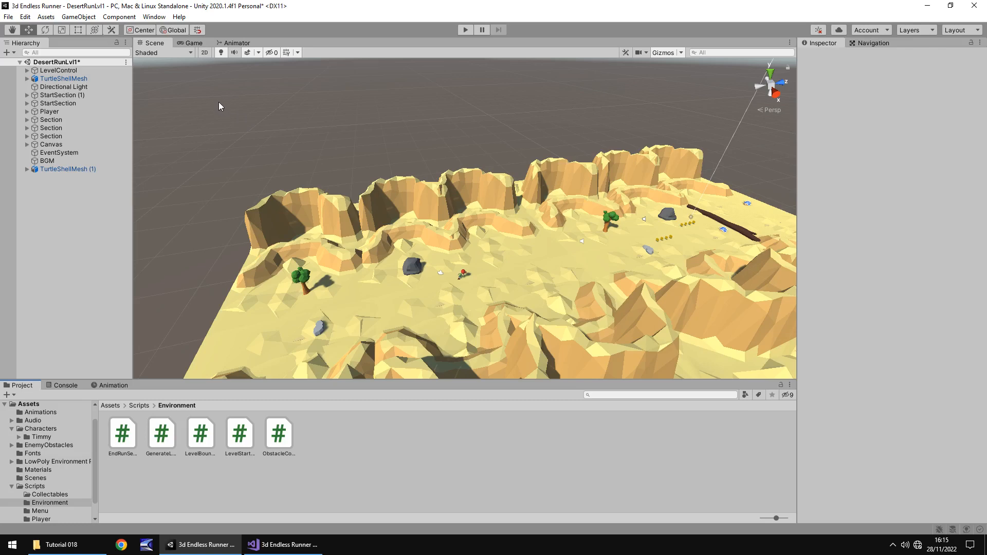
{"action": "mouse_move", "coordinate": [212, 114]}
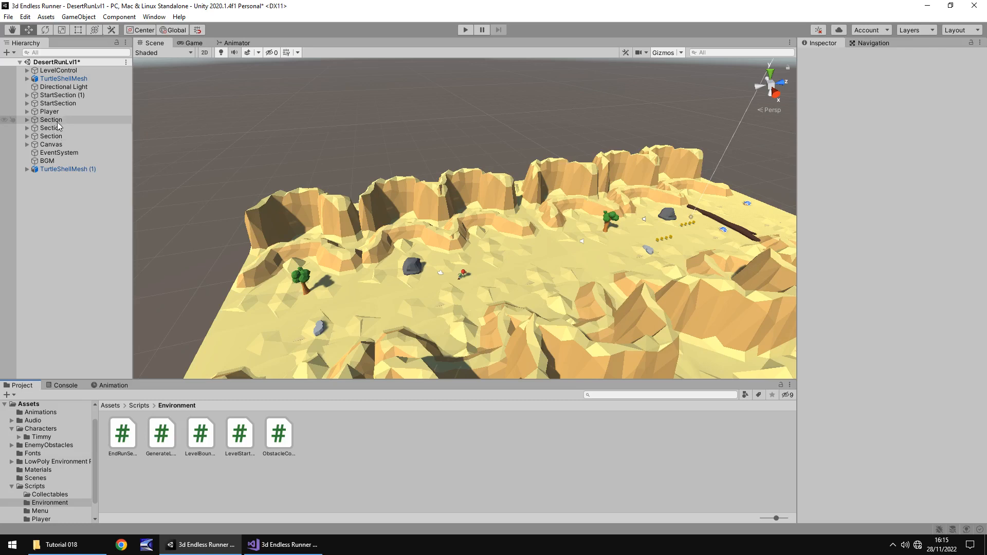
Select a Section, run a short play test watching Section(Clone) objects spawn, then stop
{"action": "left_click", "coordinate": [51, 119]}
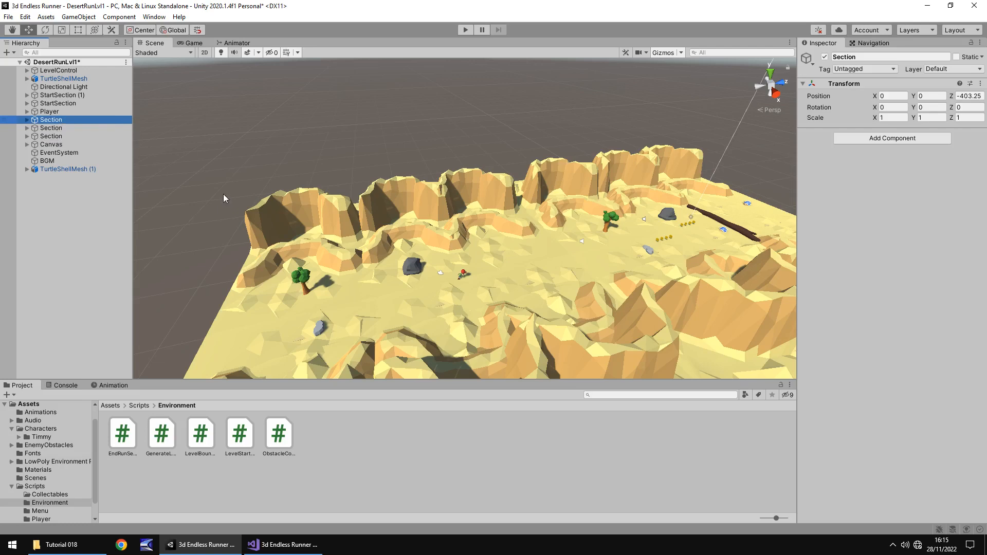
{"action": "mouse_move", "coordinate": [463, 41]}
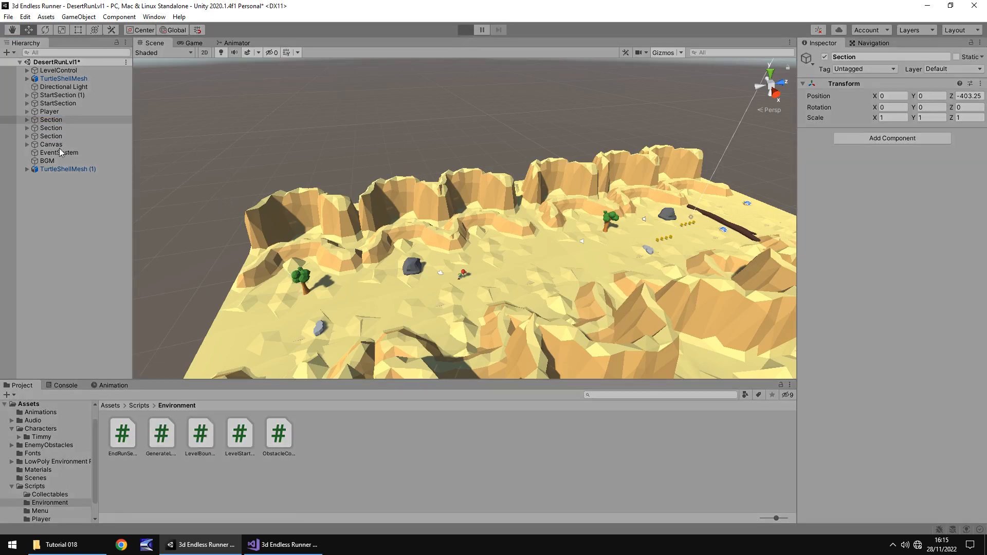
{"action": "left_click", "coordinate": [465, 30]}
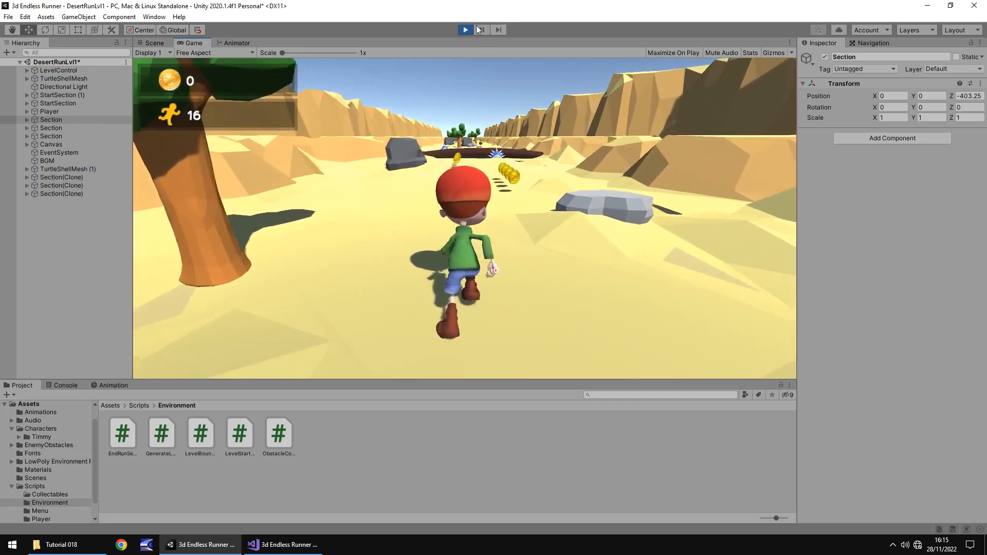
{"action": "left_click", "coordinate": [482, 29]}
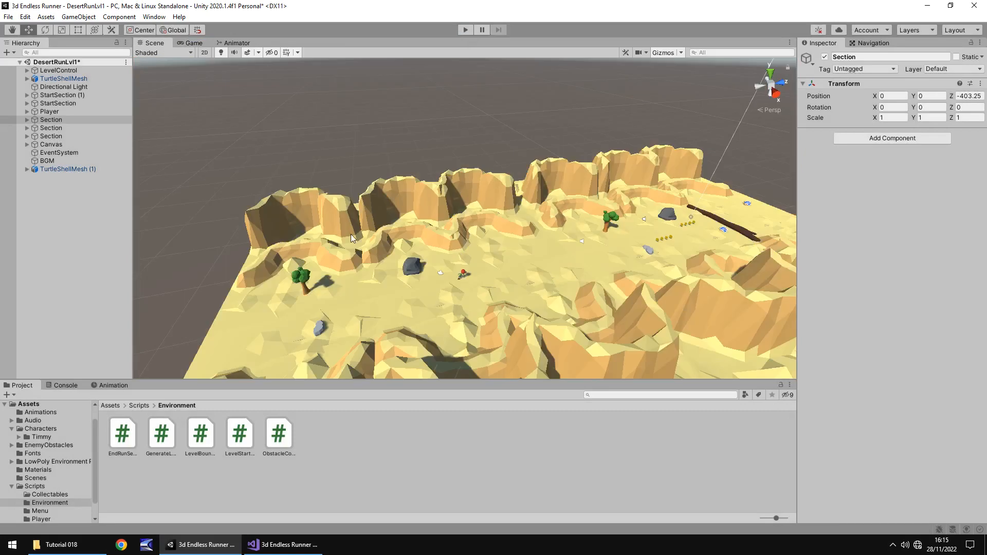
Edit the WaitForSeconds delay in GenerateLevel's spawning coroutine and save the script
{"action": "left_click", "coordinate": [59, 69]}
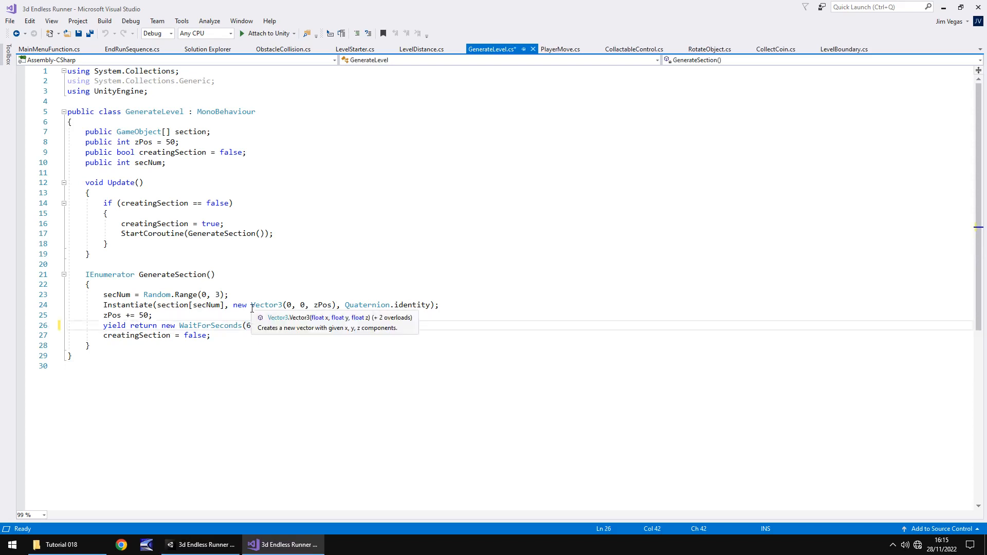
{"action": "key", "text": "ctrl+s"}
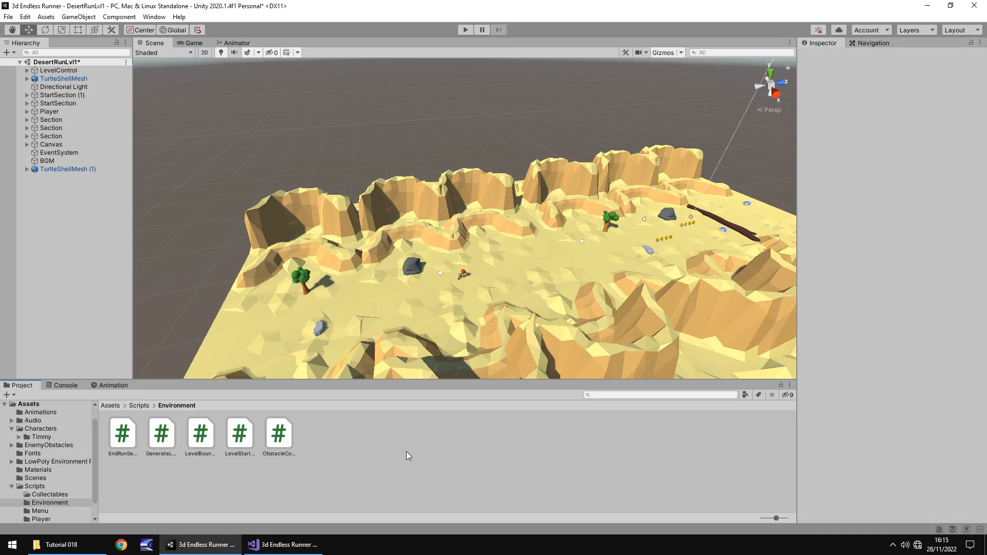
{"action": "mouse_move", "coordinate": [406, 455]}
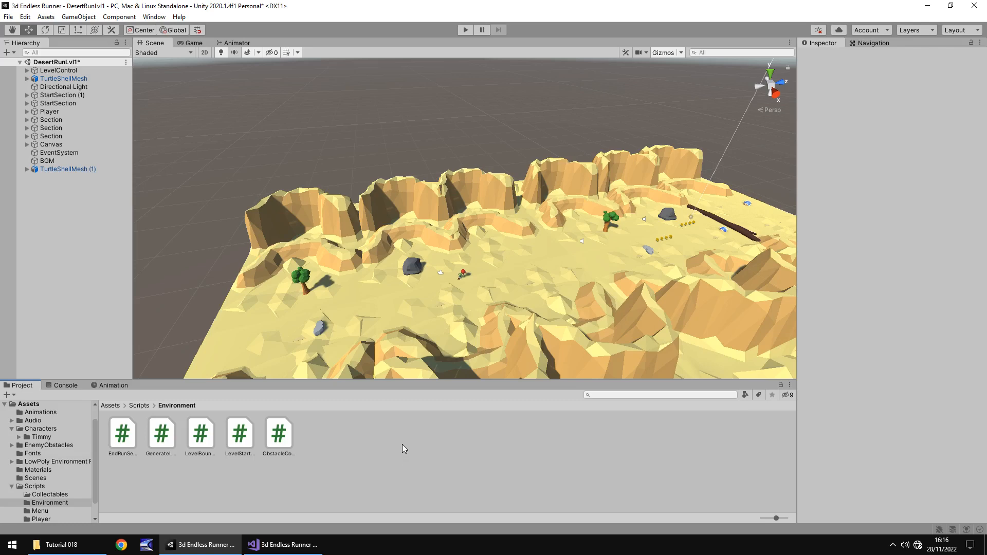
{"action": "mouse_move", "coordinate": [404, 453]}
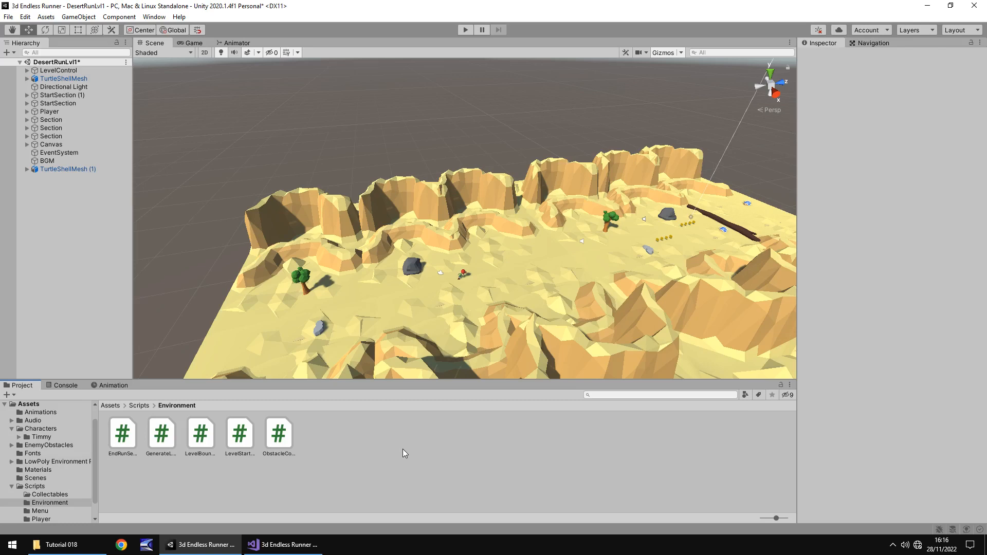
{"action": "mouse_move", "coordinate": [407, 450]}
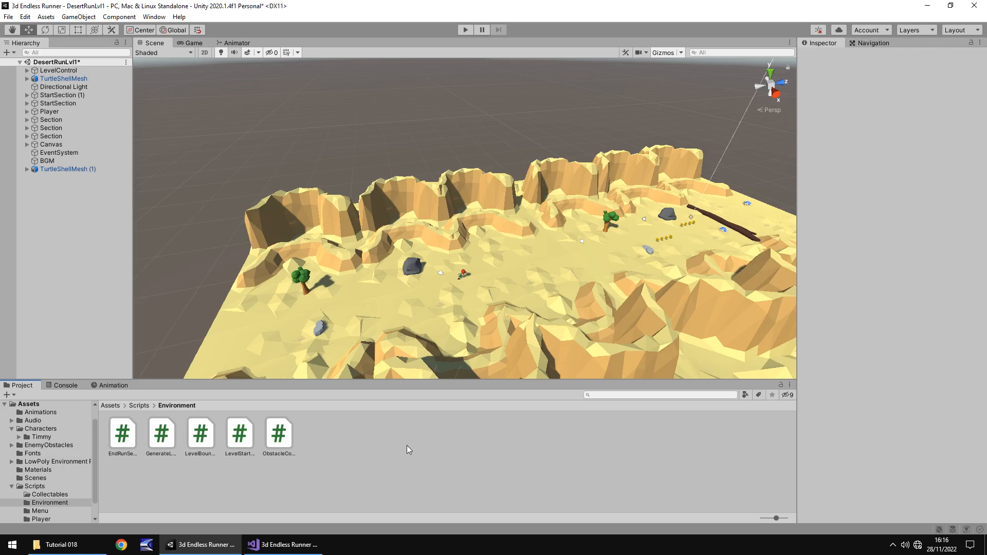
{"action": "mouse_move", "coordinate": [405, 434]}
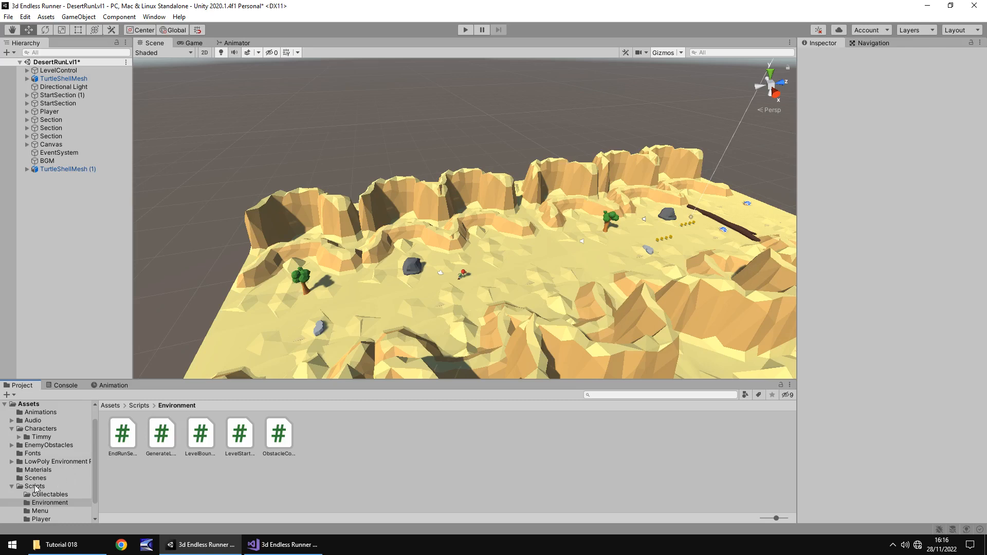
Create a new C# script named Destroyer in the Environment scripts folder
{"action": "right_click", "coordinate": [49, 503]}
{"action": "type", "text": "Destroyer"}
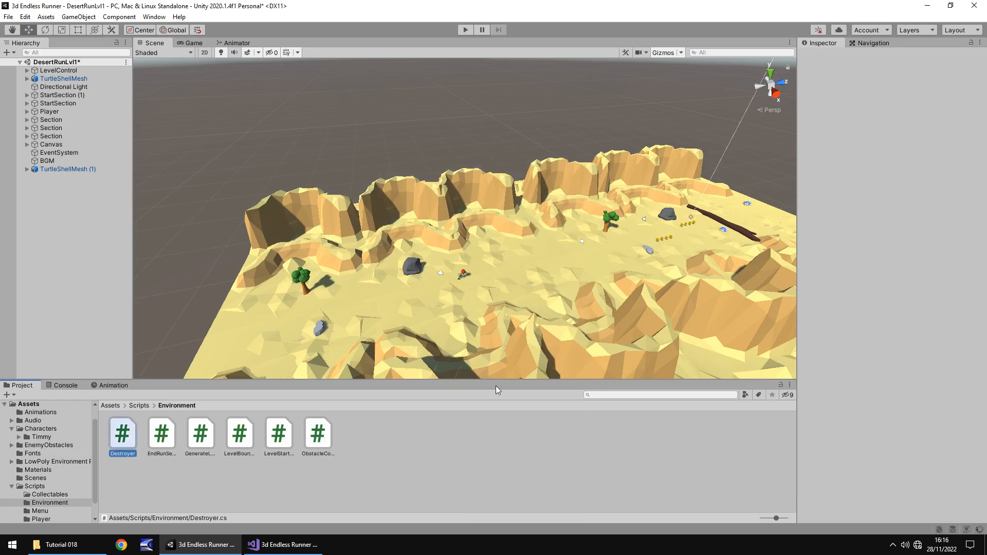
{"action": "mouse_move", "coordinate": [424, 400]}
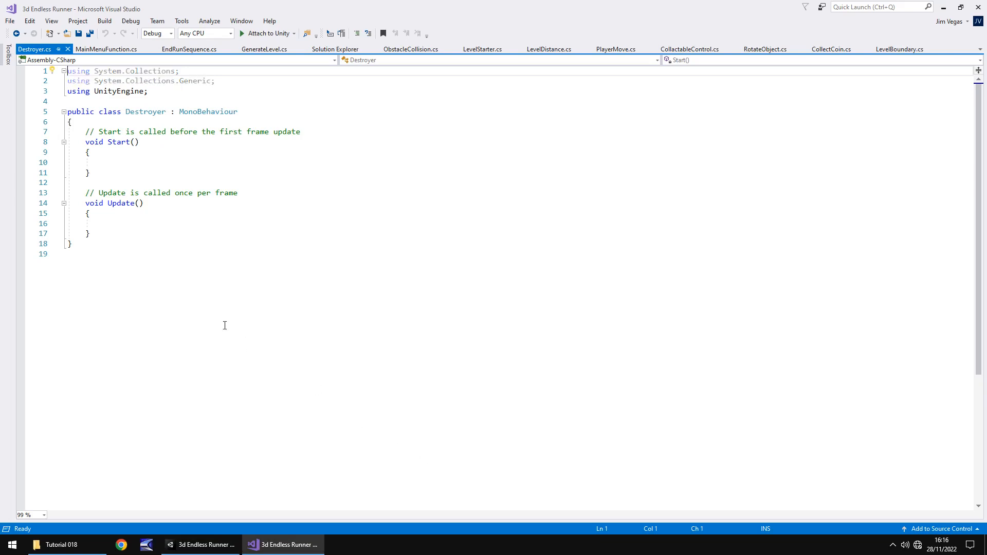
Replace Start with a public string parentName set to transform.name in Update
{"action": "left_click_drag", "start_coordinate": [144, 193], "coordinate": [238, 192]}
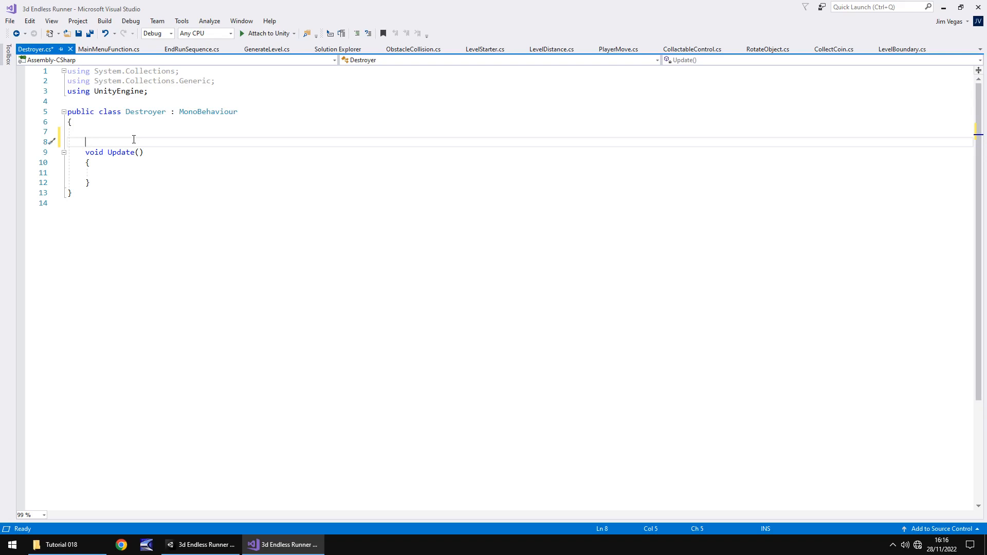
{"action": "type", "text": "public s"}
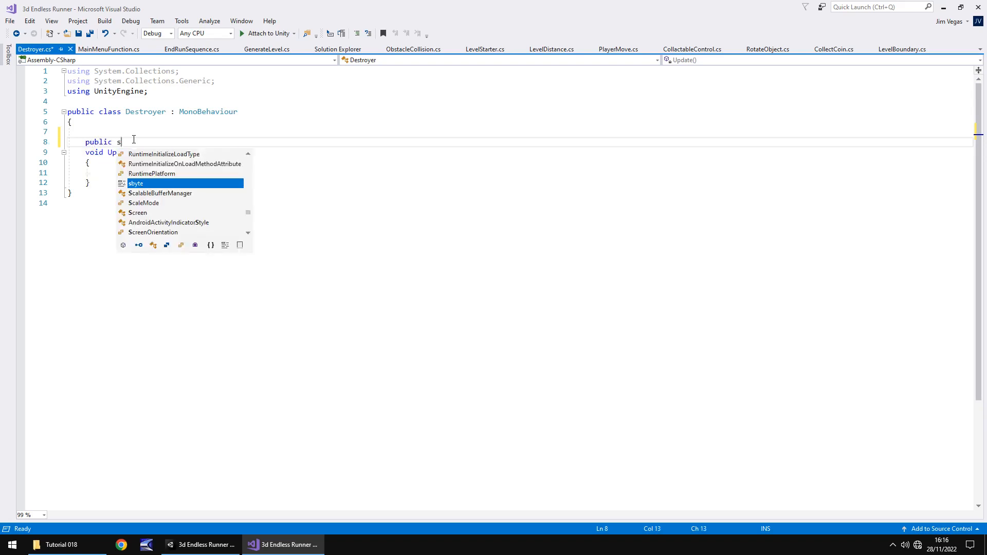
{"action": "type", "text": "tring"}
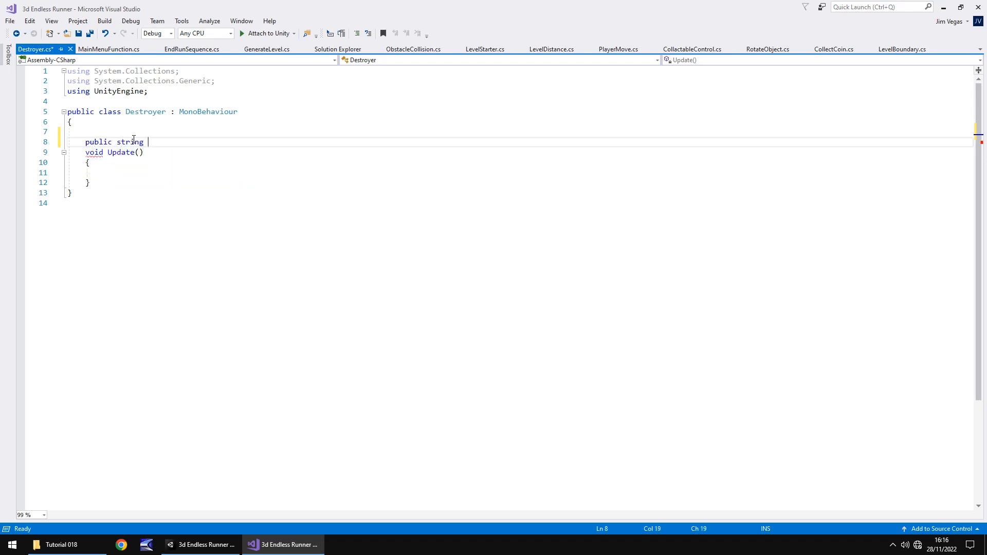
{"action": "type", "text": "parent"}
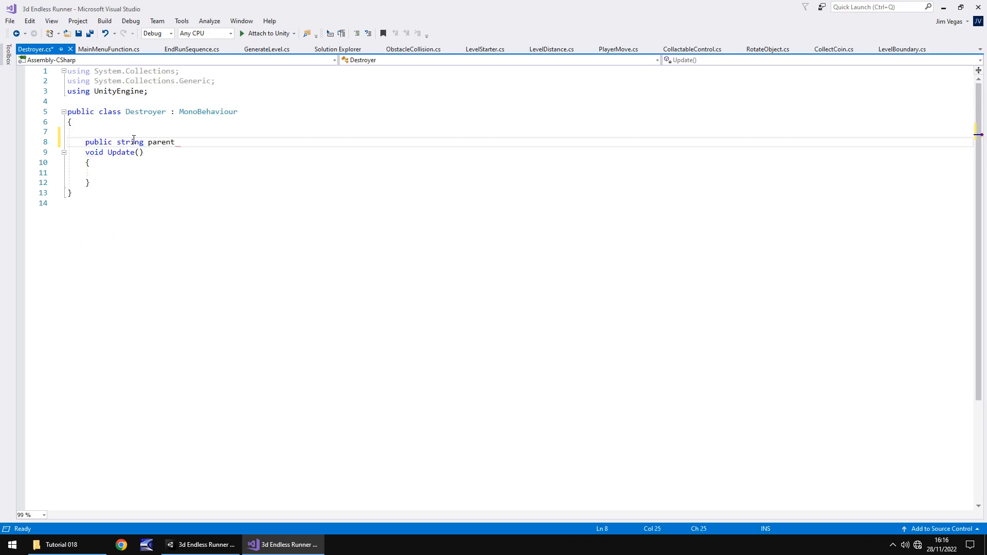
{"action": "type", "text": "Name;"}
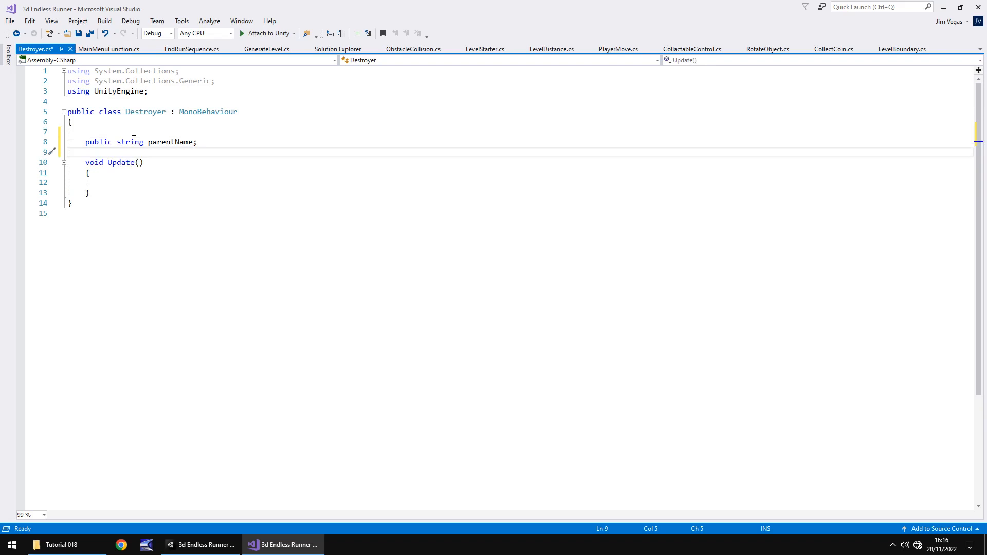
{"action": "mouse_move", "coordinate": [131, 142]}
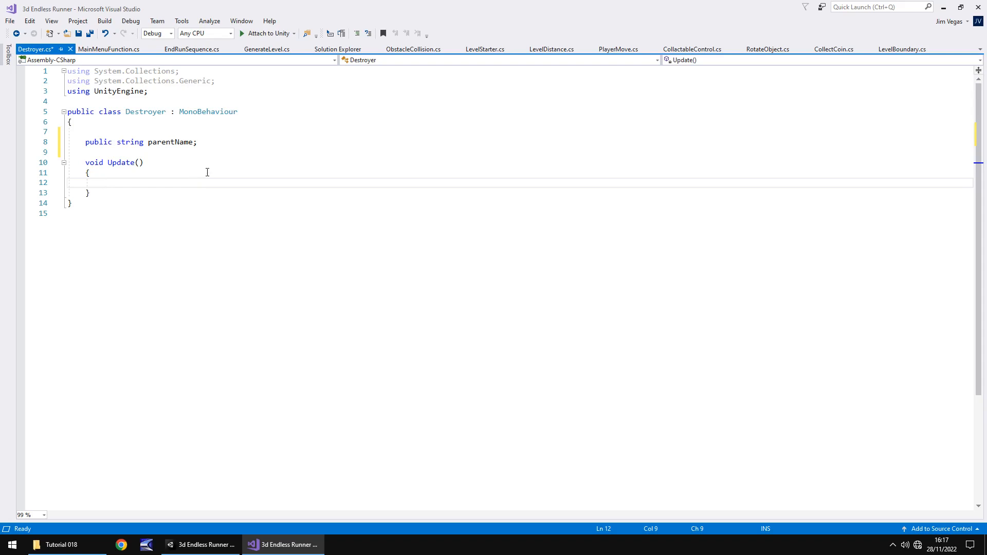
{"action": "type", "text": "parentName ="}
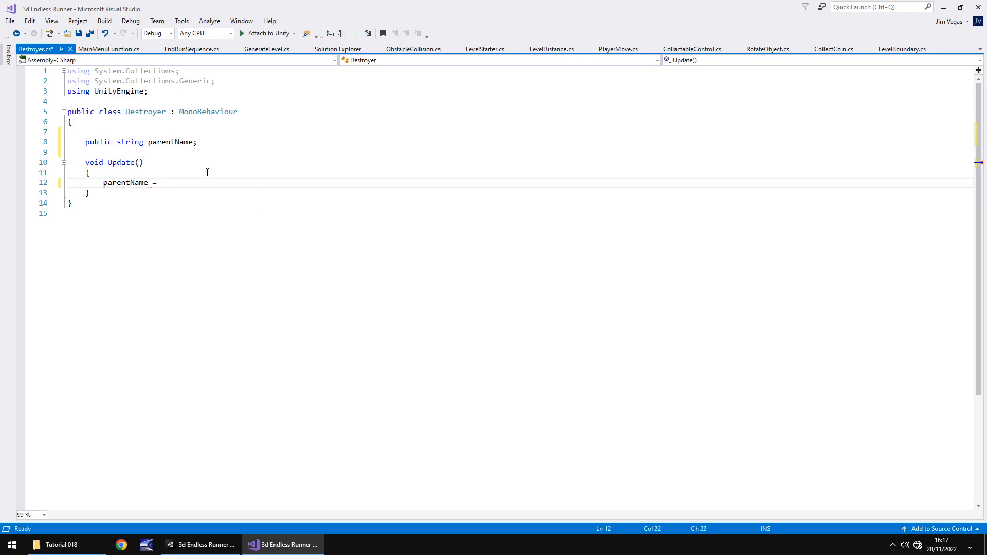
{"action": "type", "text": "transform"}
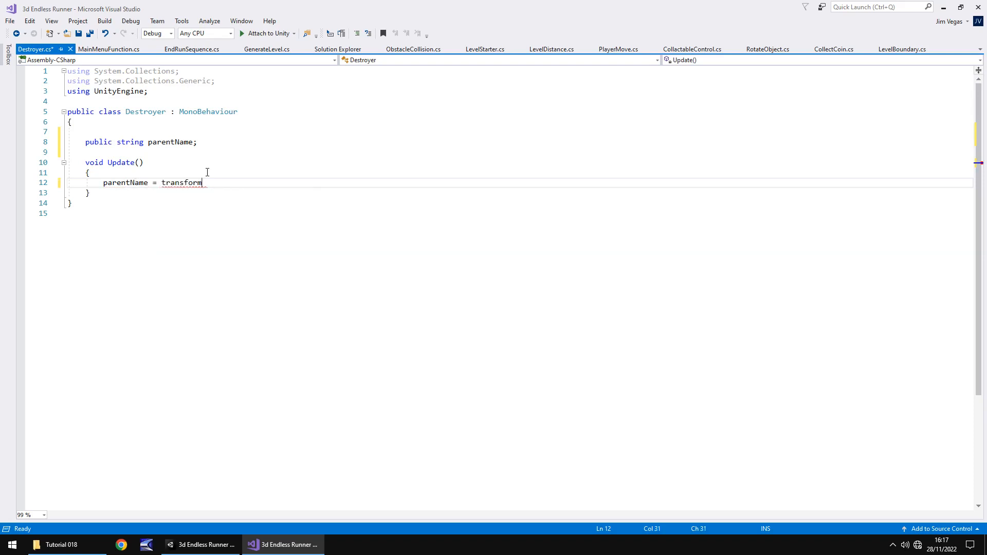
{"action": "type", "text": ".name"}
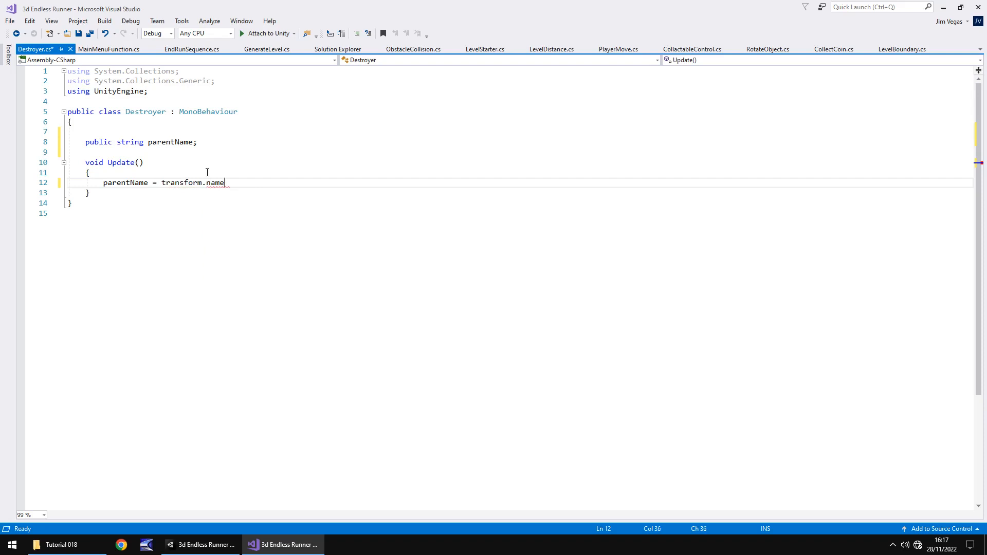
{"action": "type", "text": ";"}
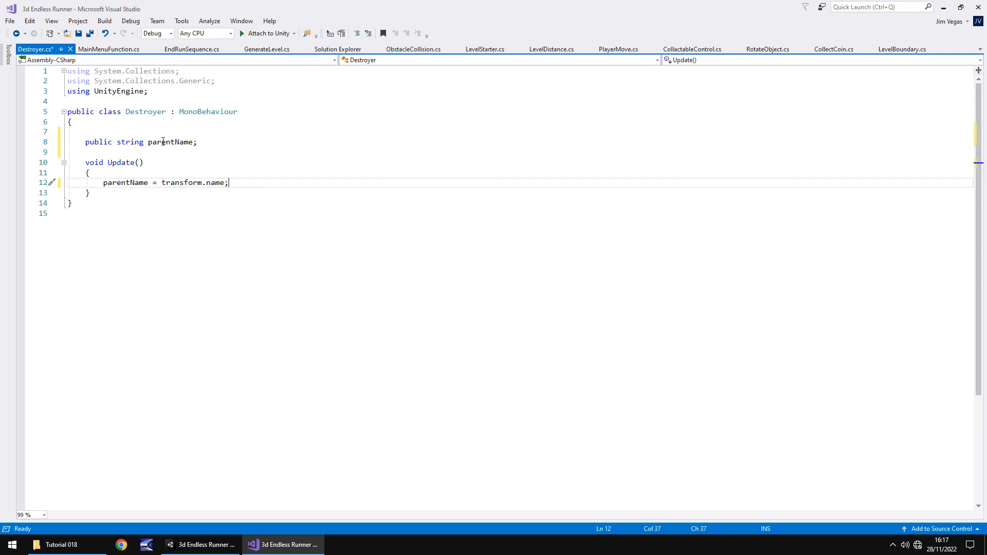
{"action": "mouse_move", "coordinate": [184, 183]}
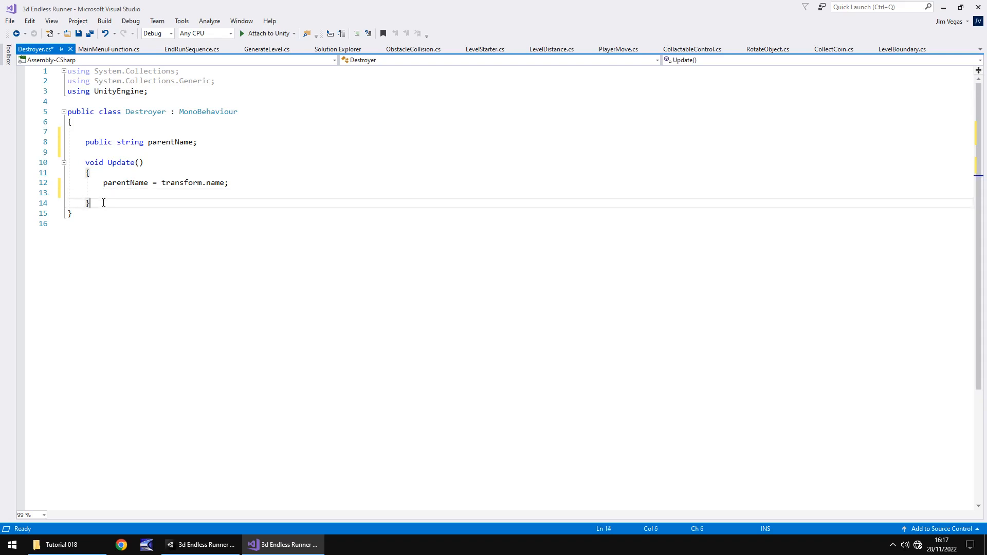
Add an IEnumerator DestroyClone coroutine that yields WaitForSeconds(10)
{"action": "key", "text": "enter"}
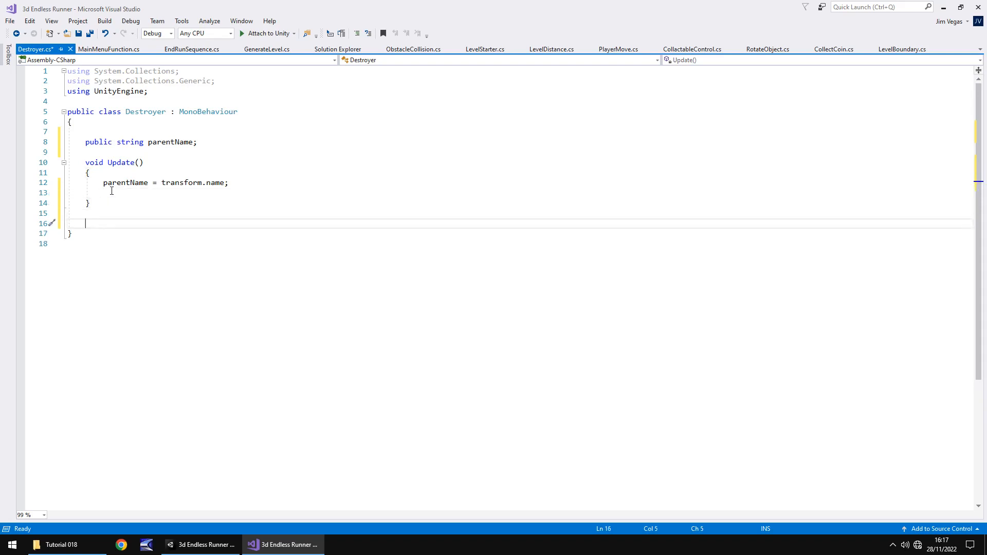
{"action": "type", "text": "IE"}
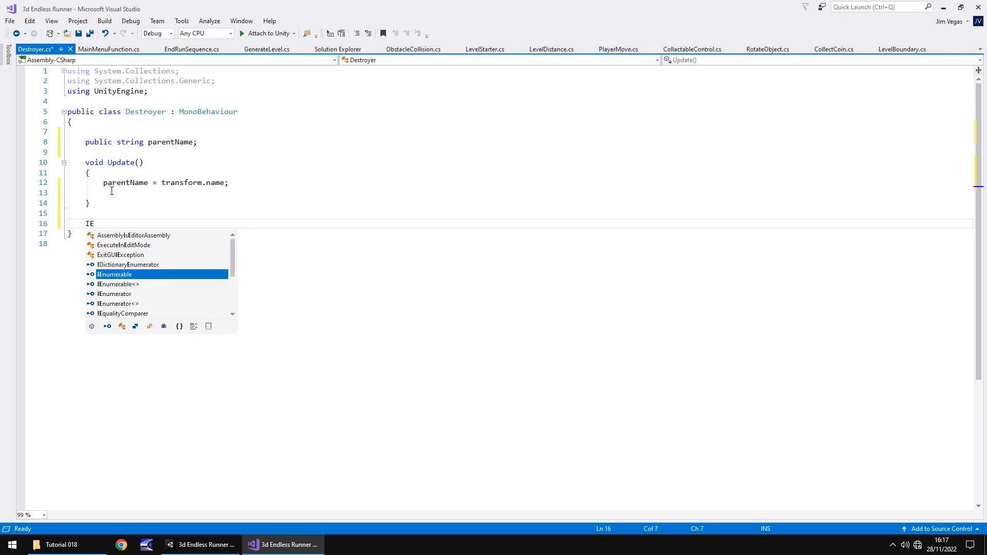
{"action": "type", "text": "numerator"}
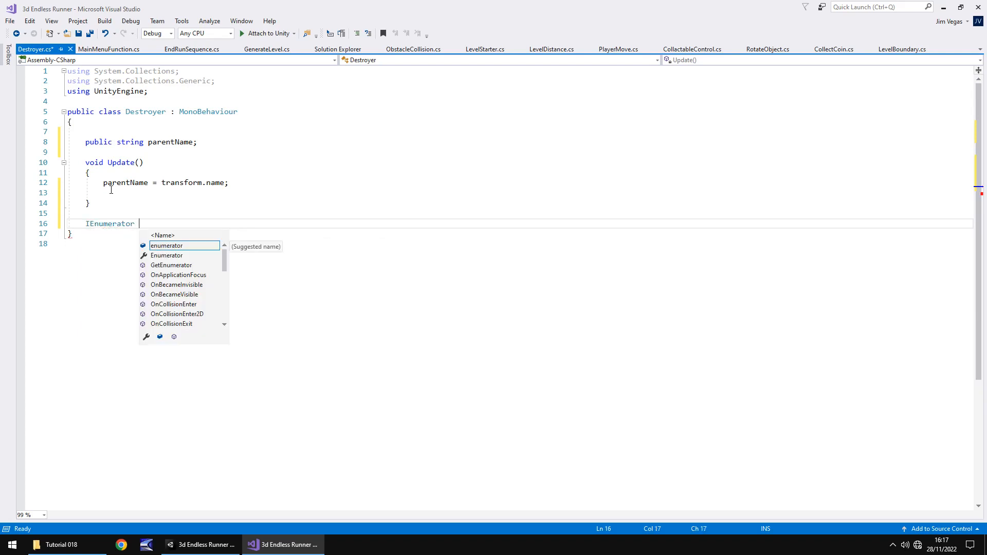
{"action": "type", "text": "DestroyCl"}
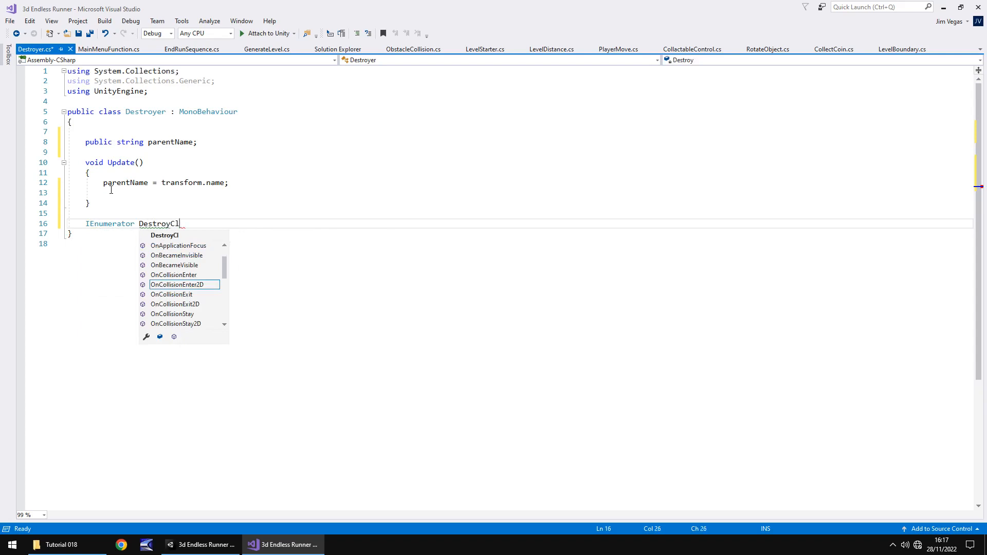
{"action": "type", "text": "one("}
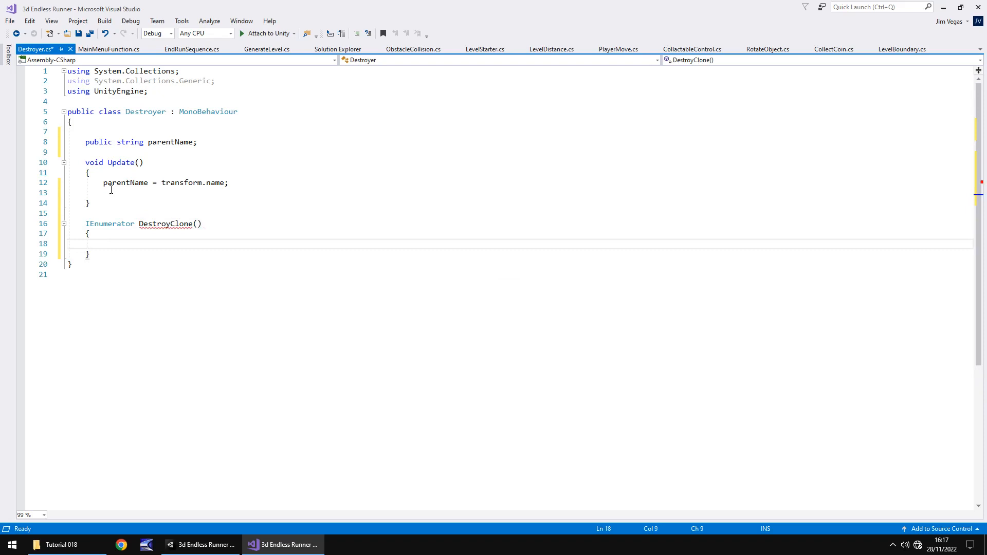
{"action": "left_click", "coordinate": [102, 244]}
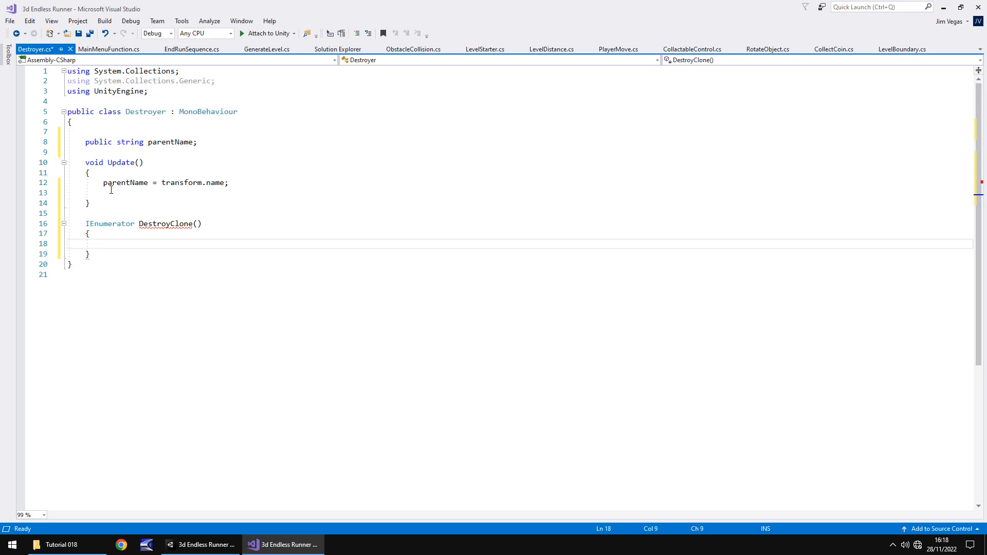
{"action": "type", "text": "yield return new WaitForSeconds"}
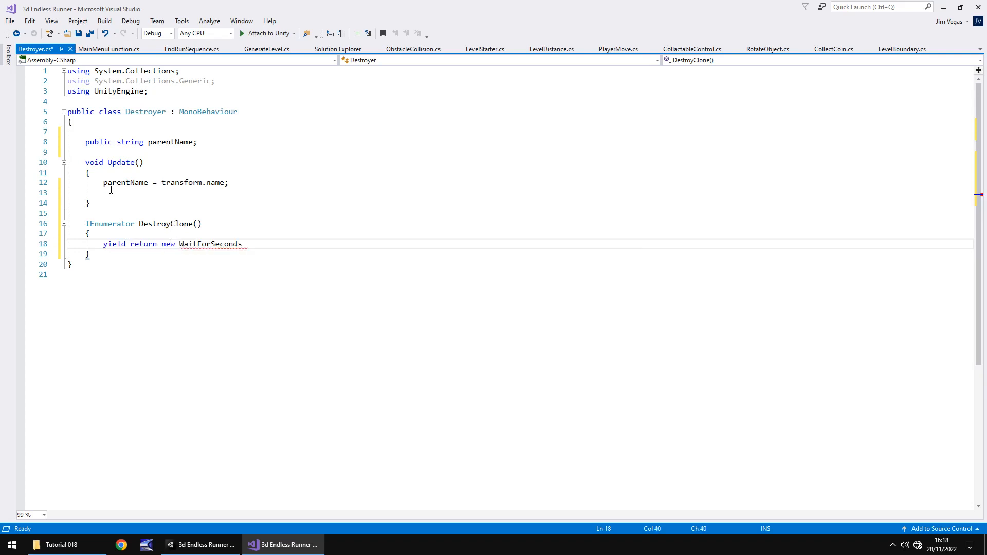
{"action": "type", "text": "(10);"}
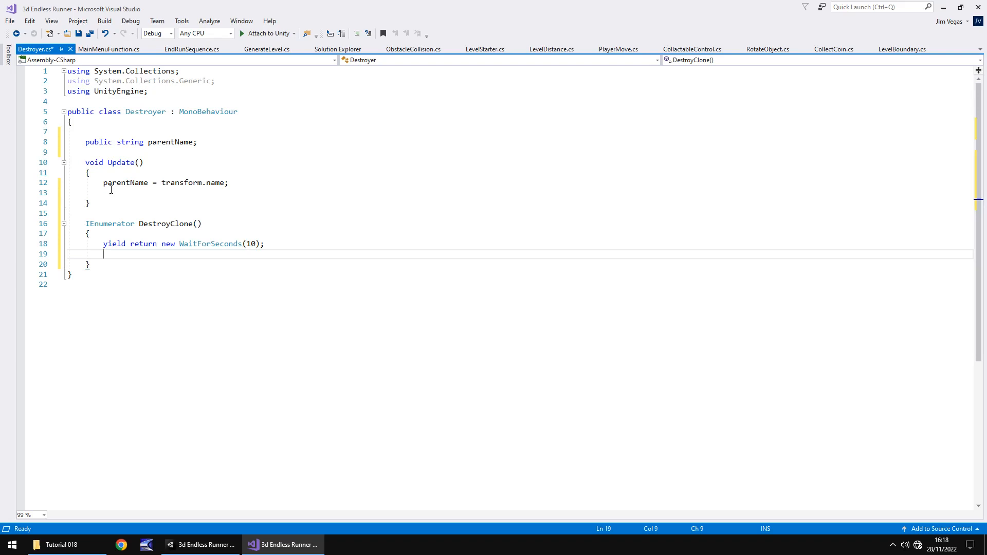
After the wait, destroy gameObject if parentName equals "Section(Clone)"
{"action": "type", "text": "if ()"}
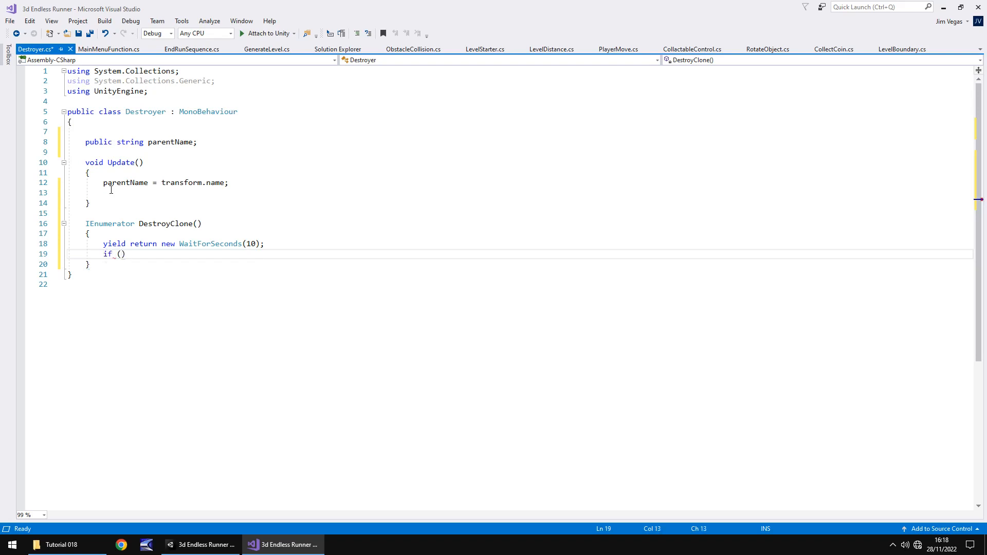
{"action": "type", "text": "parentName"}
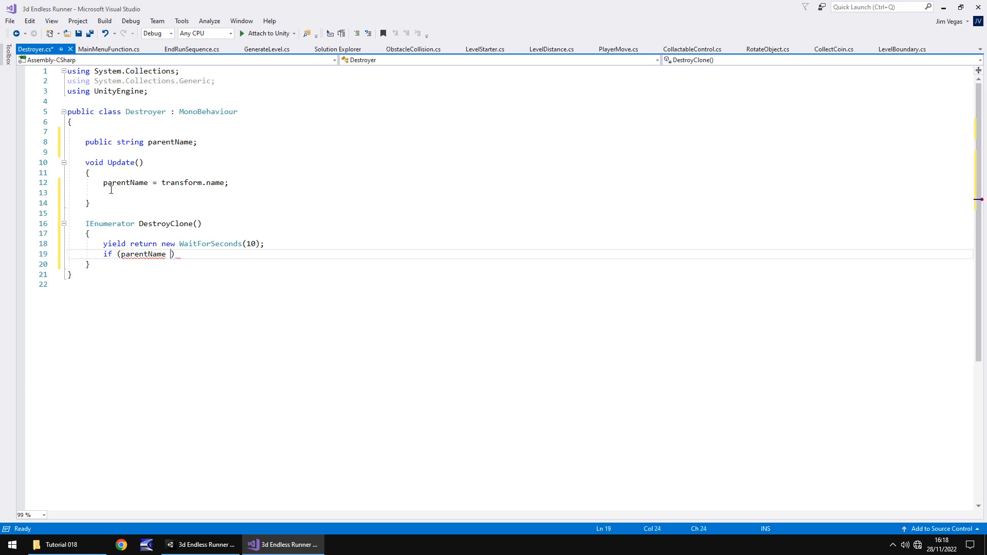
{"action": "type", "text": "="}
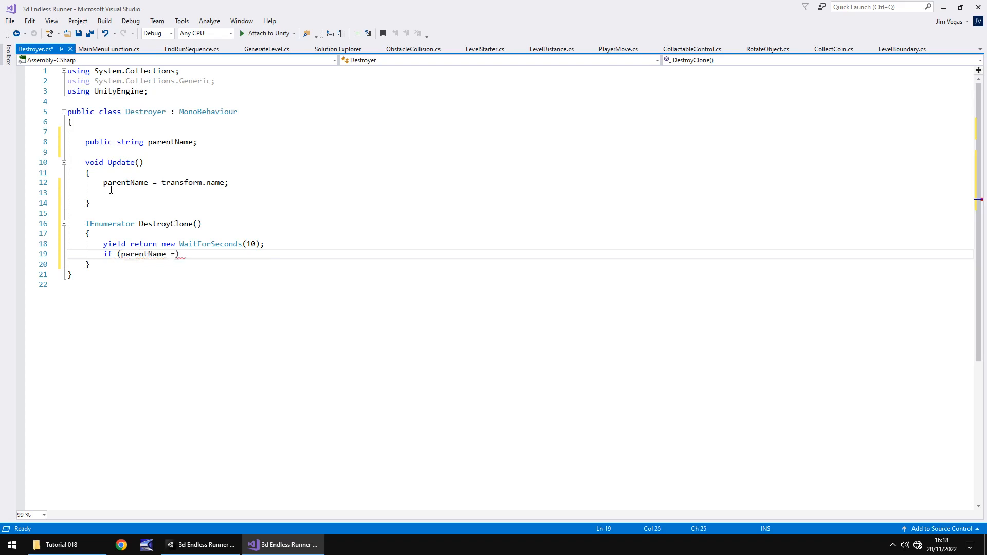
{"action": "type", "text": "="}
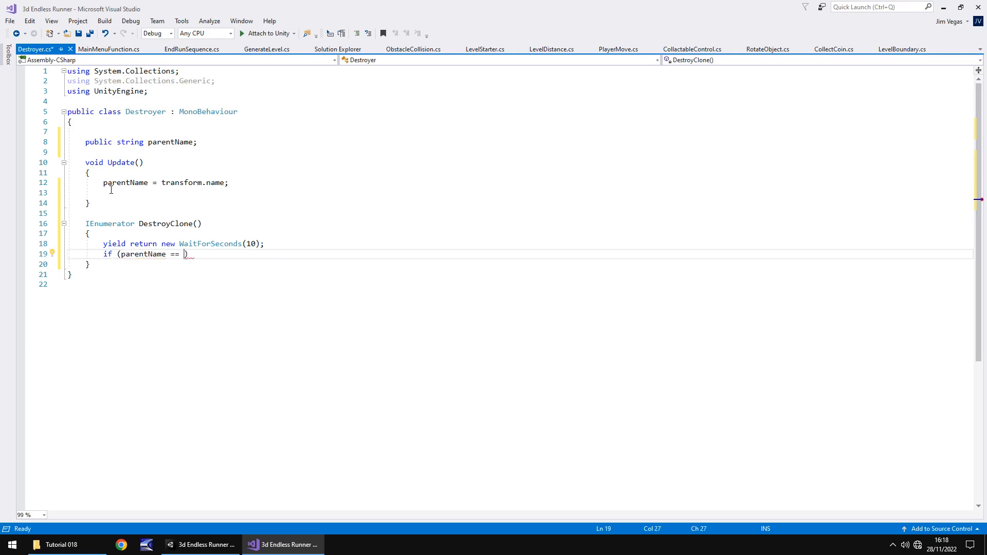
{"action": "type", "text": "\"\""}
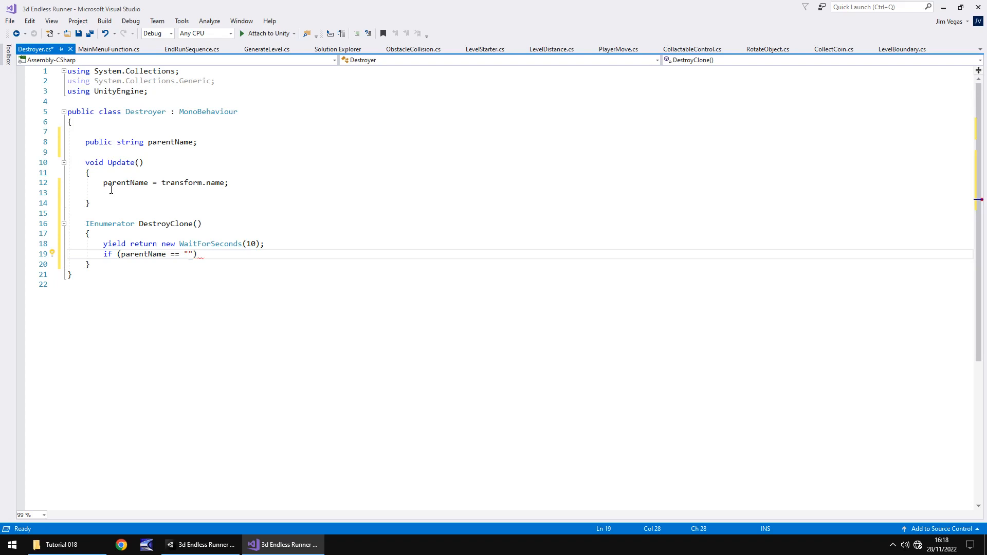
{"action": "mouse_move", "coordinate": [291, 175]}
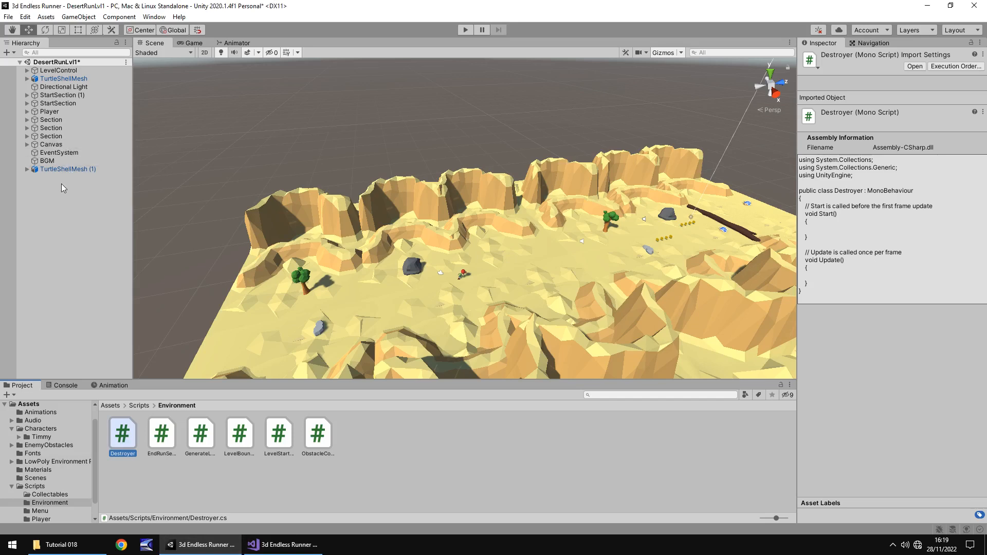
{"action": "mouse_move", "coordinate": [62, 184]}
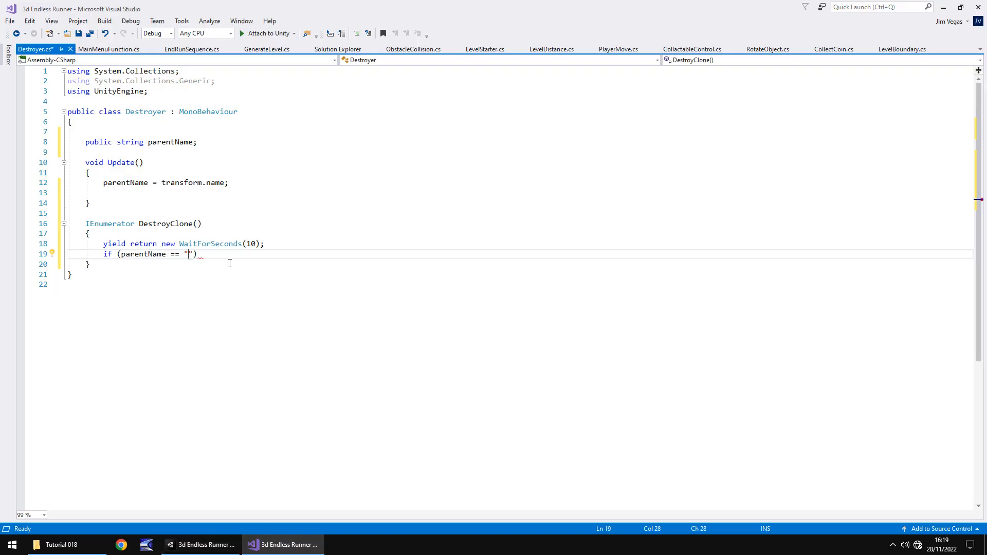
{"action": "type", "text": "Section(C"}
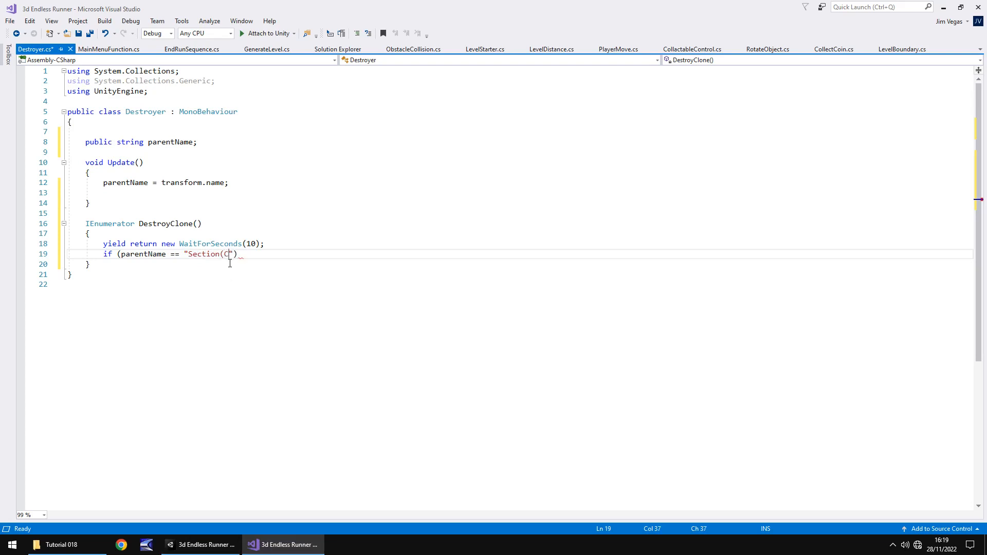
{"action": "type", "text": "lone)"}
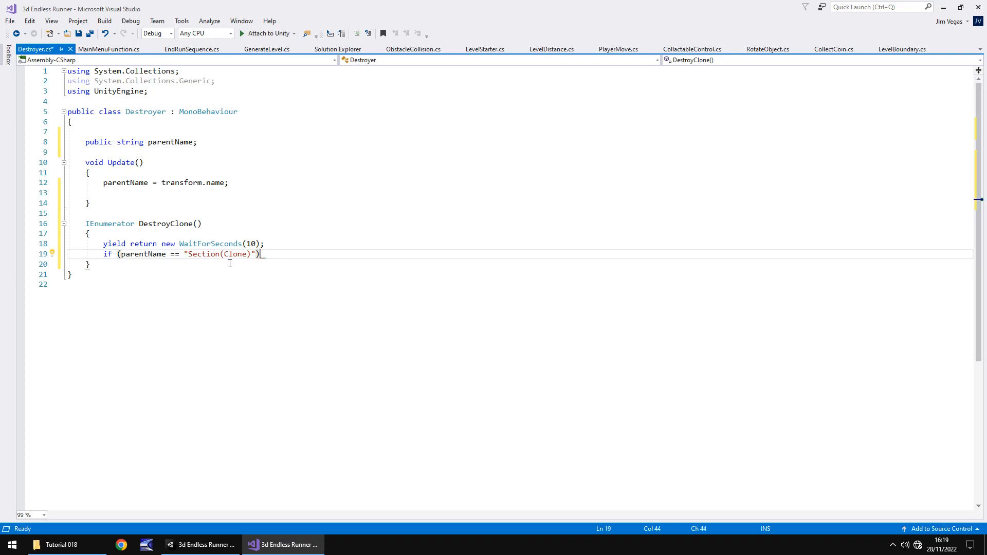
{"action": "type", "text": "{"}
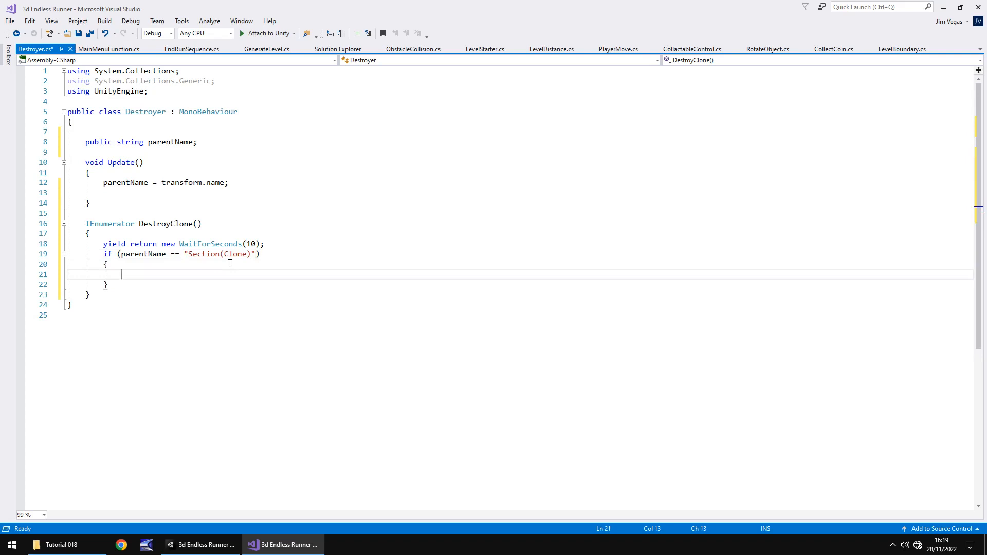
{"action": "type", "text": "Destroy()"}
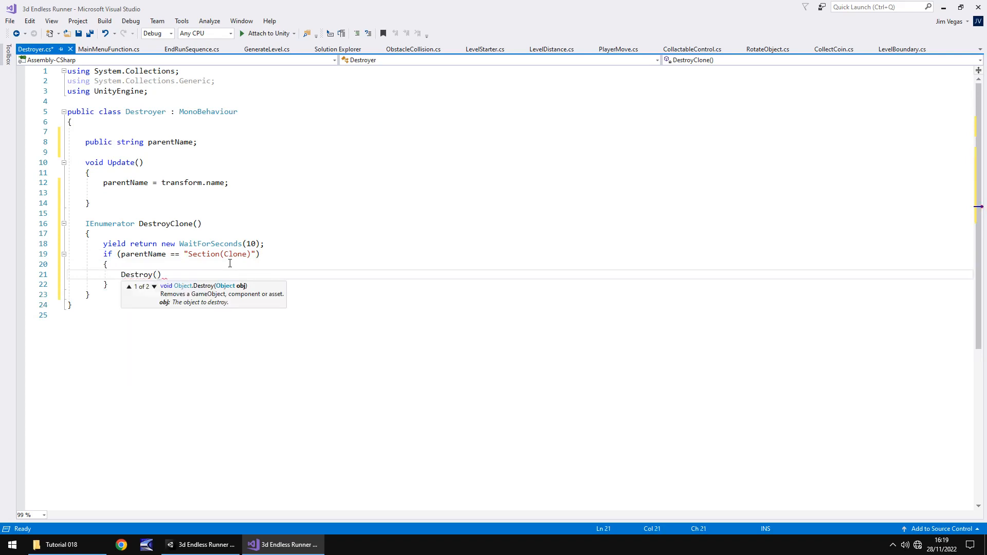
{"action": "type", "text": "gameObject"}
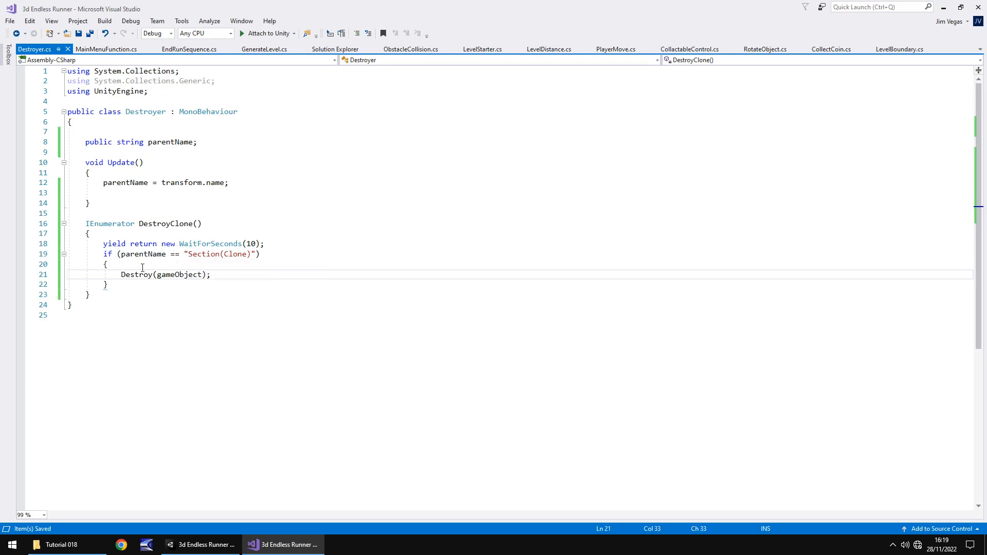
{"action": "mouse_move", "coordinate": [143, 254]}
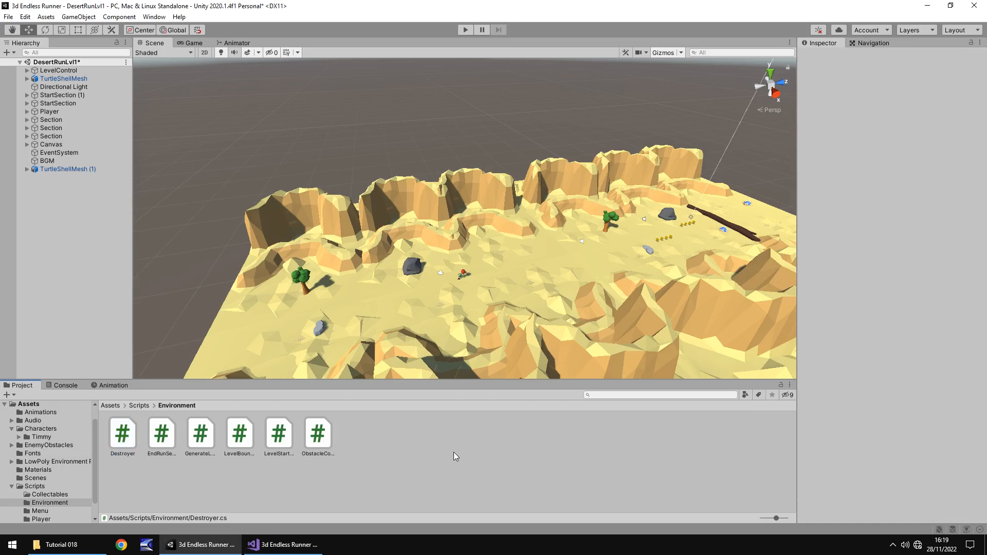
{"action": "mouse_move", "coordinate": [469, 455]}
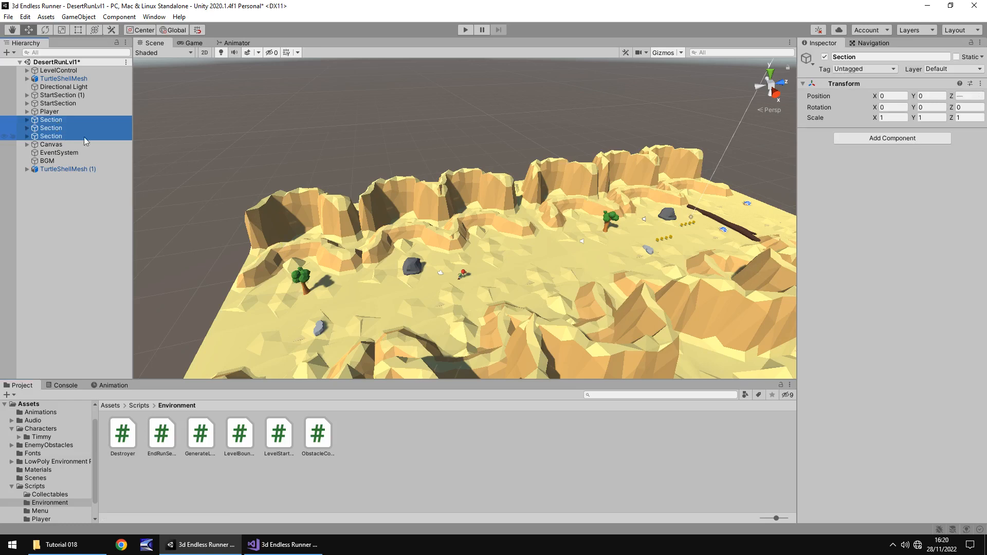
{"action": "mouse_move", "coordinate": [293, 147]}
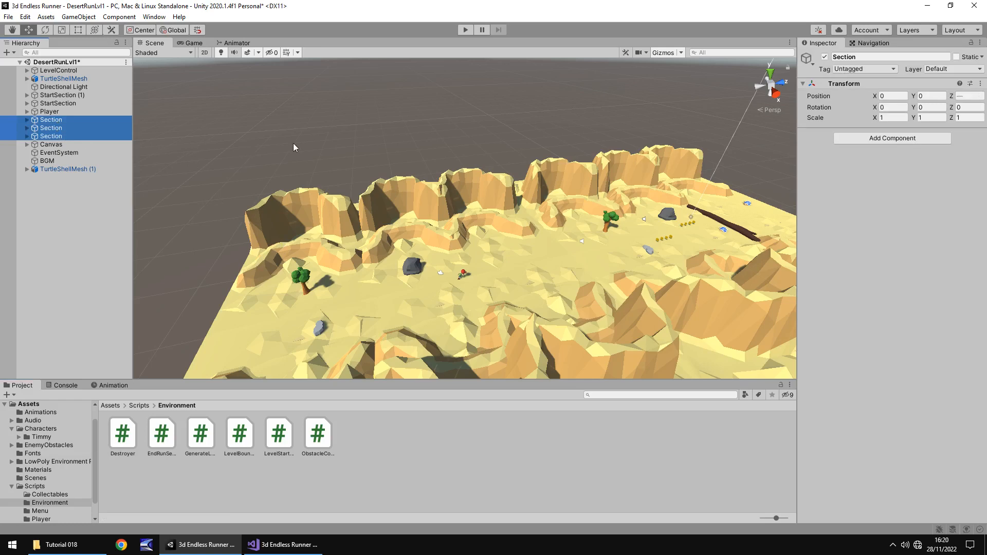
{"action": "mouse_move", "coordinate": [150, 449]}
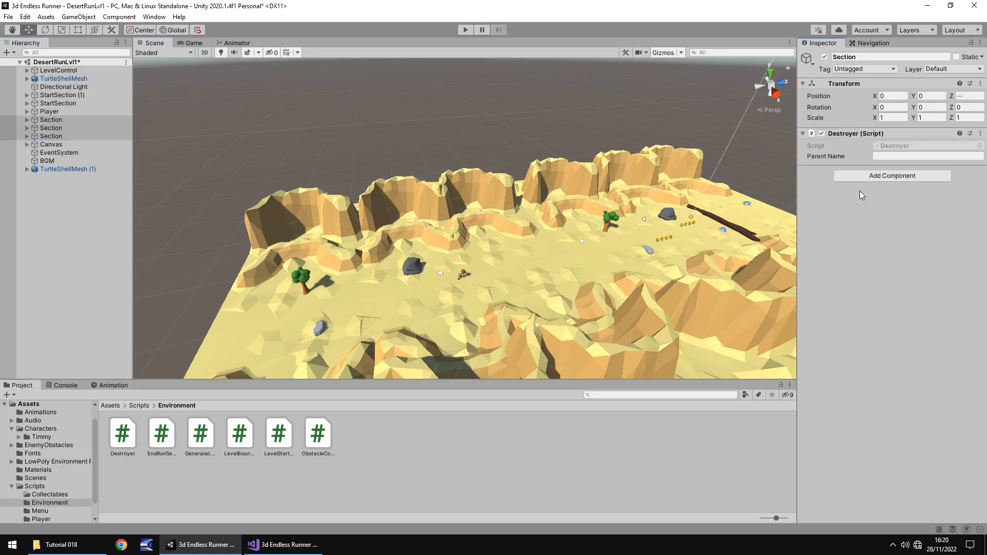
Check the Destroyer component on the Section objects in the Inspector
{"action": "left_click", "coordinate": [52, 119]}
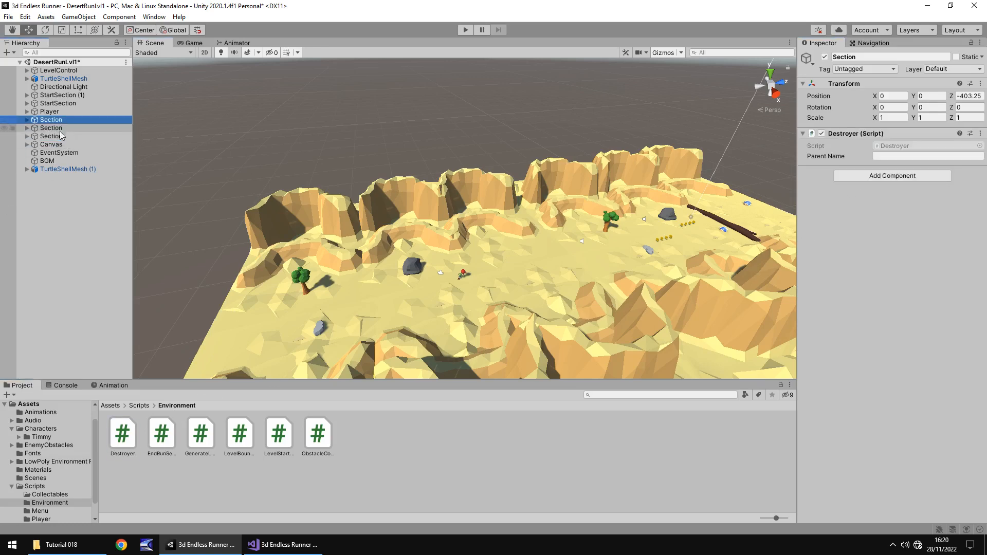
{"action": "left_click", "coordinate": [51, 128]}
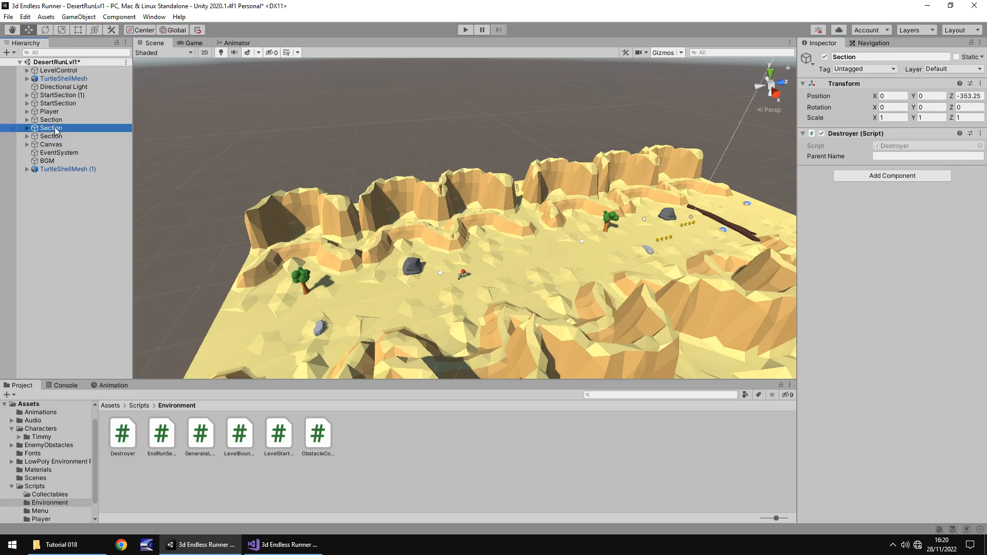
{"action": "left_click", "coordinate": [50, 119]}
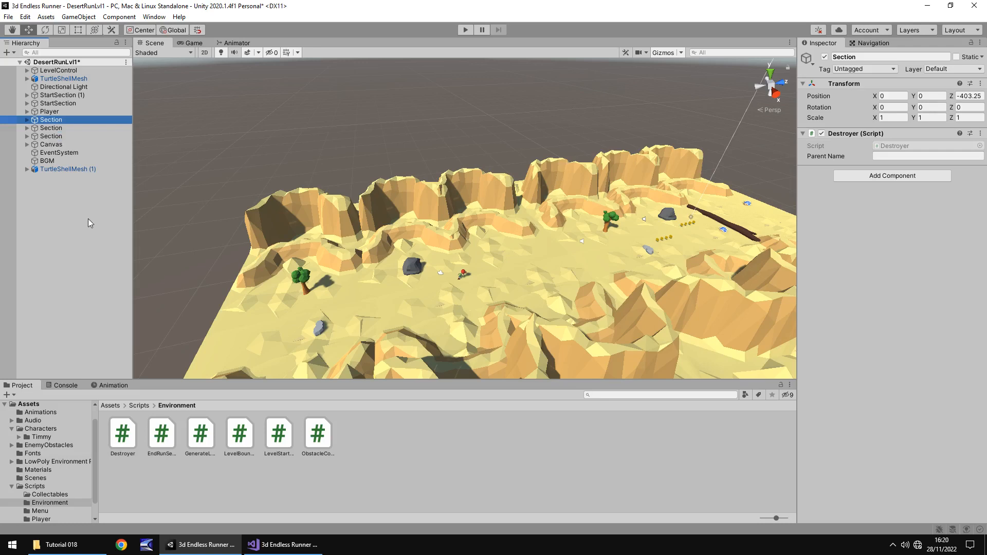
{"action": "mouse_move", "coordinate": [524, 298]}
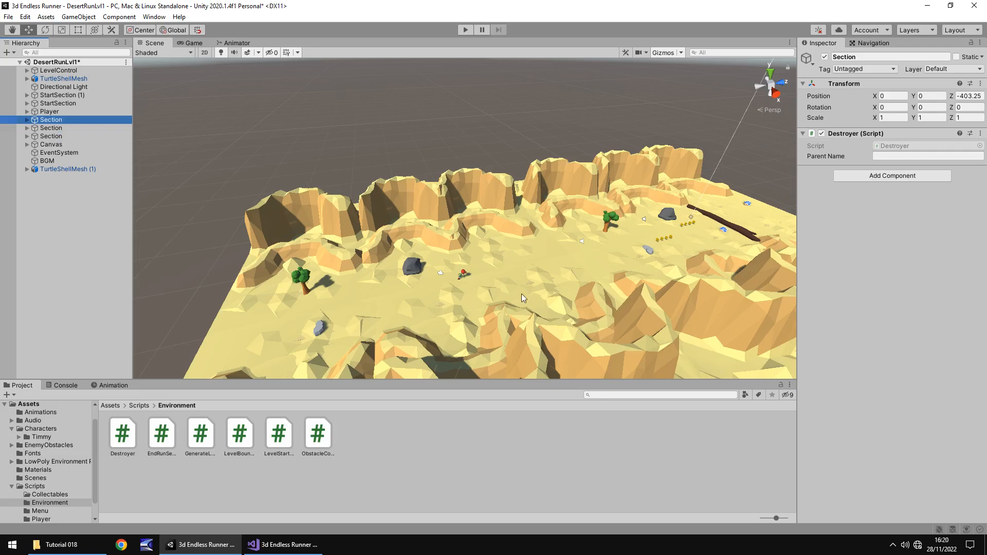
{"action": "mouse_move", "coordinate": [344, 206]}
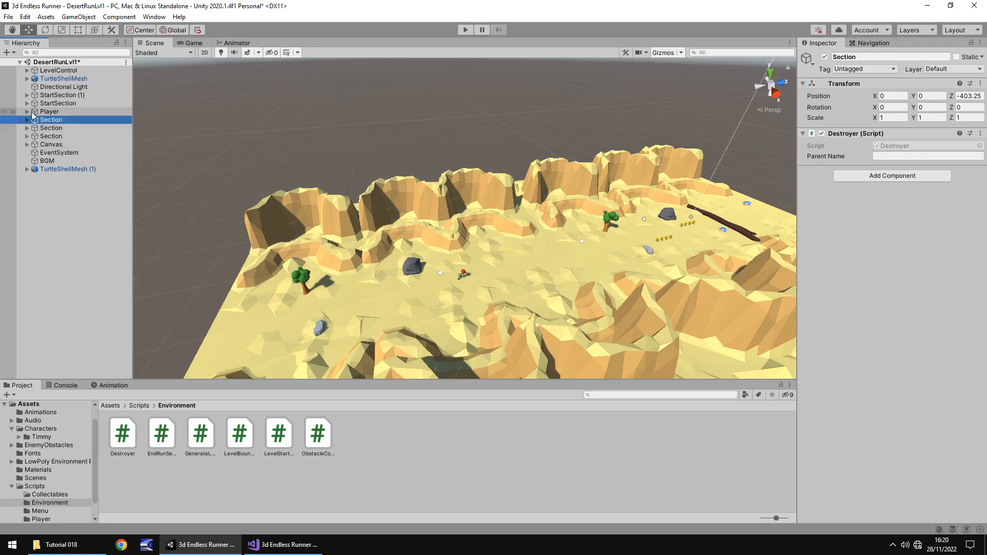
Review the Player's Player Move settings and start a play test
{"action": "left_click", "coordinate": [27, 111]}
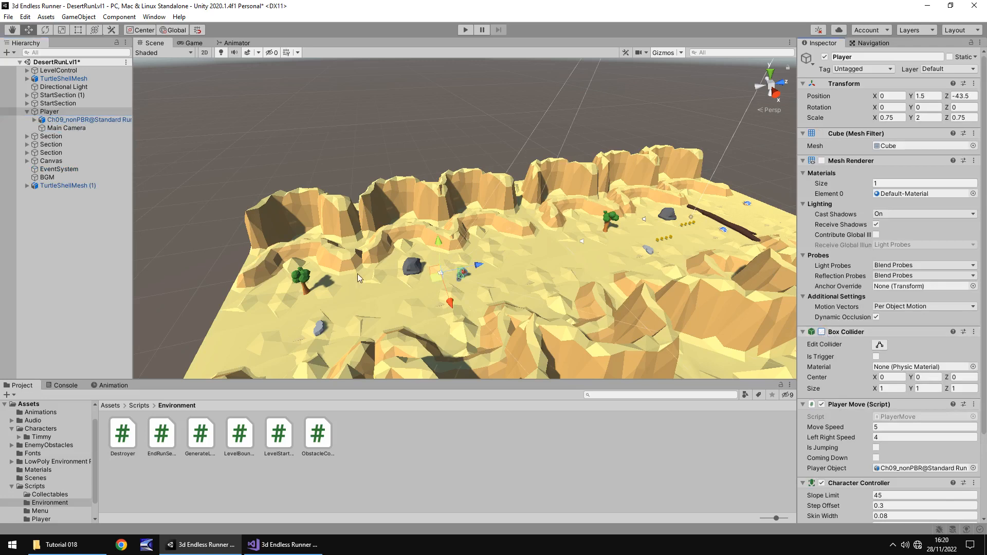
{"action": "mouse_move", "coordinate": [184, 129]}
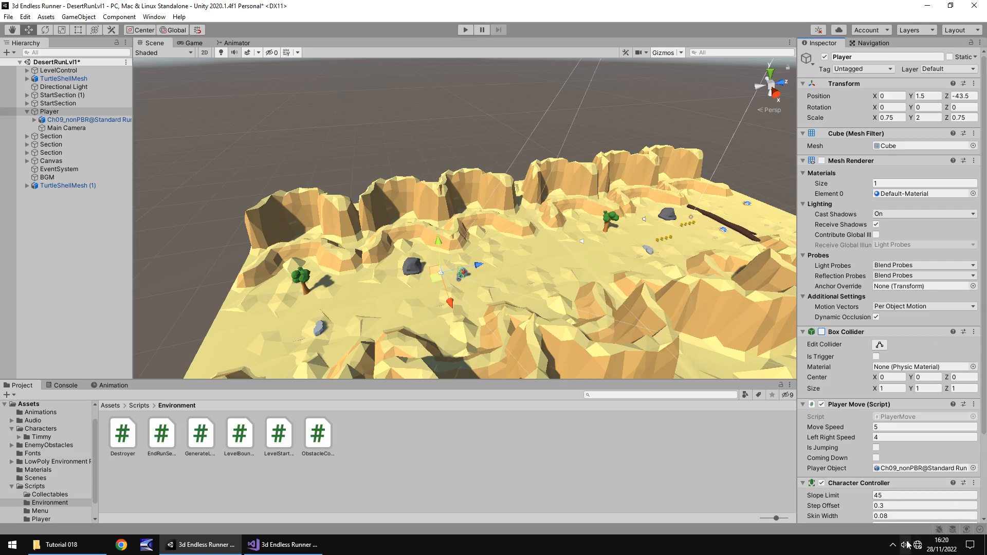
{"action": "left_click", "coordinate": [904, 545]}
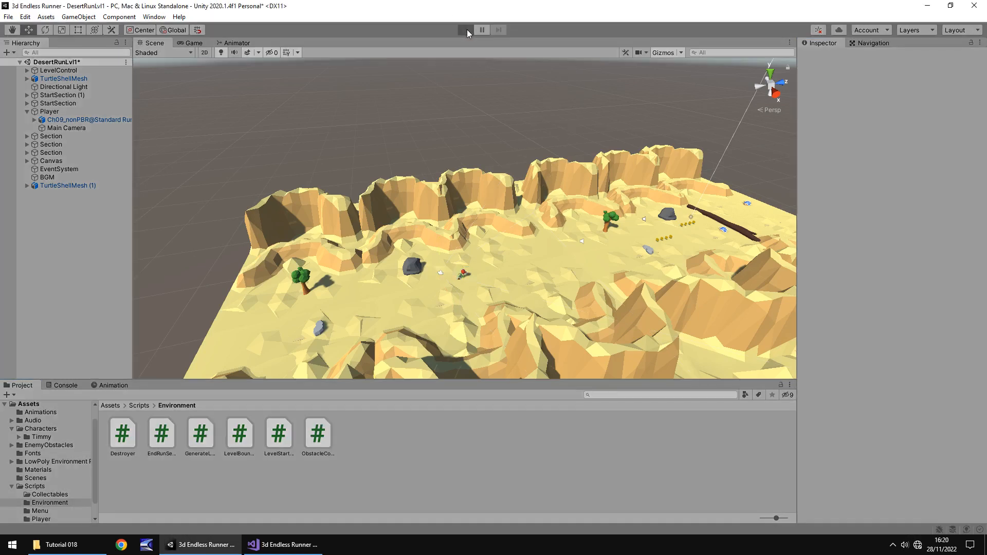
Watch the Scene view during play, inspect a spawned Section(Clone), then stop the test
{"action": "left_click", "coordinate": [465, 30]}
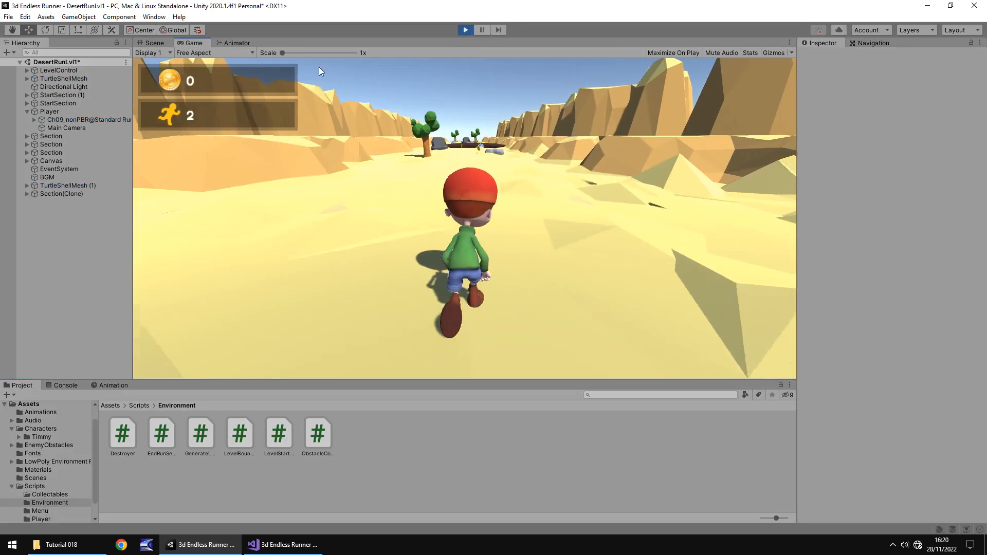
{"action": "left_click", "coordinate": [153, 44]}
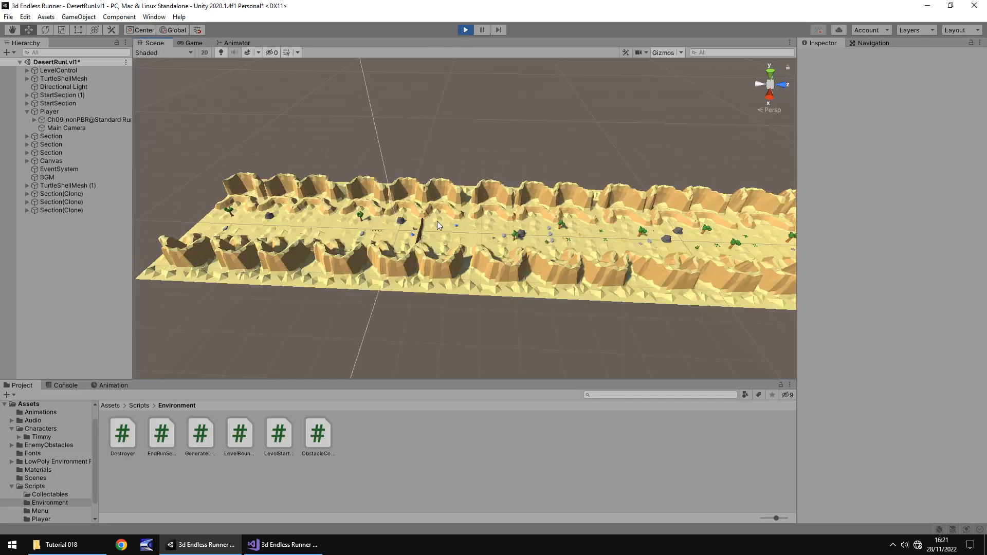
{"action": "left_click", "coordinate": [62, 193]}
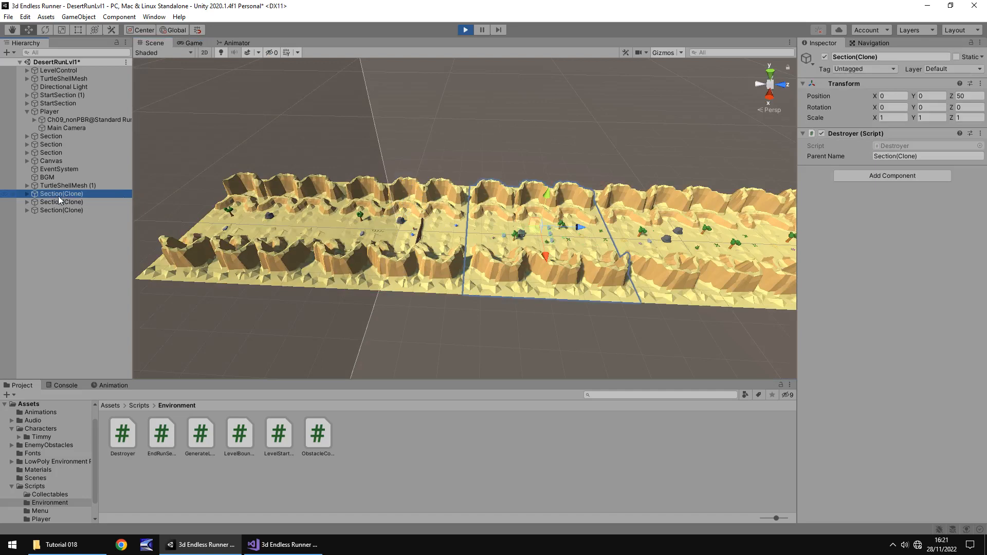
{"action": "left_click", "coordinate": [465, 30]}
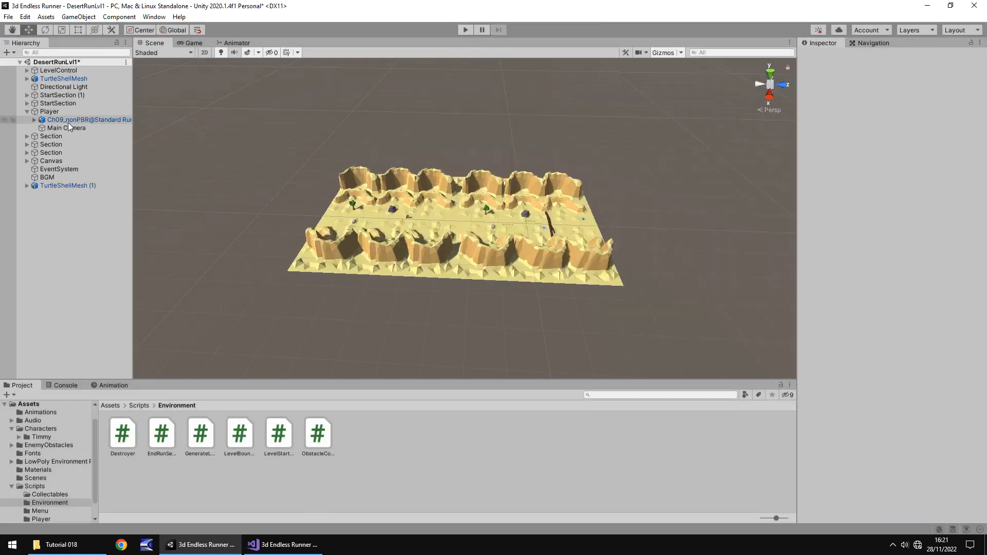
Play again from the Player selection, watching Section clones build up in the Scene view, then stop
{"action": "left_click", "coordinate": [50, 111]}
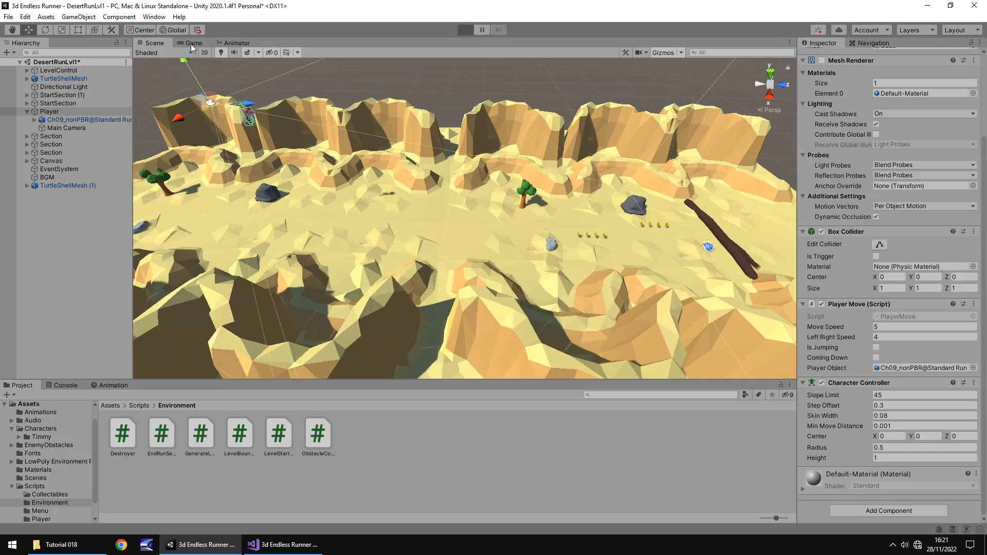
{"action": "left_click", "coordinate": [465, 29]}
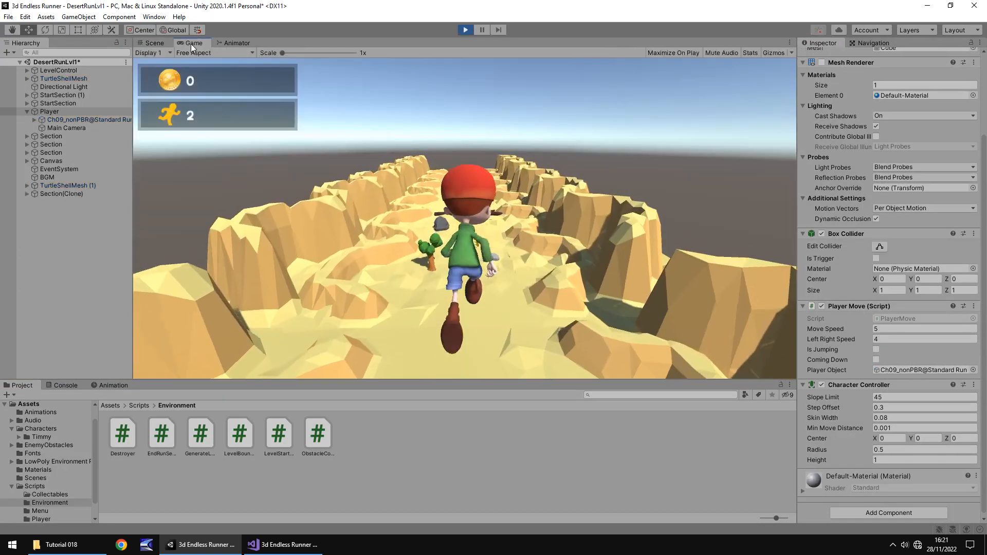
{"action": "left_click", "coordinate": [153, 43]}
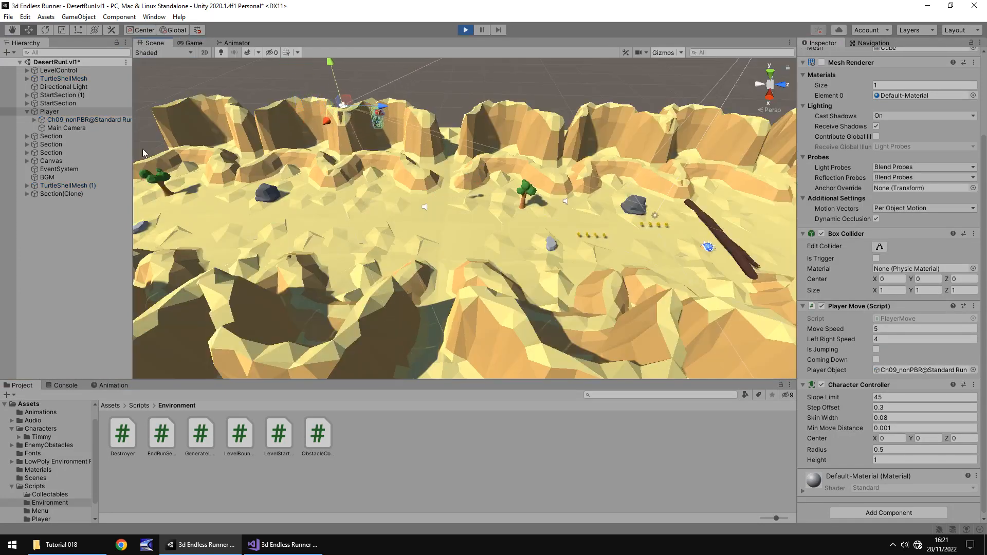
{"action": "left_click", "coordinate": [61, 193]}
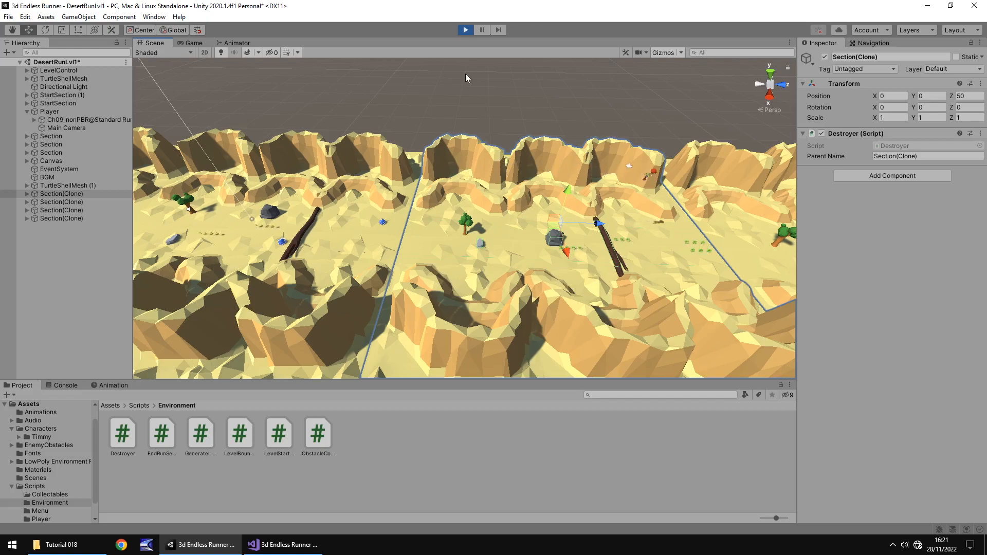
{"action": "left_click", "coordinate": [283, 544]}
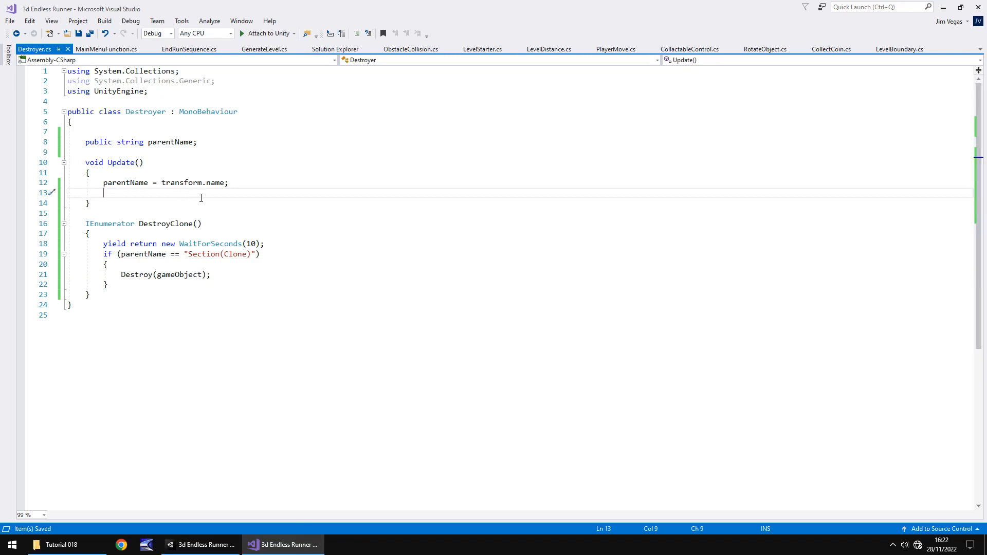
Add StartCoroutine(DestroyClone()); to the method in Destroyer.cs
{"action": "type", "text": "StartCoroutine"}
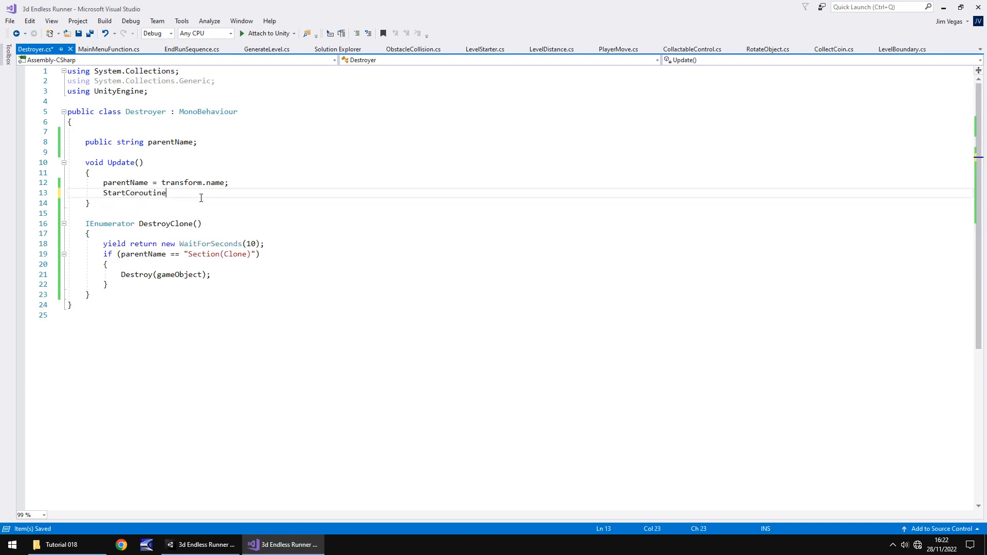
{"action": "type", "text": "("}
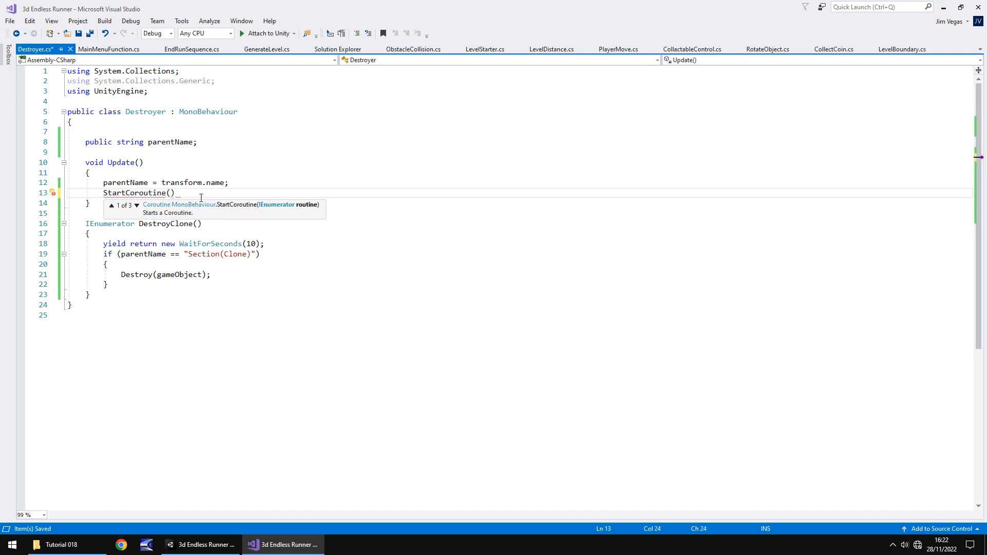
{"action": "type", "text": "D"}
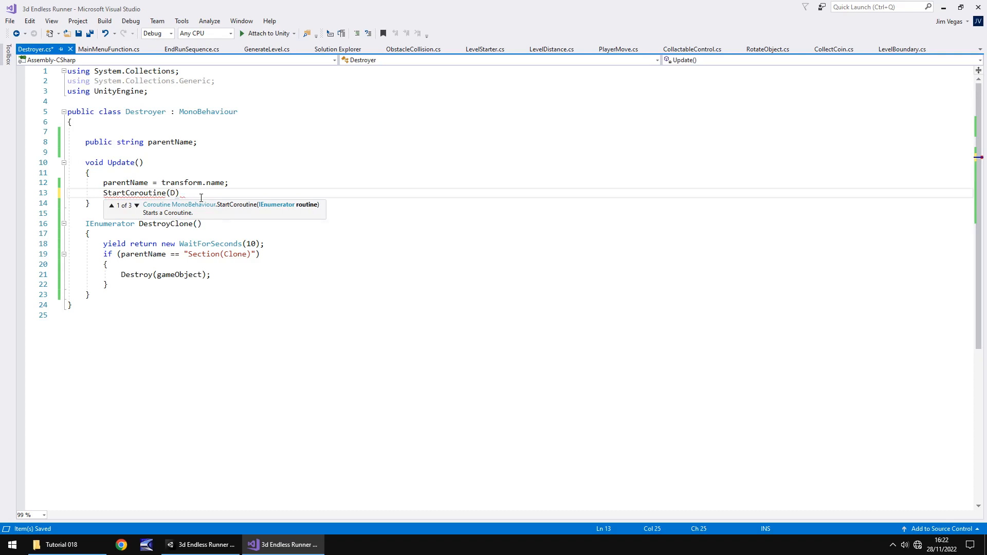
{"action": "type", "text": "estroyClone"}
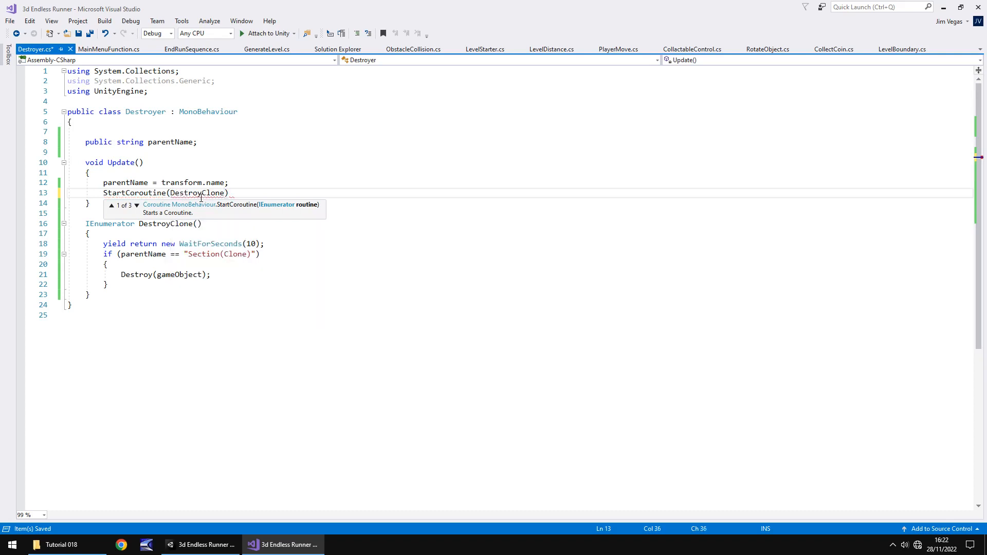
{"action": "type", "text": "));"}
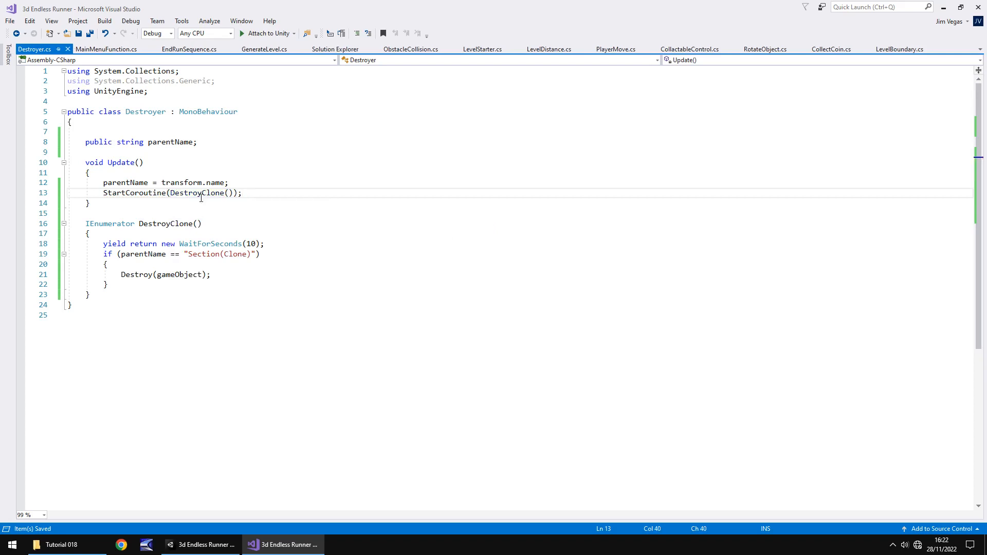
{"action": "mouse_move", "coordinate": [191, 166]}
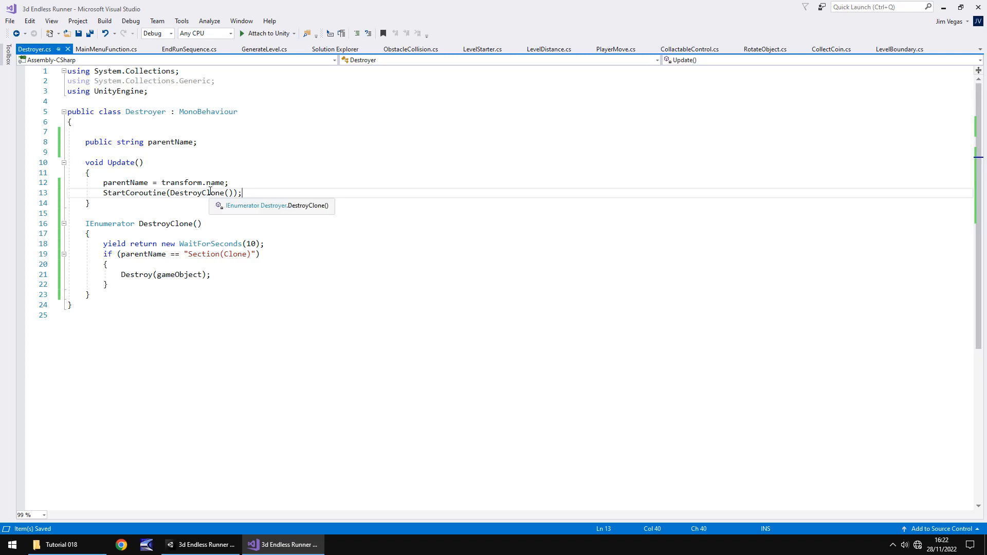
{"action": "mouse_move", "coordinate": [125, 190]}
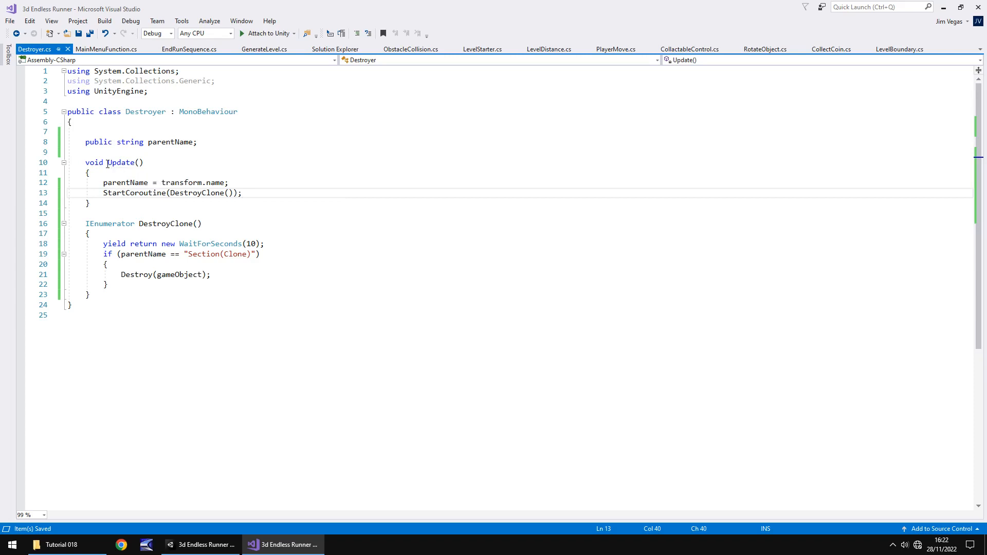
Rename the Update method to Start so the coroutine launches once
{"action": "left_click", "coordinate": [108, 163]}
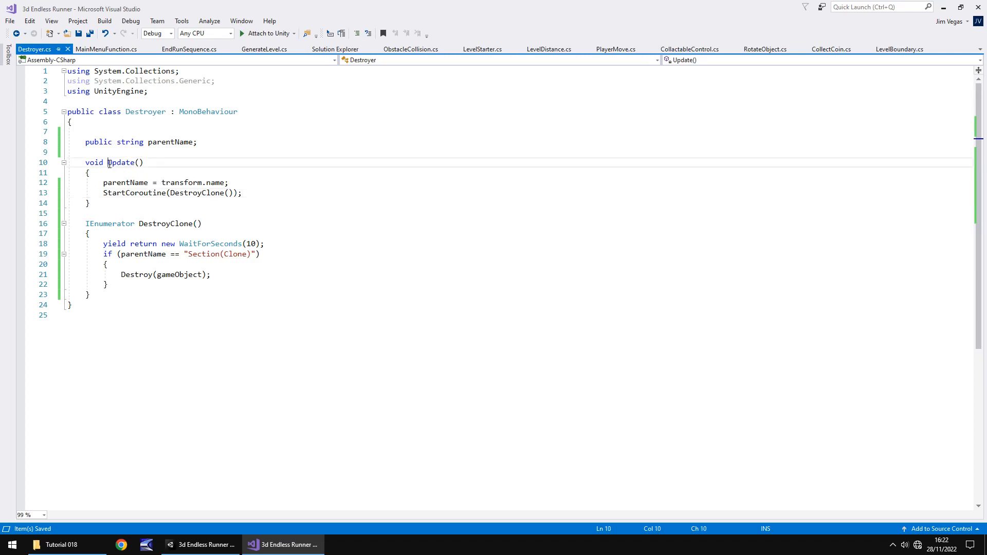
{"action": "double_click", "coordinate": [121, 163]}
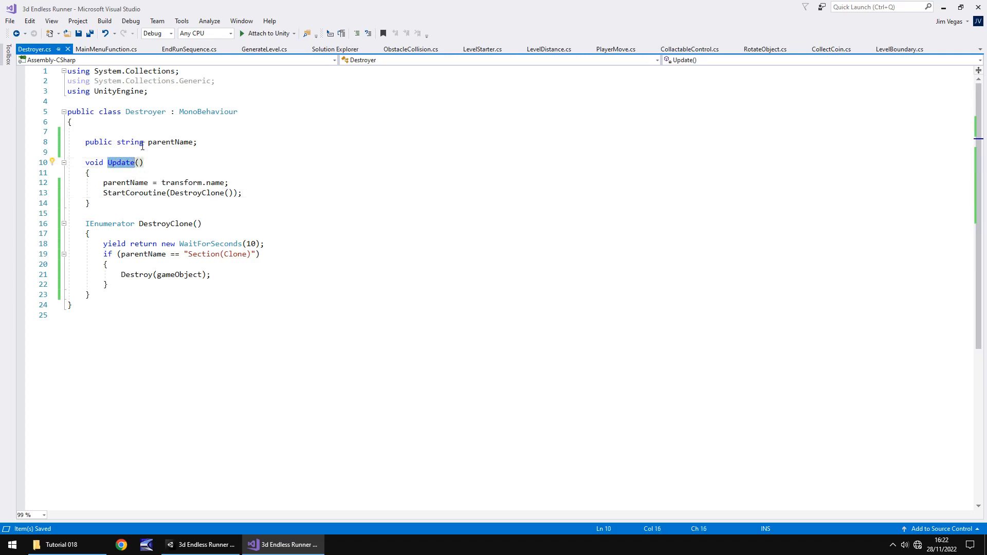
{"action": "type", "text": "Start"}
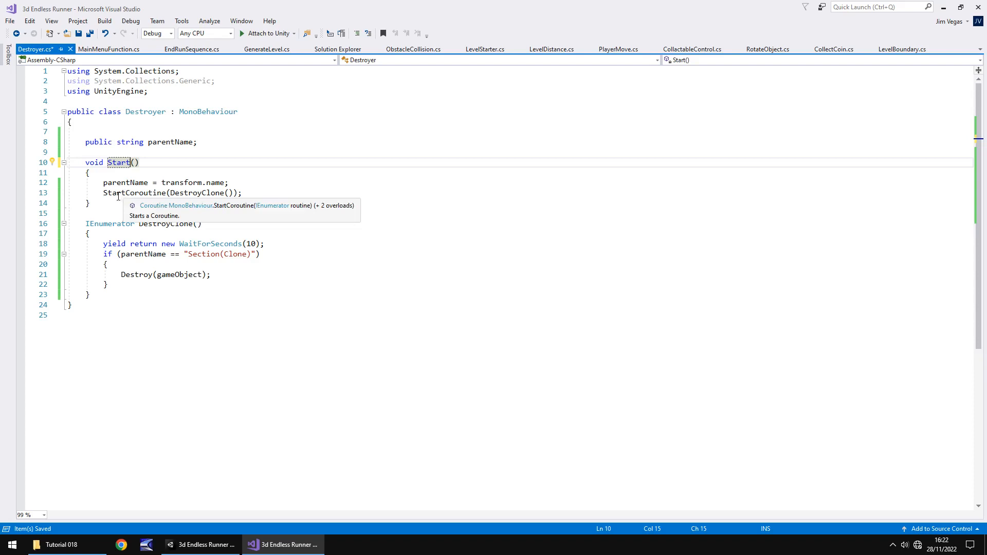
{"action": "mouse_move", "coordinate": [198, 192]}
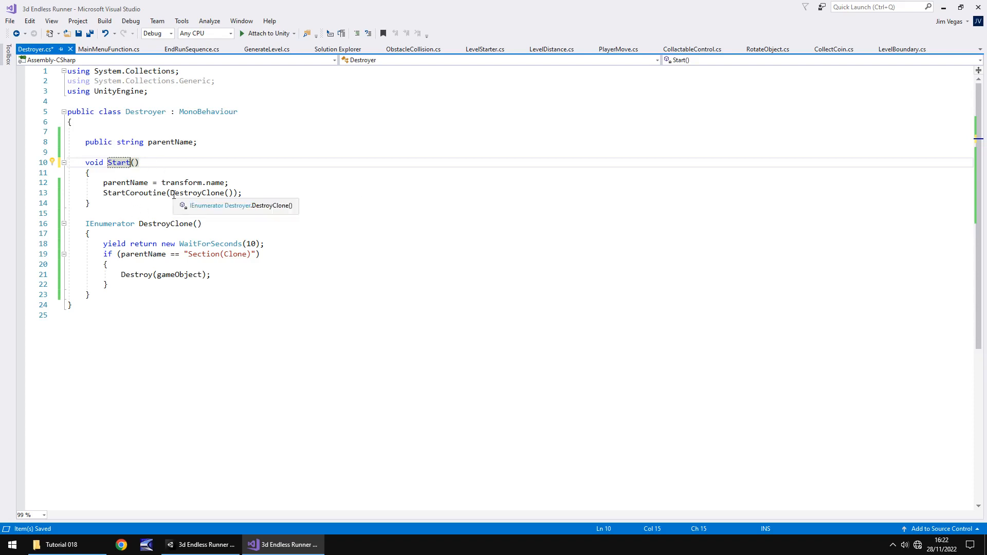
{"action": "mouse_move", "coordinate": [169, 232]}
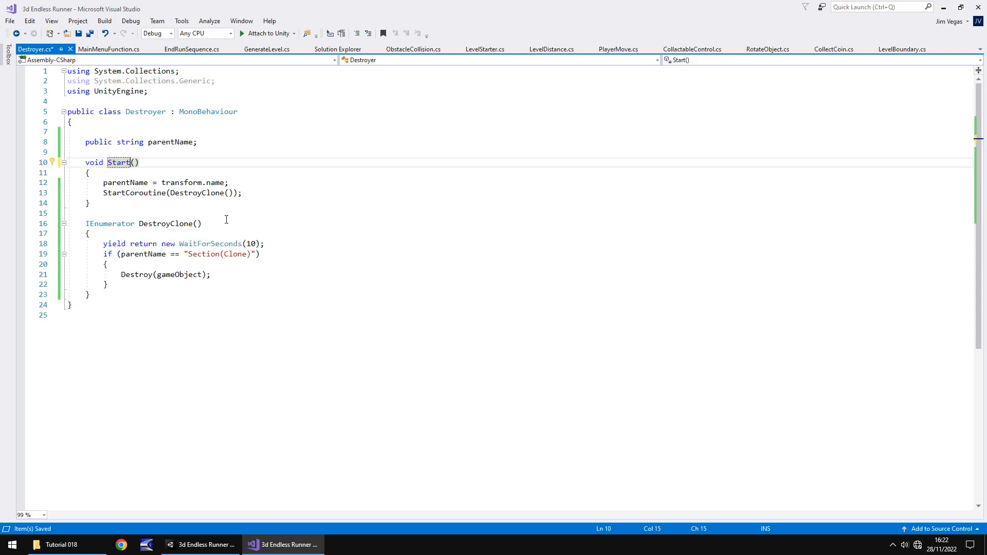
{"action": "mouse_move", "coordinate": [263, 254]}
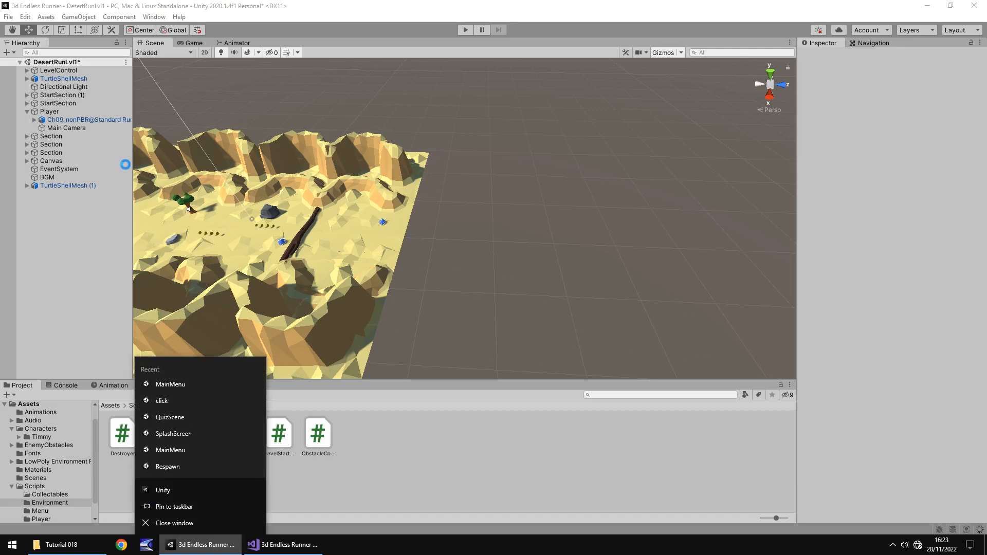
Run a play test and follow the spawned Section clones along the track in the Scene view
{"action": "left_click", "coordinate": [128, 240]}
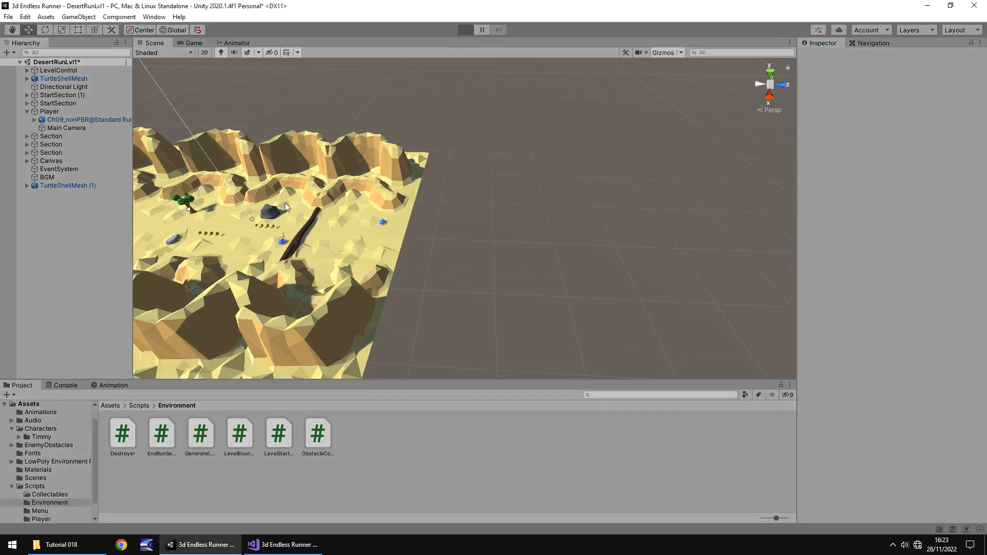
{"action": "left_click", "coordinate": [465, 30]}
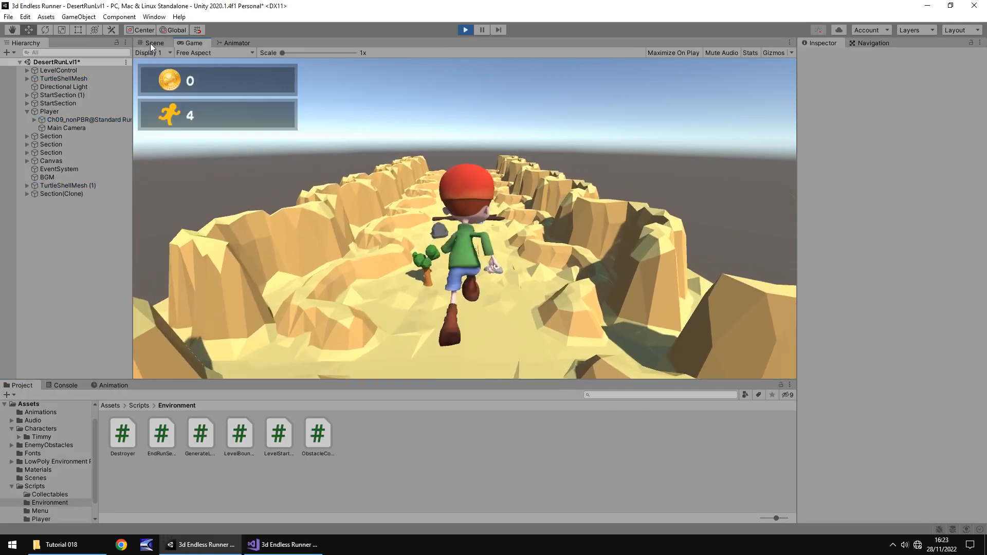
{"action": "left_click", "coordinate": [153, 43]}
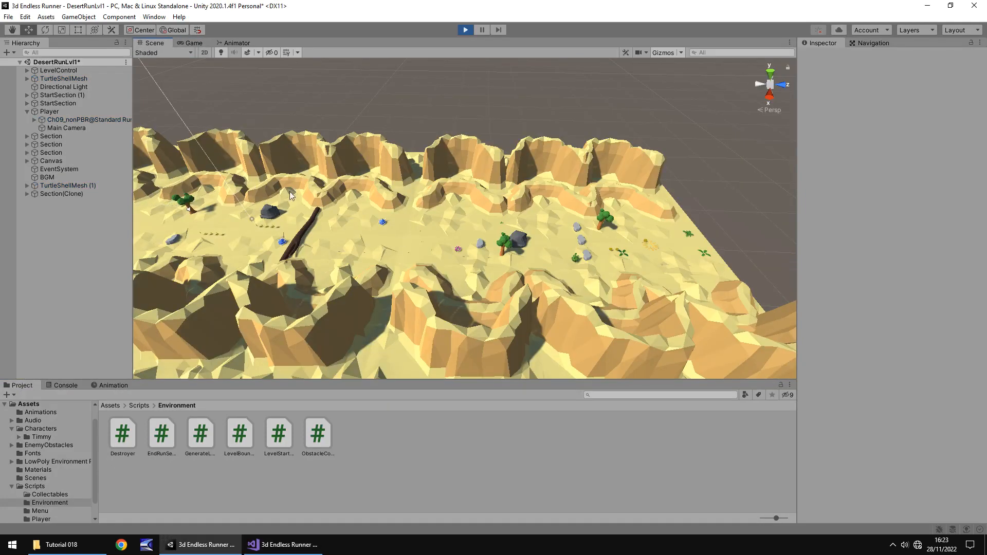
{"action": "left_click", "coordinate": [60, 193]}
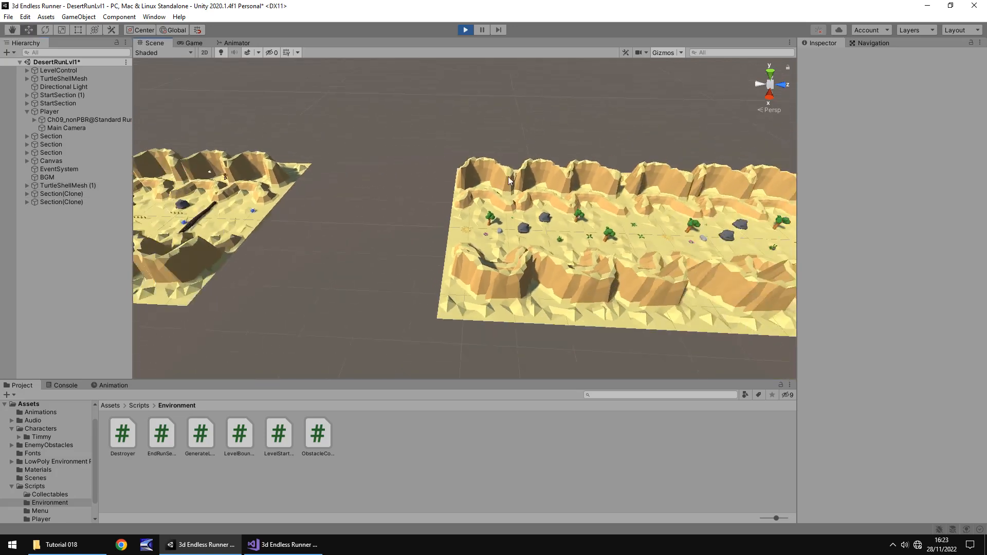
{"action": "left_click_drag", "start_coordinate": [510, 183], "coordinate": [309, 227]}
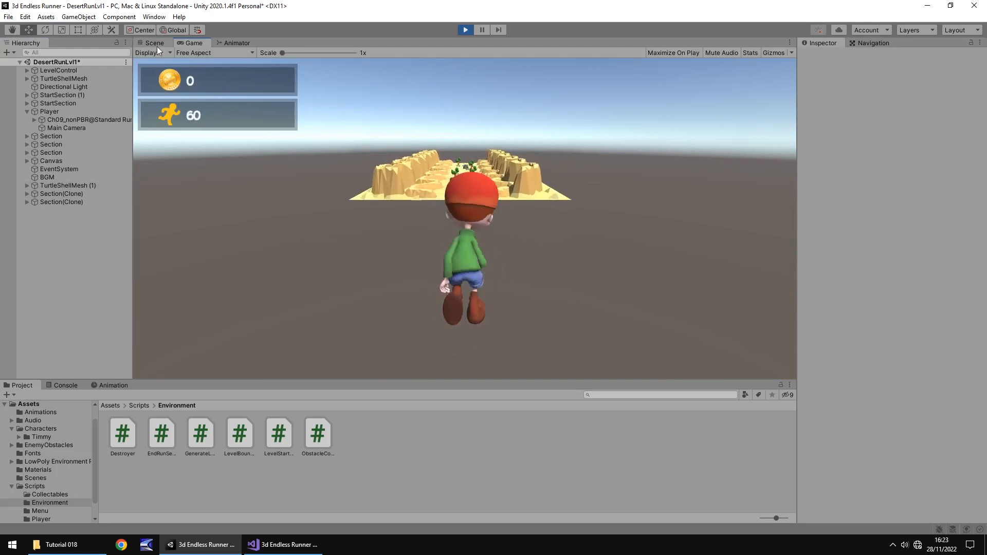
{"action": "left_click", "coordinate": [154, 42]}
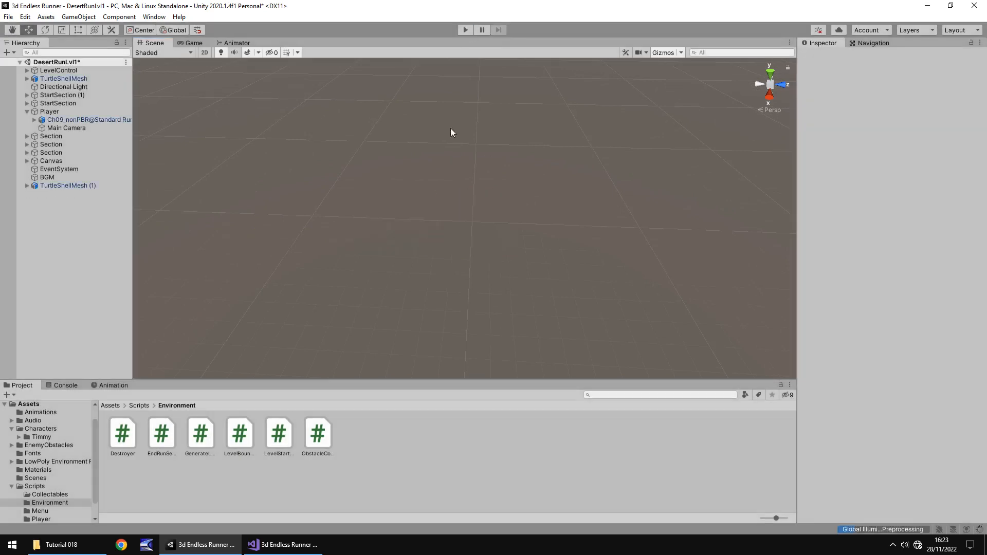
Stop the play test and check the Player and LevelControl settings in the Inspector
{"action": "left_click", "coordinate": [281, 545]}
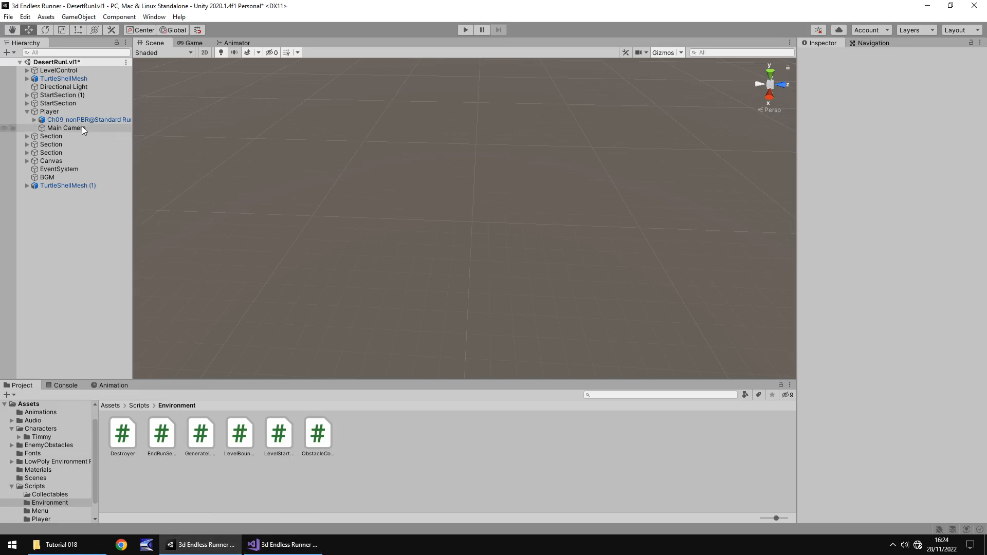
{"action": "left_click", "coordinate": [50, 111]}
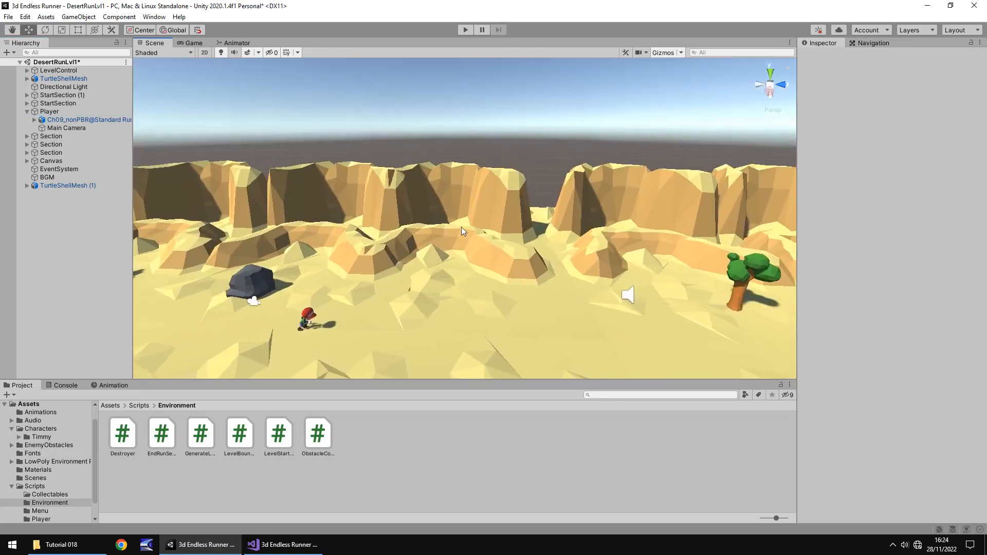
{"action": "left_click", "coordinate": [48, 111]}
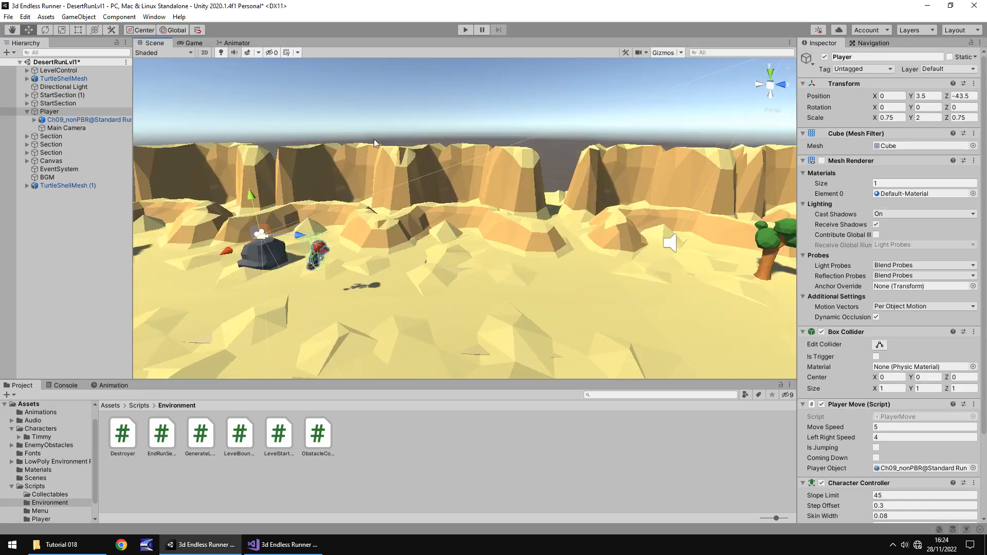
{"action": "mouse_move", "coordinate": [285, 203]}
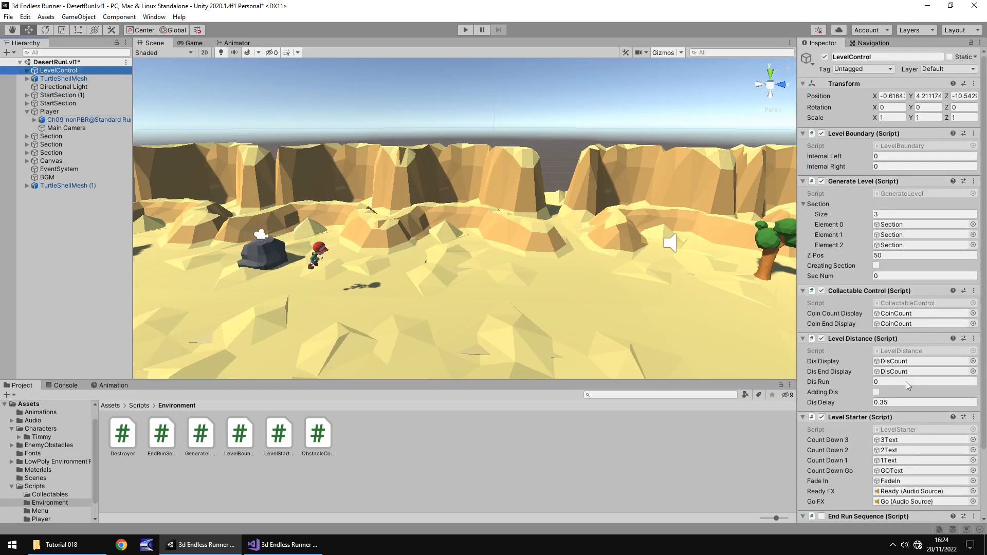
{"action": "left_click", "coordinate": [283, 545]}
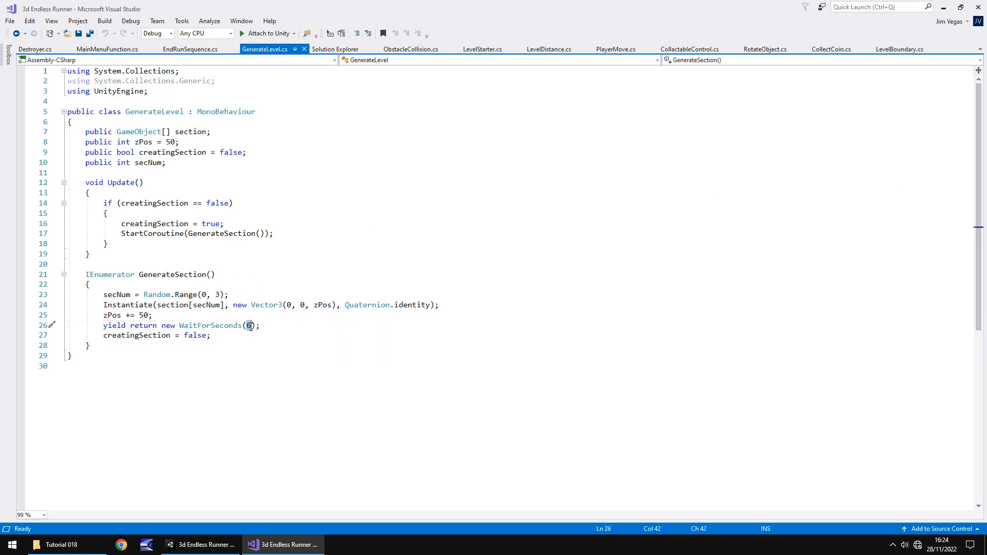
Set GenerateLevel's spawn wait to 2 seconds and Destroyer's self-destroy wait to 30 seconds
{"action": "type", "text": "2"}
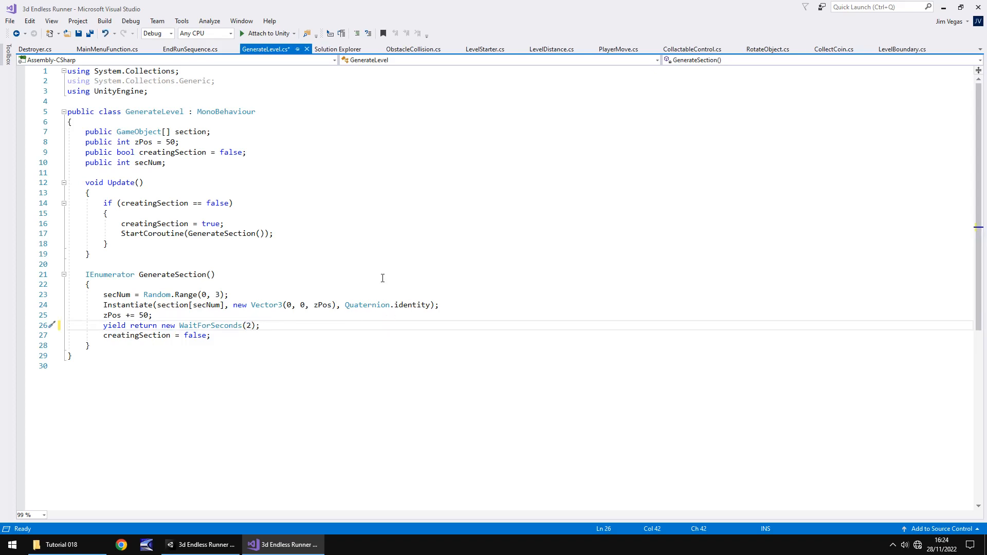
{"action": "key", "text": "ctrl+s"}
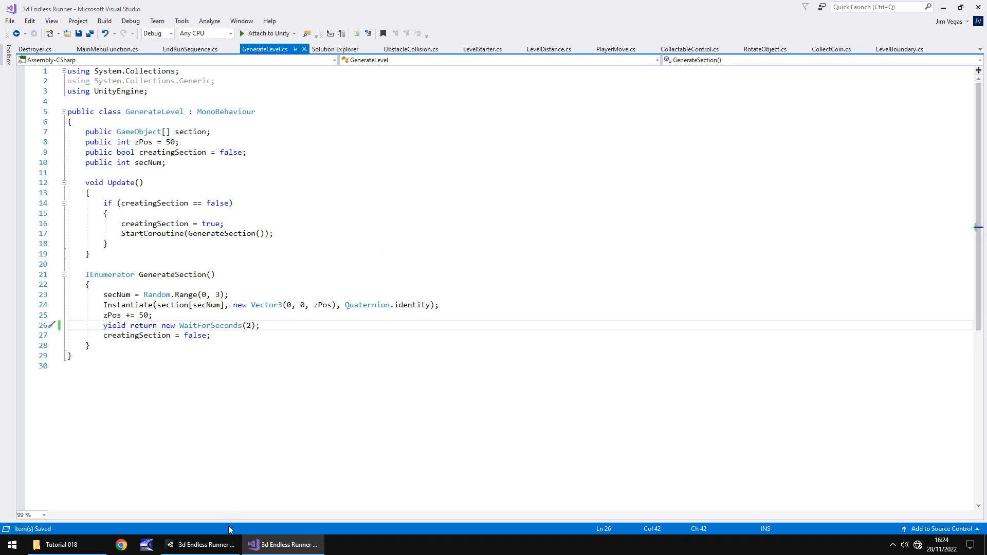
{"action": "left_click", "coordinate": [35, 49]}
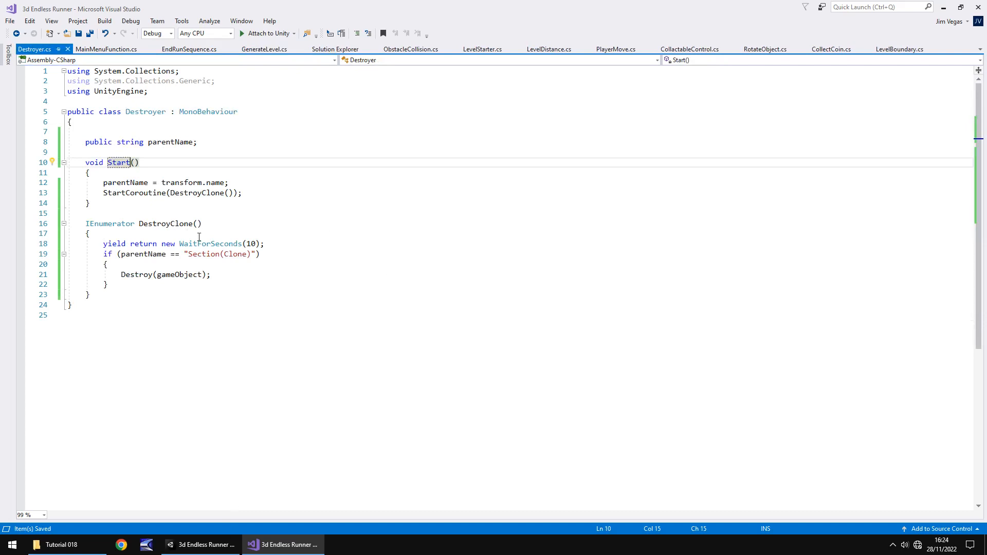
{"action": "left_click", "coordinate": [249, 243]}
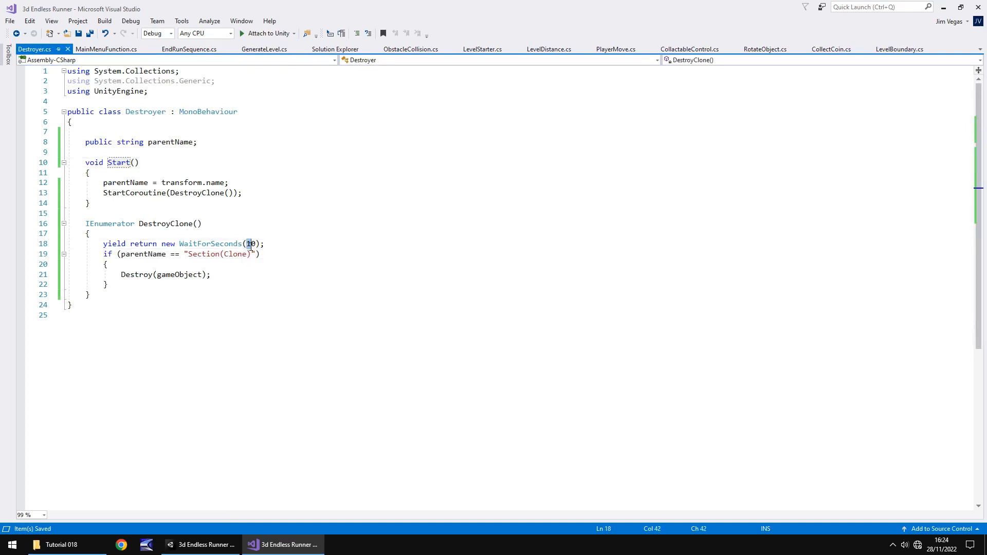
{"action": "type", "text": "3"}
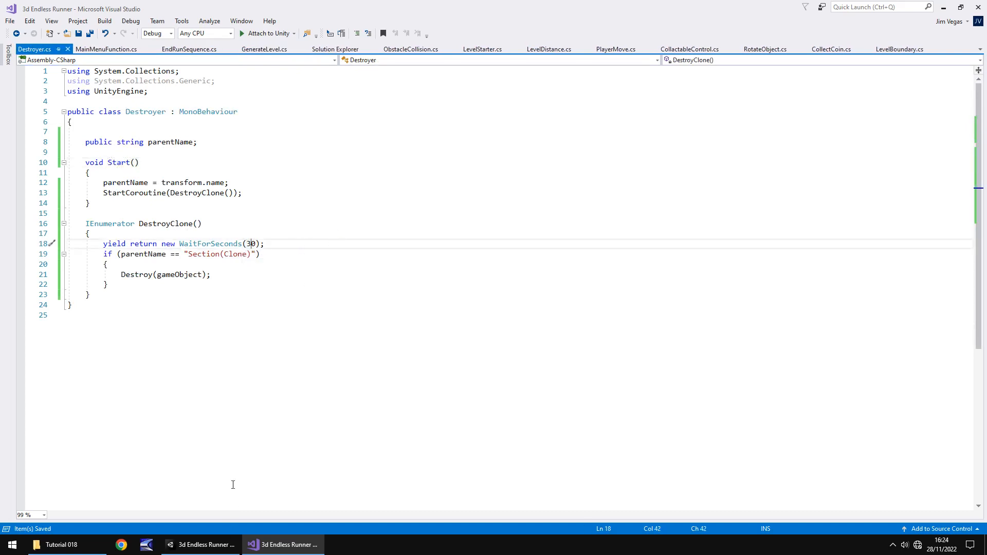
{"action": "left_click", "coordinate": [282, 545]}
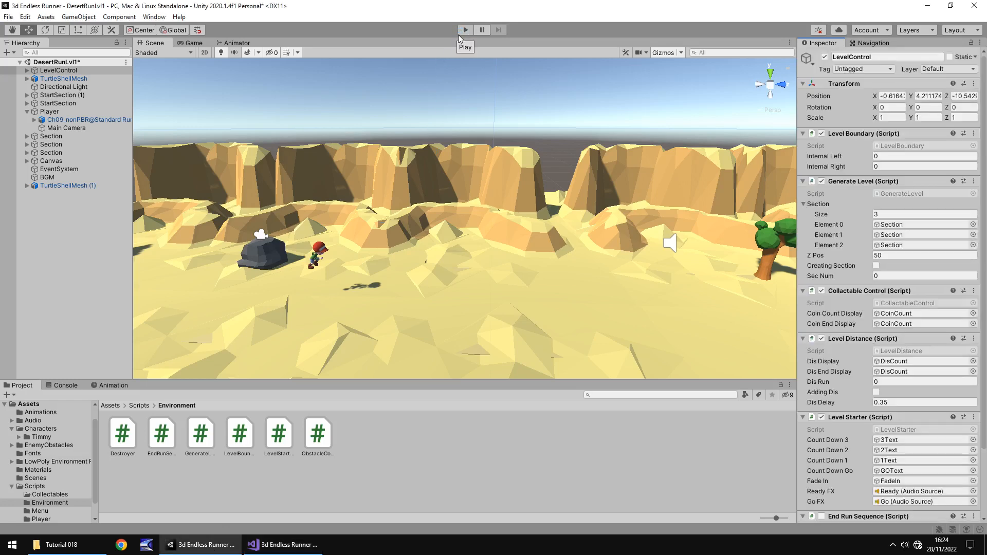
Play-test the 2-second spawns, watching Section clones appear and vanish, then stop playing
{"action": "left_click", "coordinate": [464, 30]}
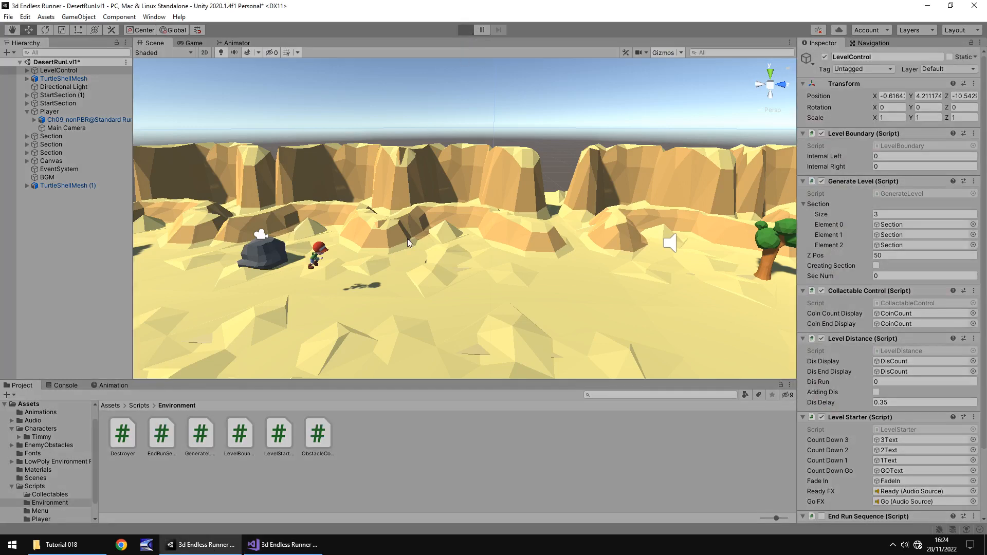
{"action": "left_click", "coordinate": [464, 29]}
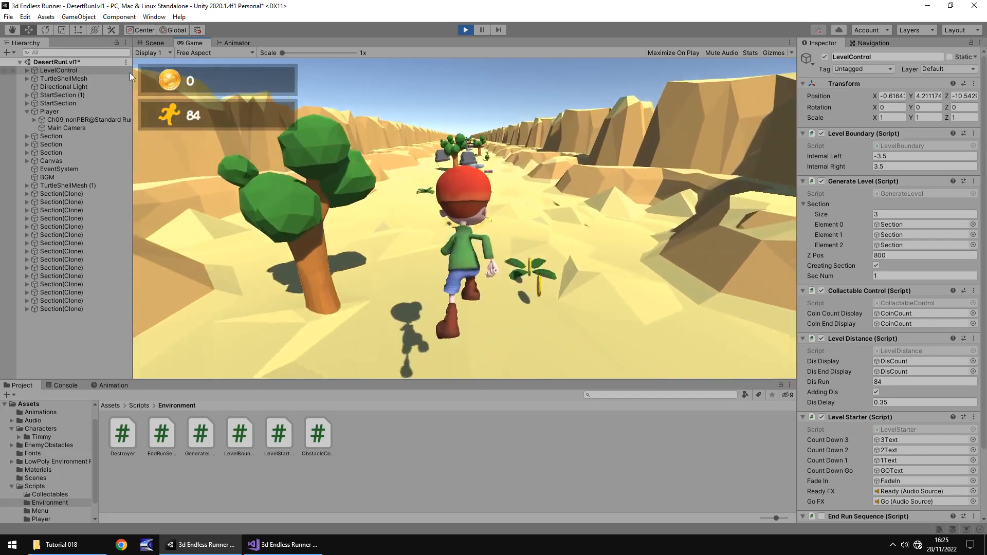
{"action": "left_click", "coordinate": [153, 43]}
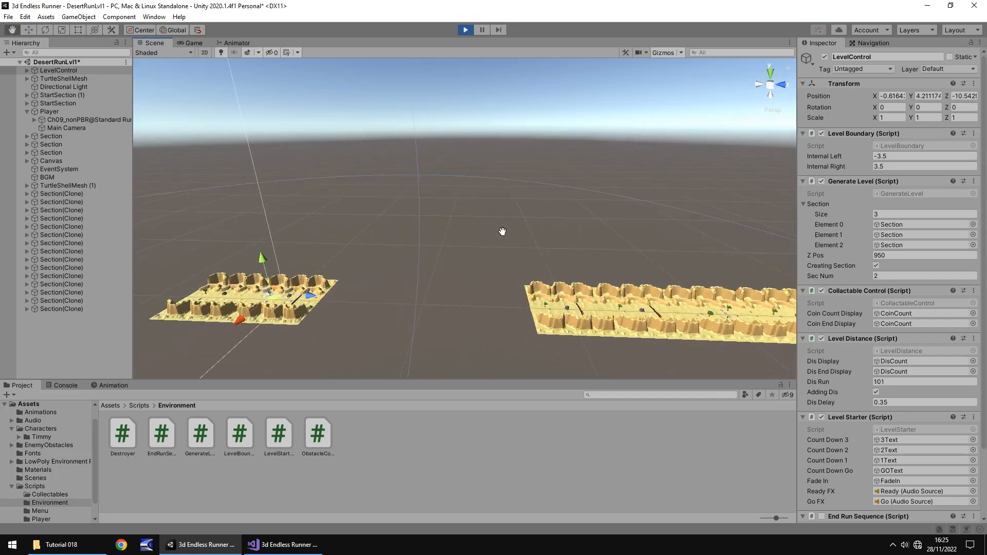
{"action": "left_click", "coordinate": [194, 42]}
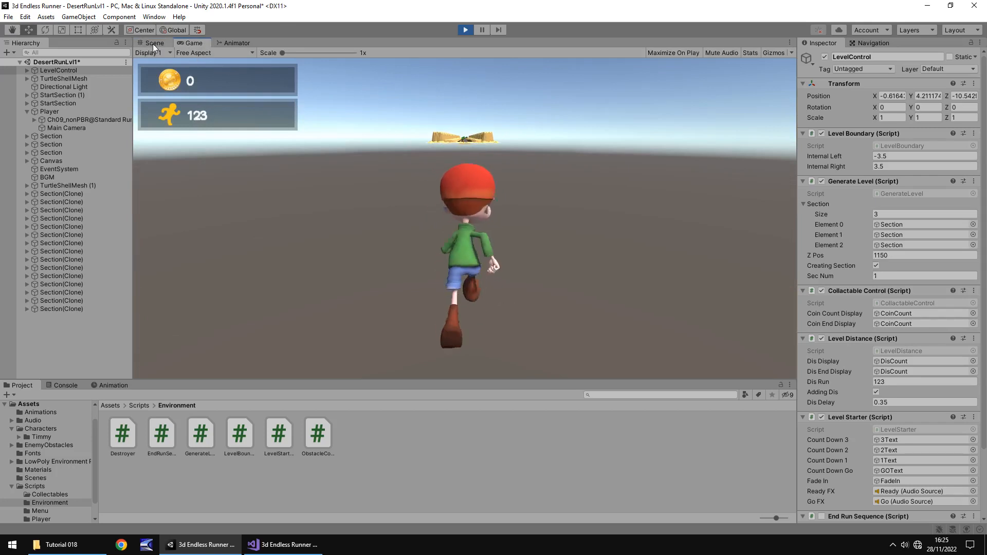
{"action": "left_click", "coordinate": [153, 43]}
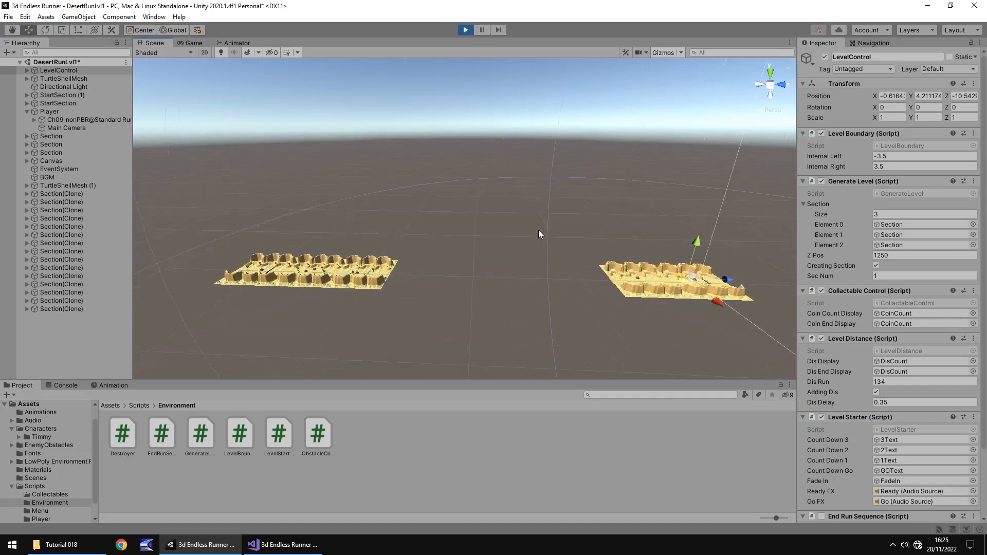
{"action": "left_click", "coordinate": [465, 29]}
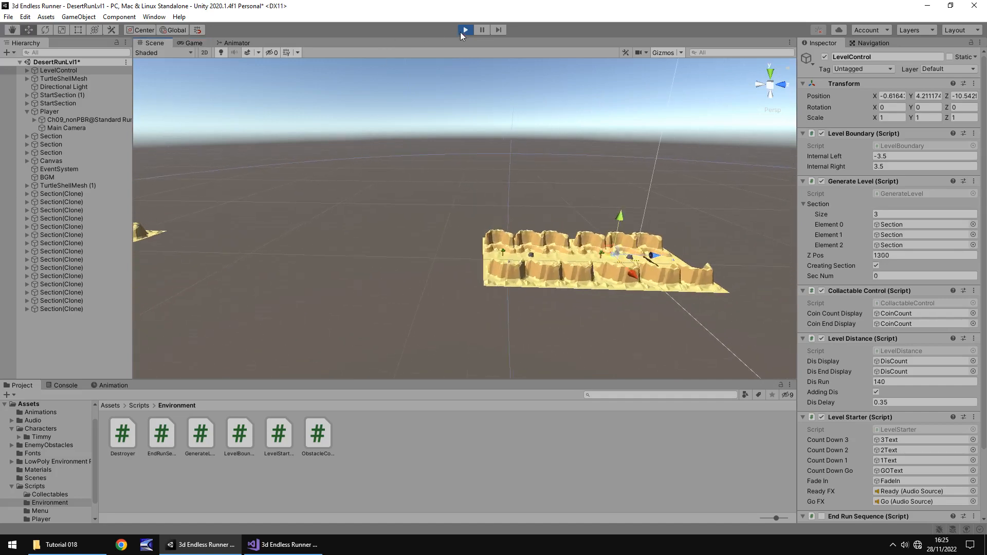
{"action": "left_click", "coordinate": [283, 545]}
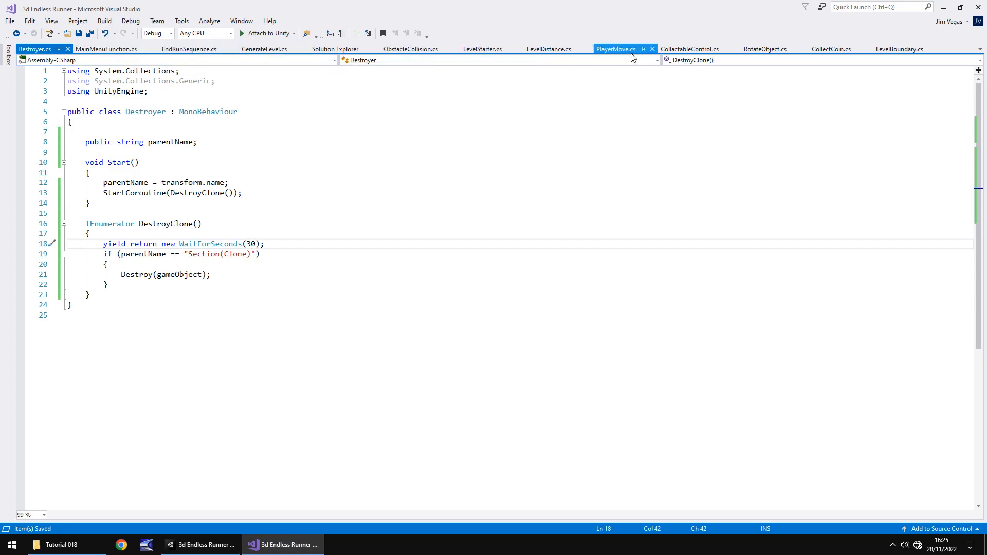
Set moveSpeed to 10 in the PlayerMove script
{"action": "left_click", "coordinate": [616, 49]}
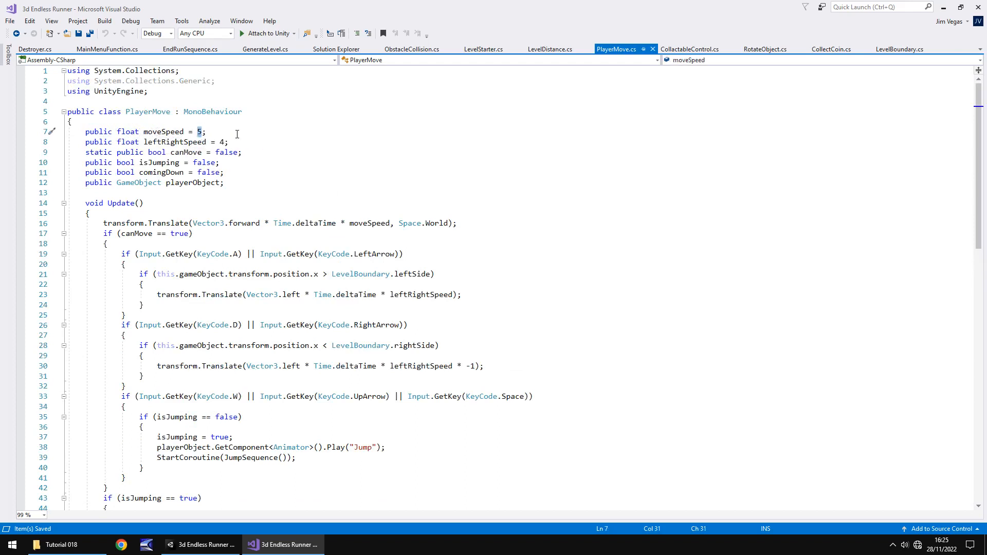
{"action": "type", "text": "10"}
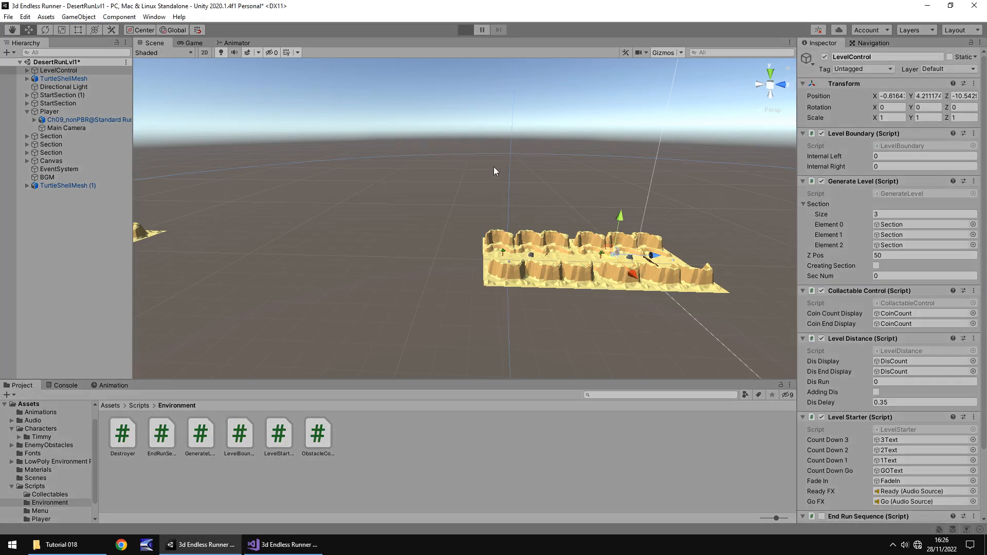
Set the Player's Move Speed to 10 in the Inspector and start a new play test
{"action": "left_click", "coordinate": [465, 29]}
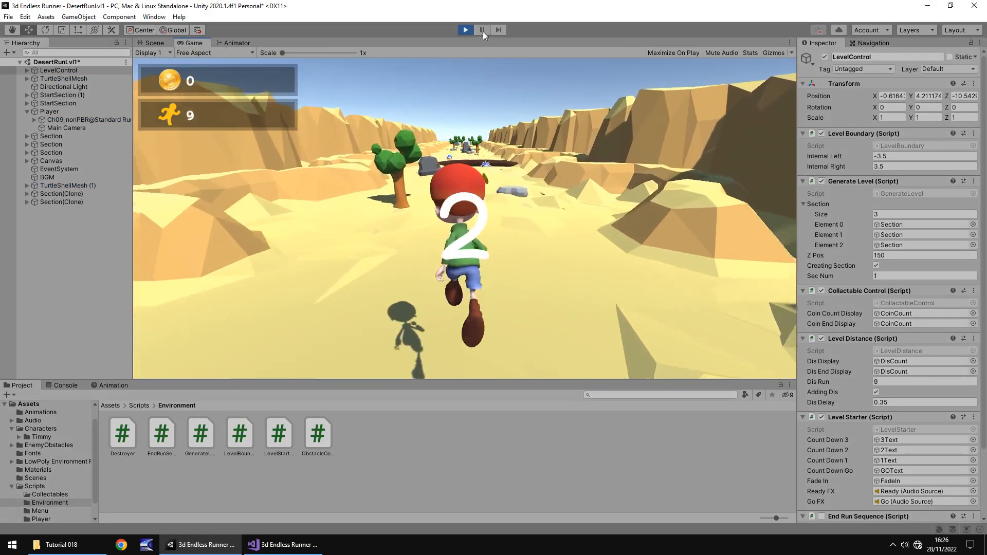
{"action": "left_click", "coordinate": [482, 30]}
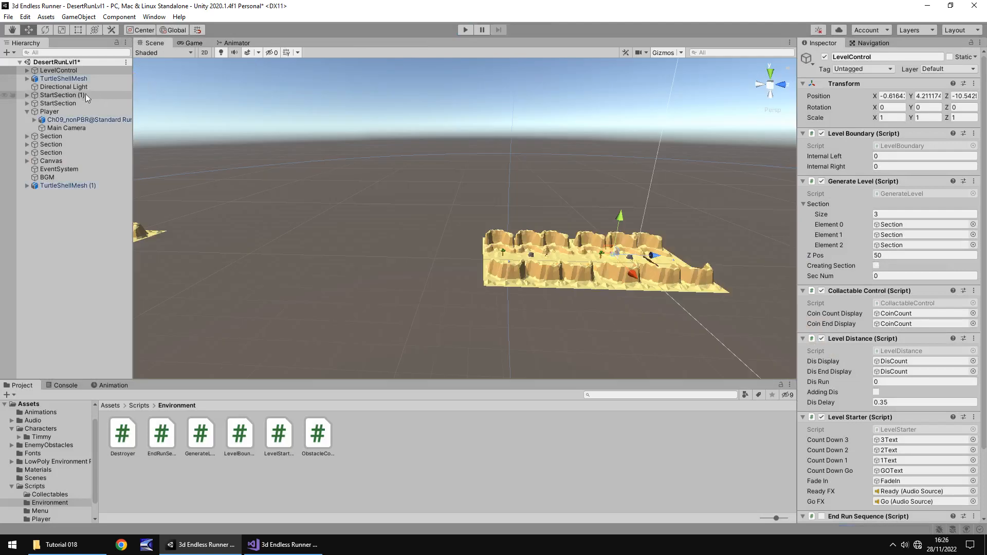
{"action": "left_click", "coordinate": [49, 111]}
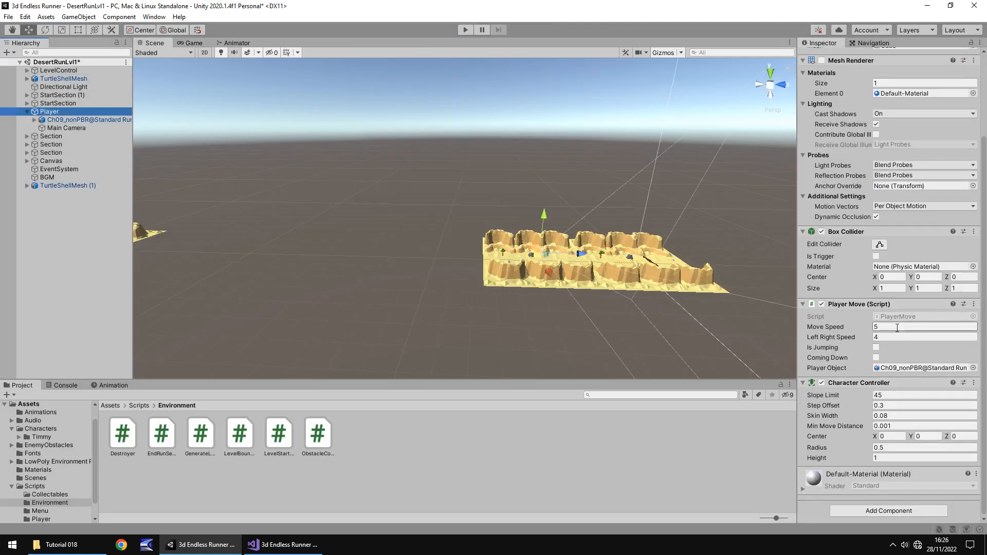
{"action": "left_click", "coordinate": [923, 326]}
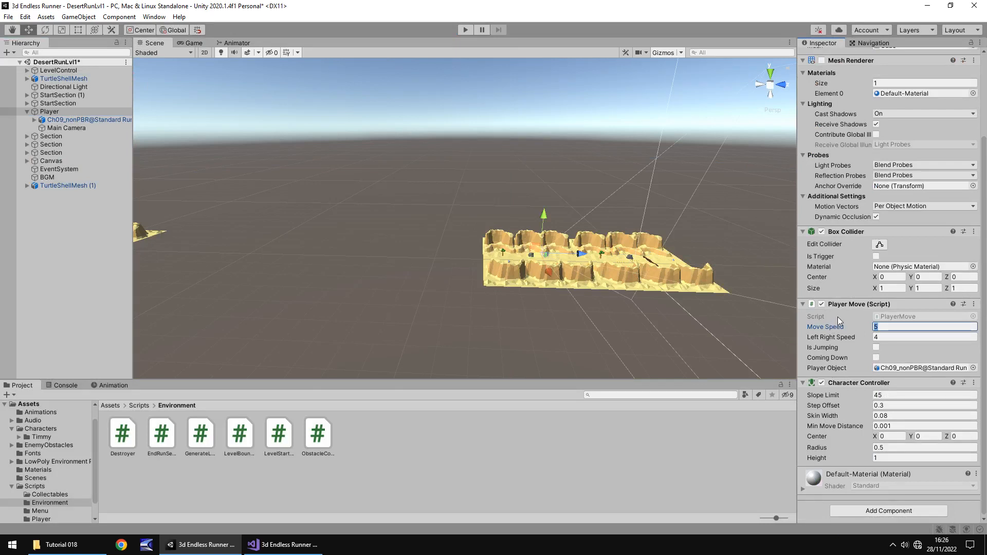
{"action": "type", "text": "10"}
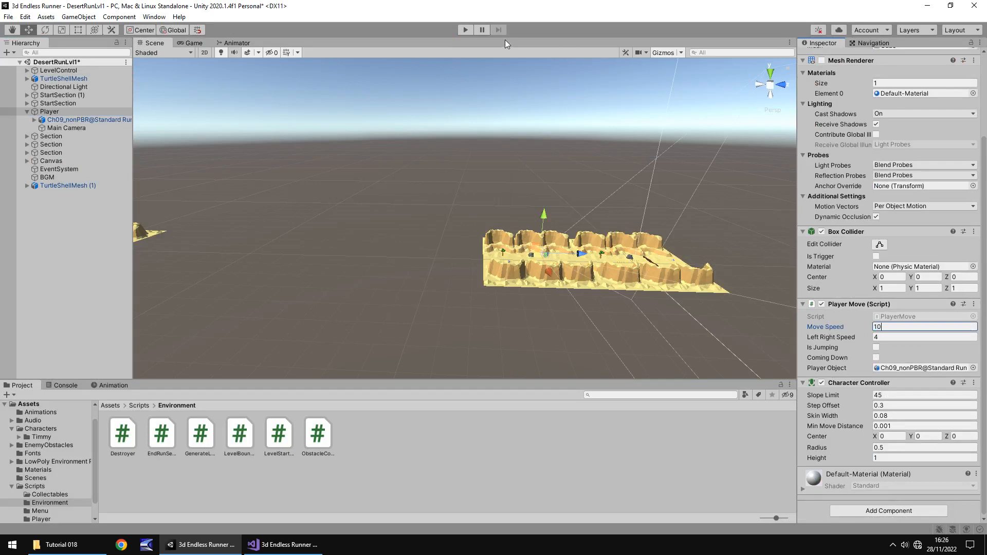
{"action": "left_click", "coordinate": [465, 30]}
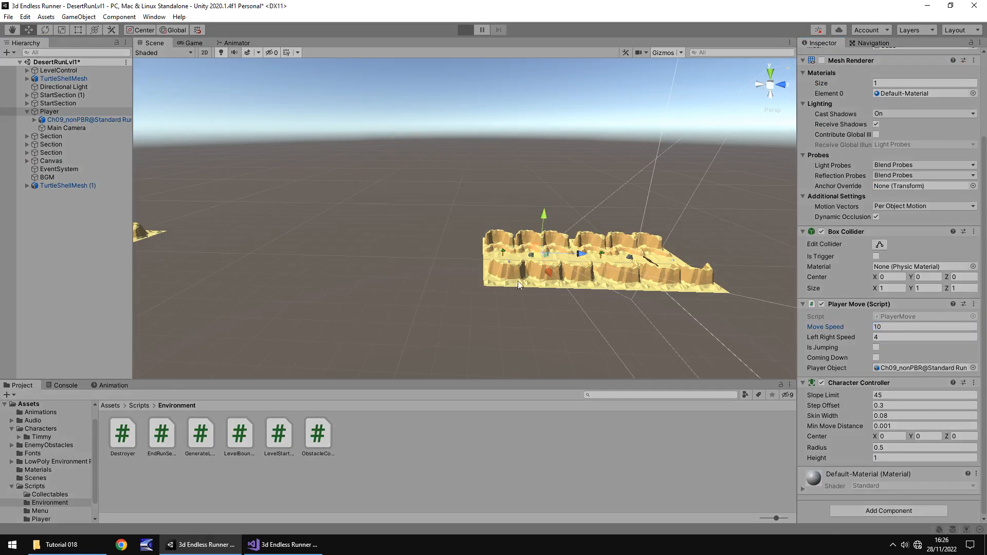
Watch the Move Speed 10 runner in Game view and the growing line of Section clones in Scene view
{"action": "left_click", "coordinate": [465, 29]}
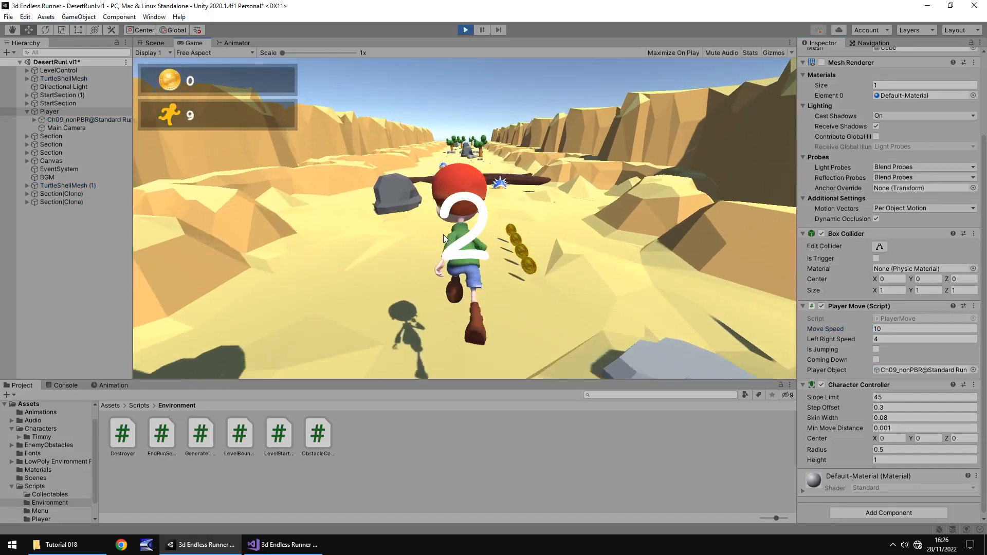
{"action": "left_click", "coordinate": [153, 43]}
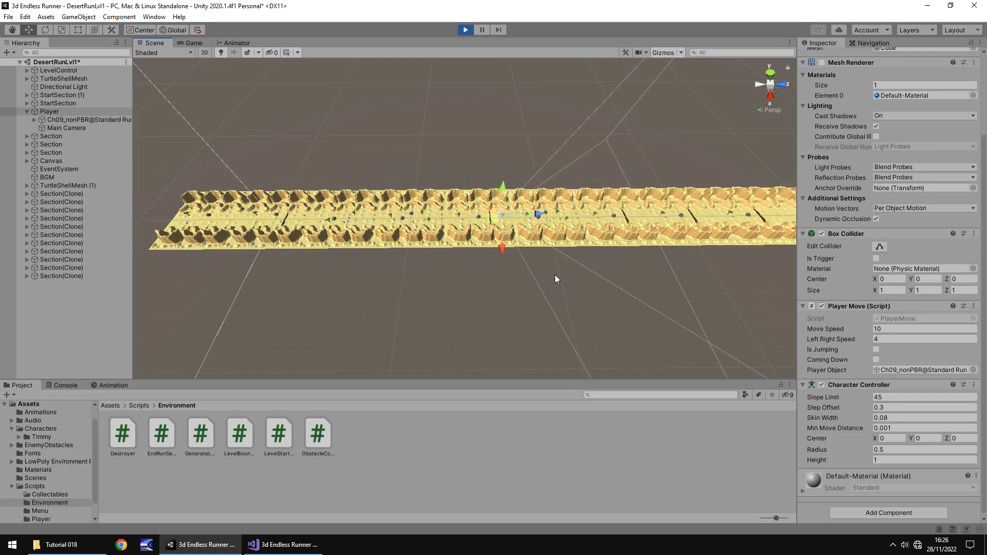
{"action": "left_click", "coordinate": [191, 43]}
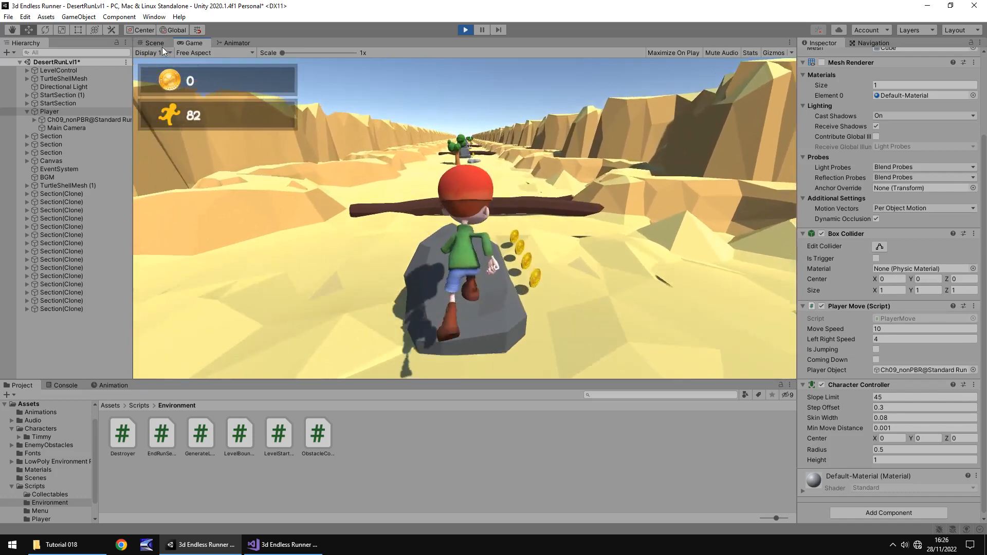
{"action": "left_click", "coordinate": [153, 43]}
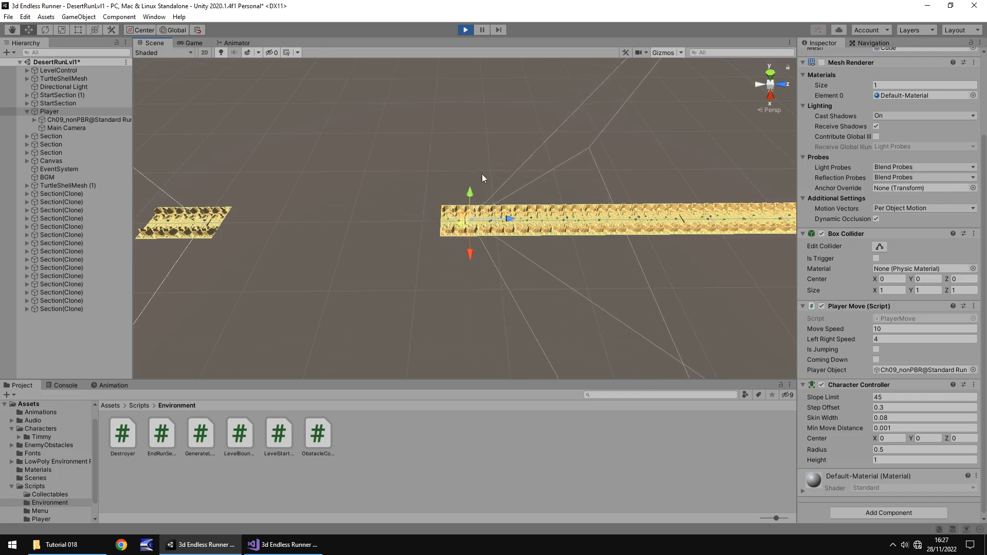
{"action": "left_click", "coordinate": [193, 43]}
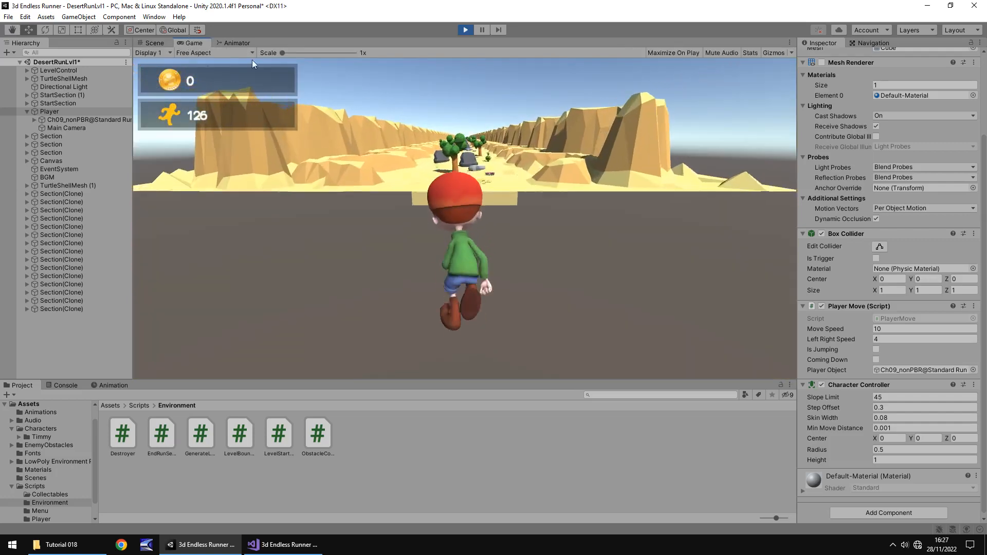
{"action": "left_click", "coordinate": [464, 30]}
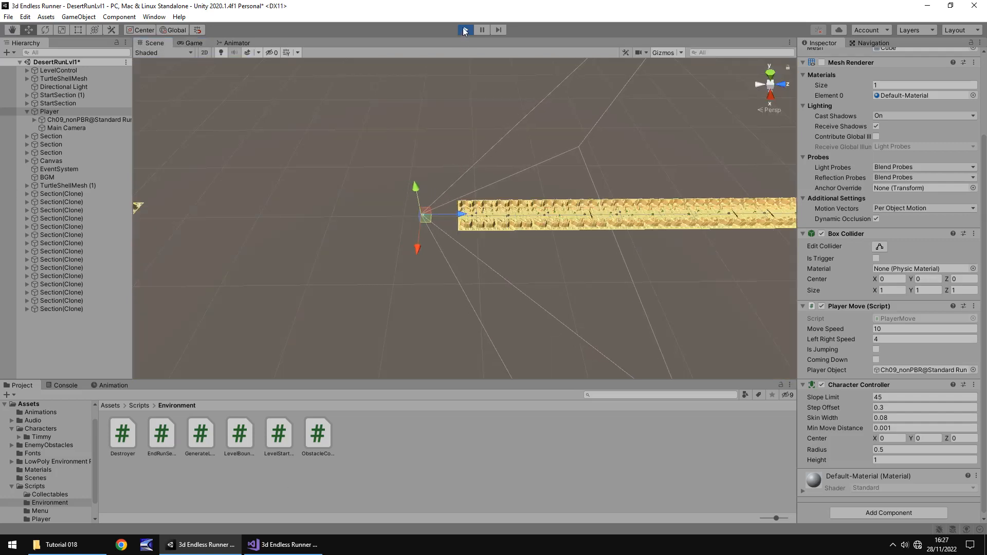
Set Destroyer's wait before removing a cloned section to 50 seconds and return to Unity
{"action": "left_click", "coordinate": [283, 545]}
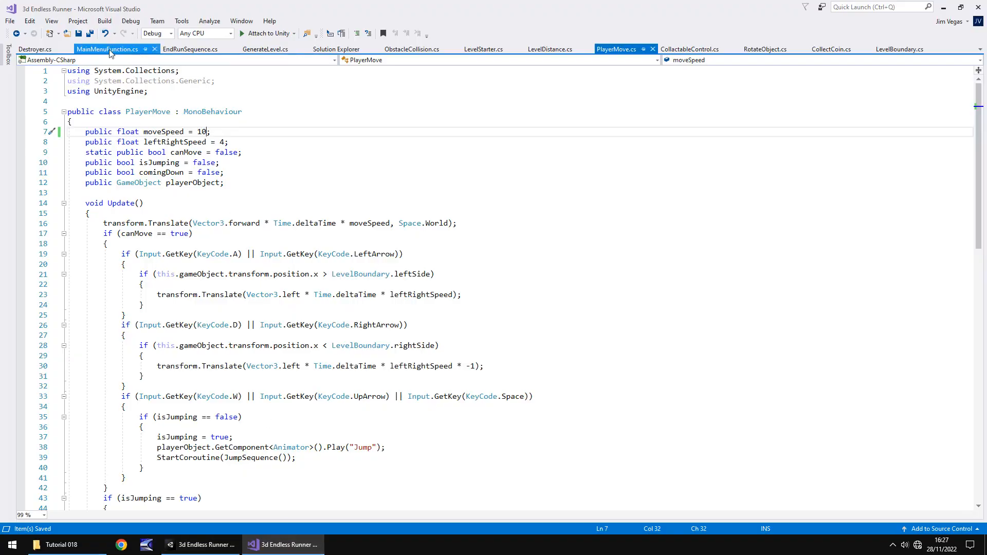
{"action": "left_click", "coordinate": [35, 49]}
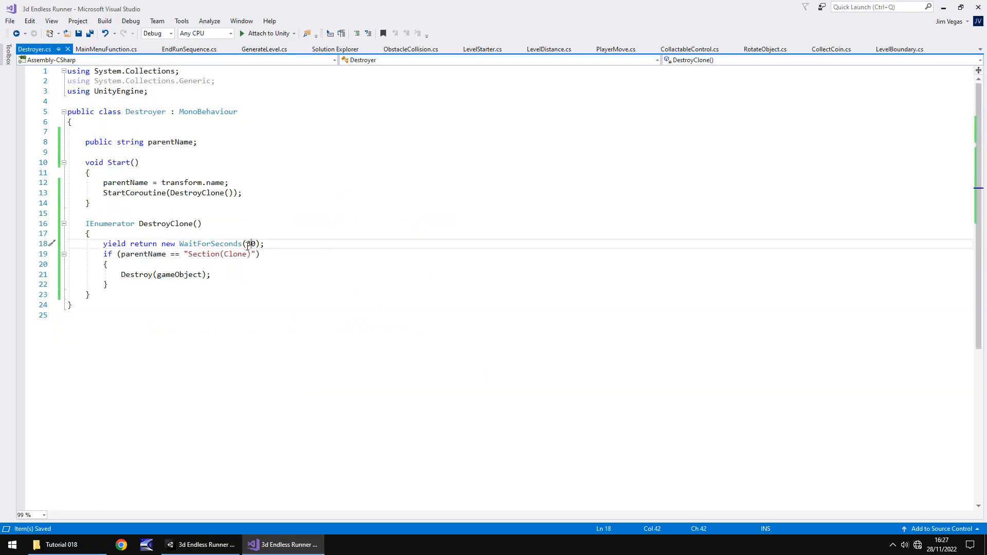
{"action": "double_click", "coordinate": [248, 244]}
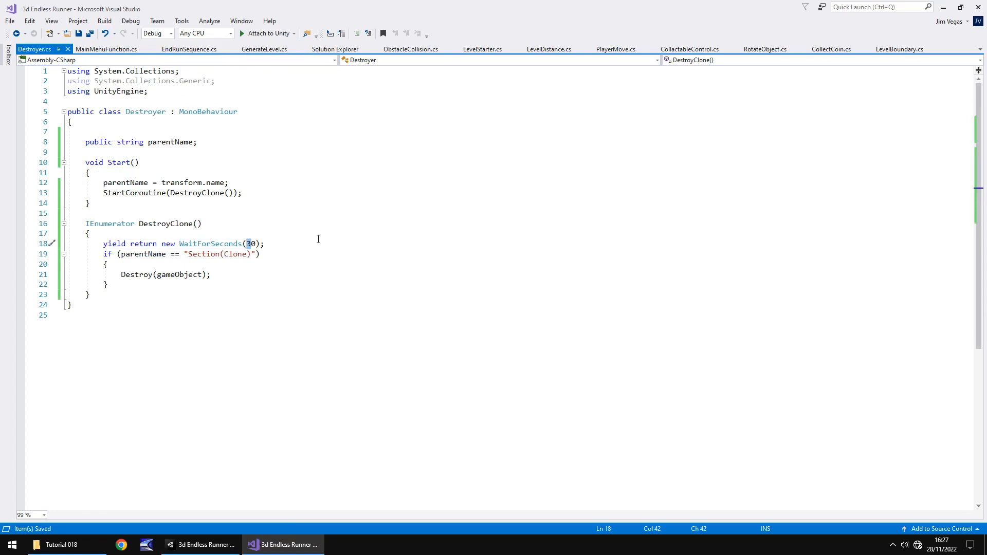
{"action": "type", "text": "5"}
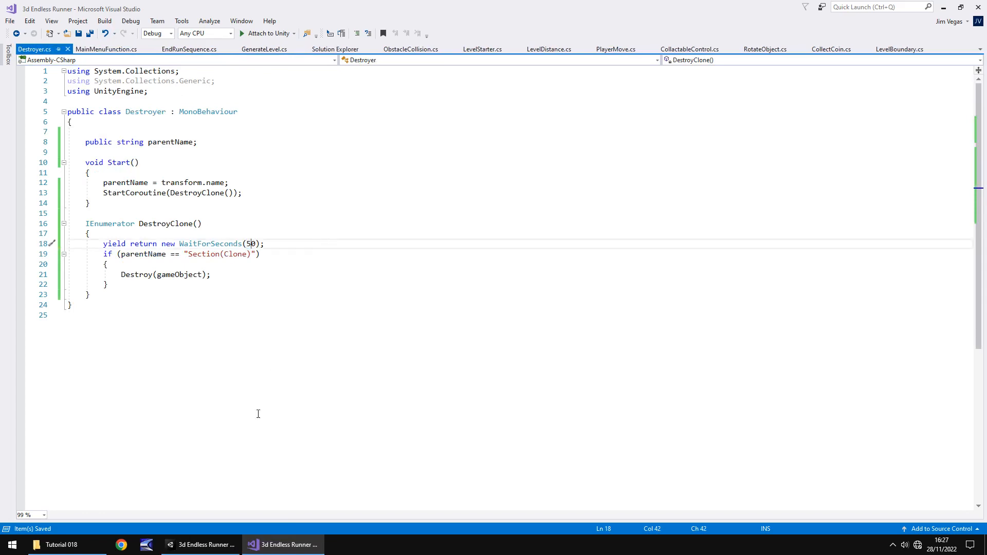
{"action": "left_click", "coordinate": [281, 545]}
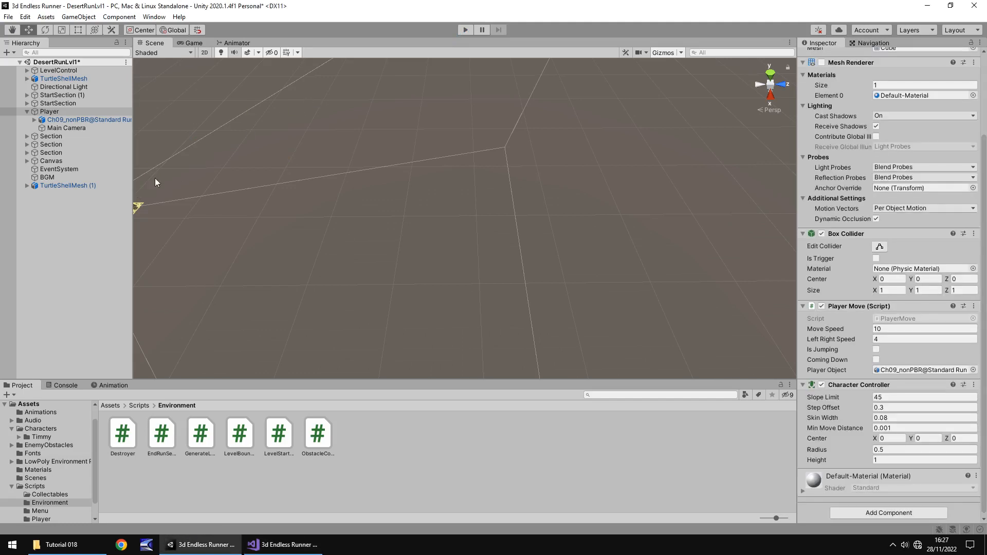
{"action": "mouse_move", "coordinate": [68, 228]}
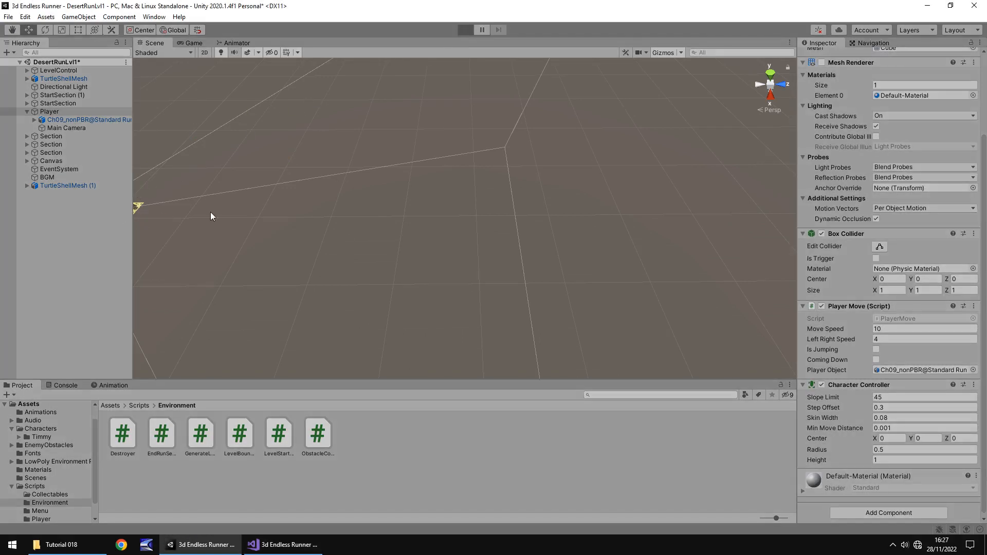
{"action": "left_click", "coordinate": [465, 29]}
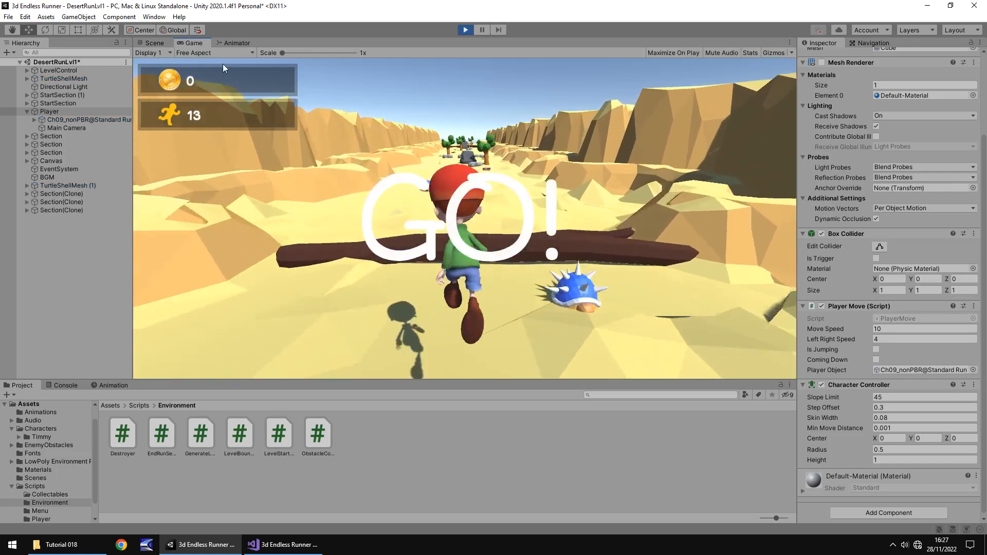
{"action": "left_click", "coordinate": [153, 43]}
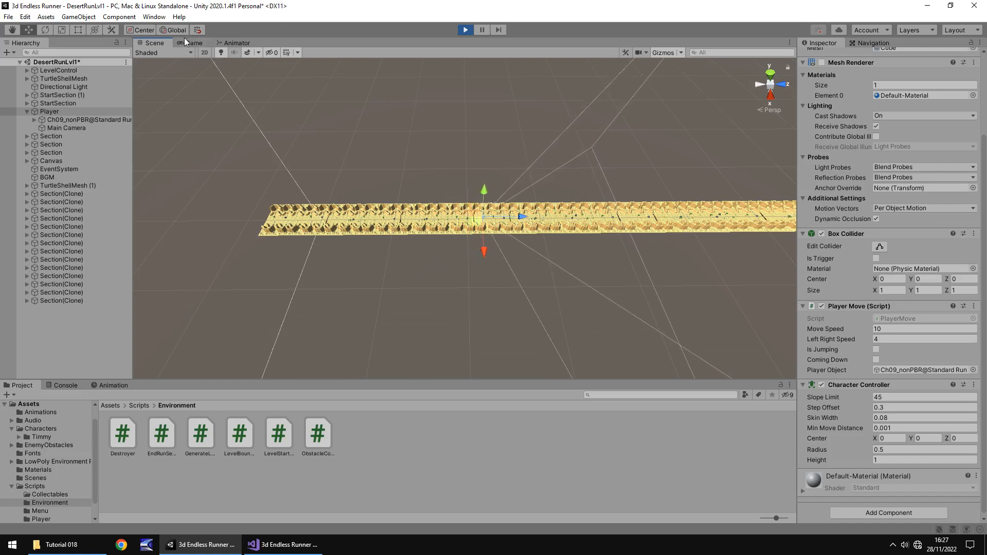
{"action": "left_click", "coordinate": [193, 43]}
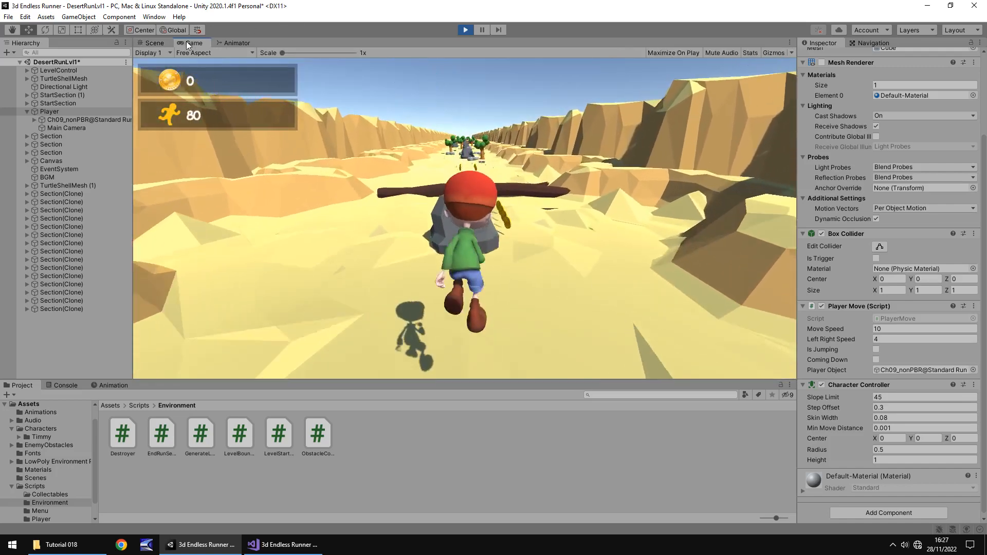
{"action": "left_click", "coordinate": [154, 43]}
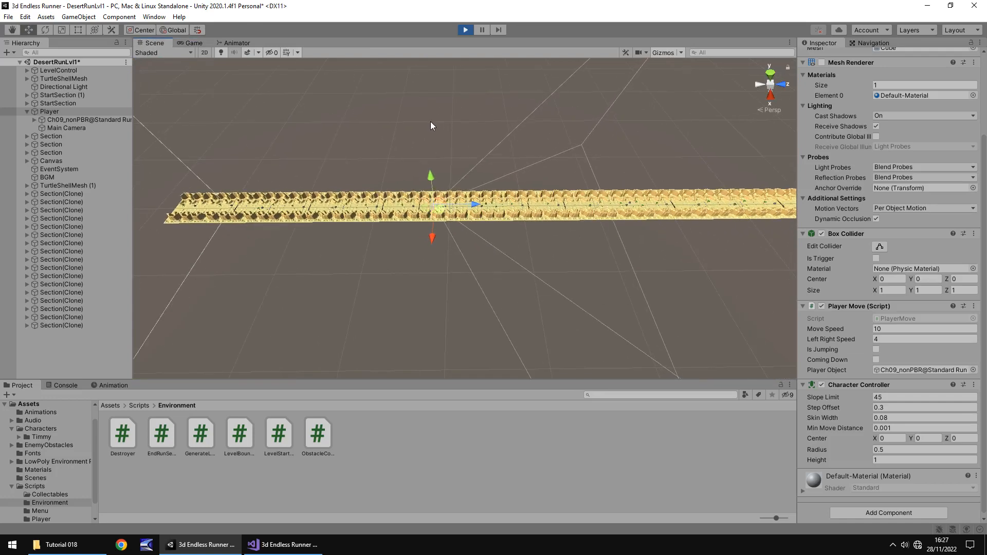
{"action": "left_click", "coordinate": [193, 43]}
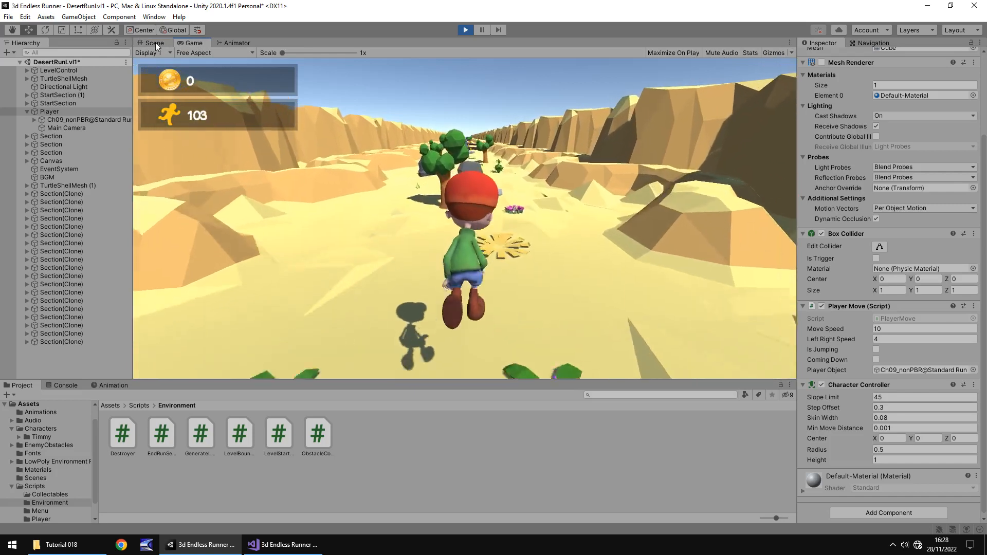
{"action": "left_click", "coordinate": [153, 43]}
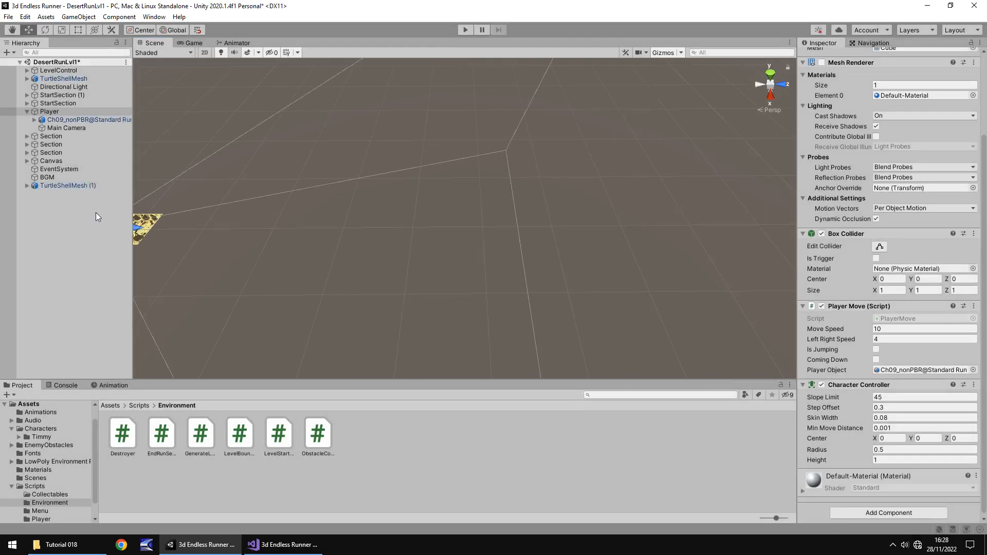
Review the Player and LevelControl components, then reopen the GenerateLevel script
{"action": "left_click", "coordinate": [49, 111]}
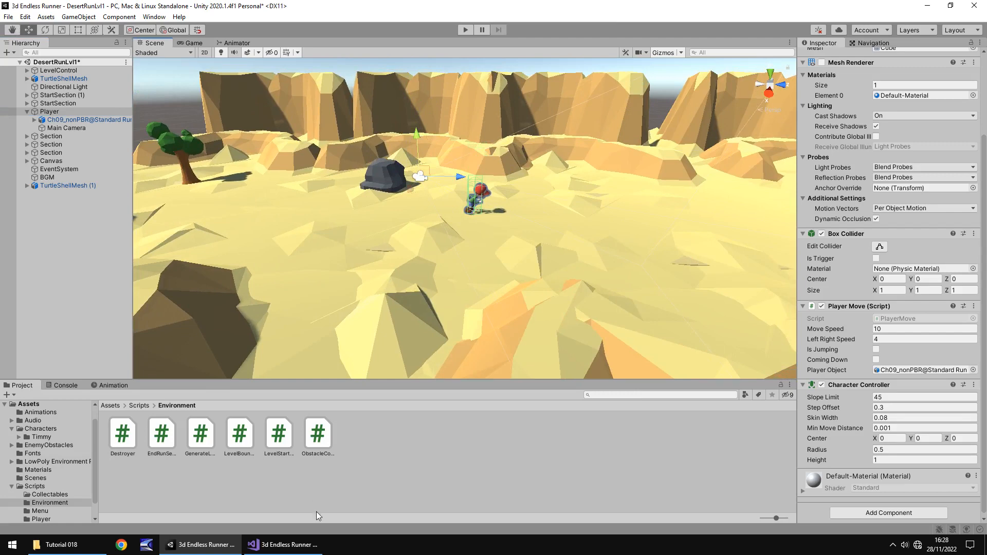
{"action": "mouse_move", "coordinate": [290, 545]}
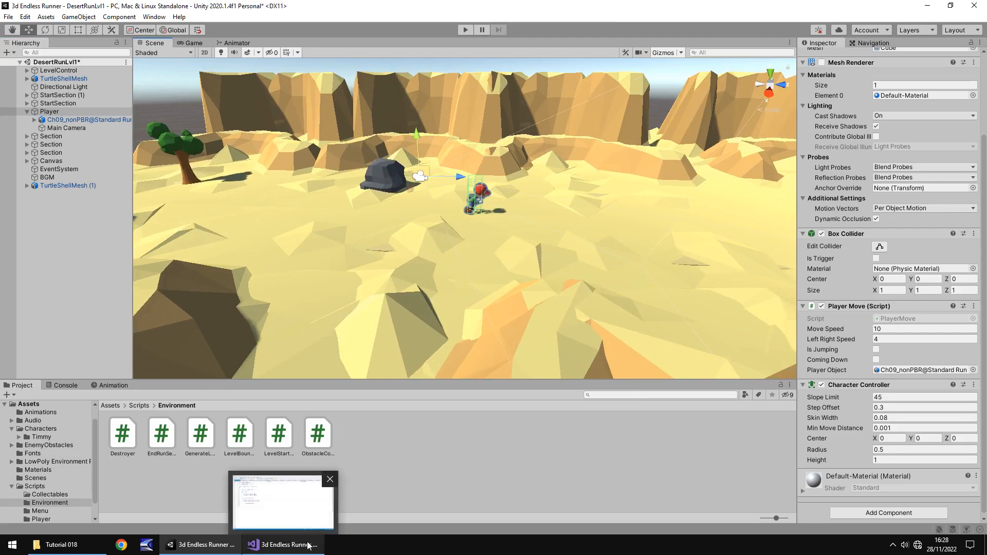
{"action": "left_click", "coordinate": [283, 544]}
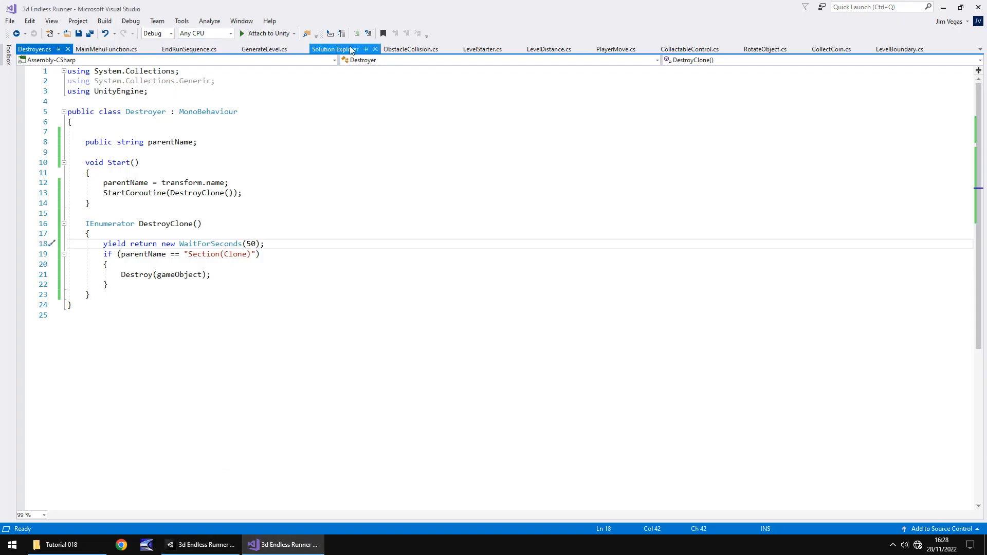
{"action": "left_click", "coordinate": [689, 49]}
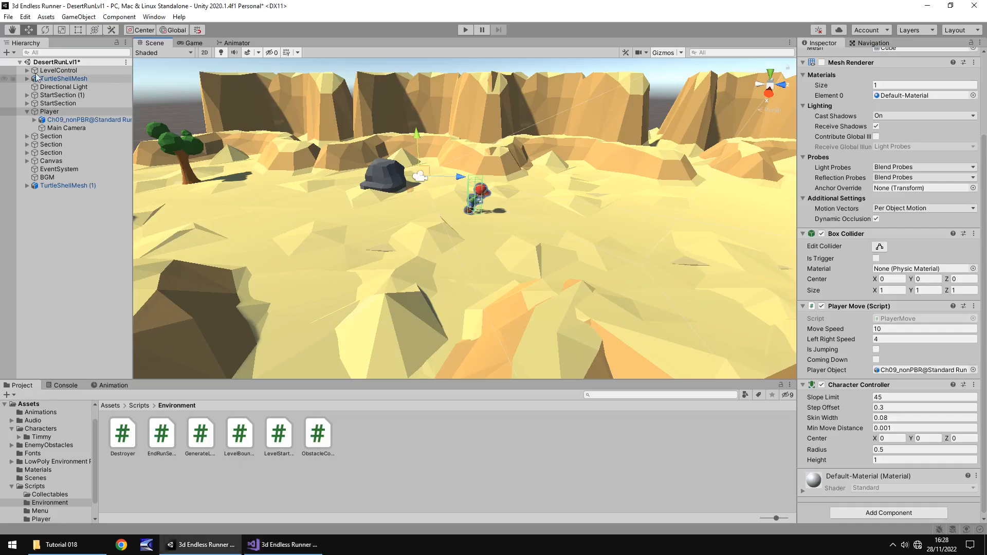
{"action": "left_click", "coordinate": [57, 70]}
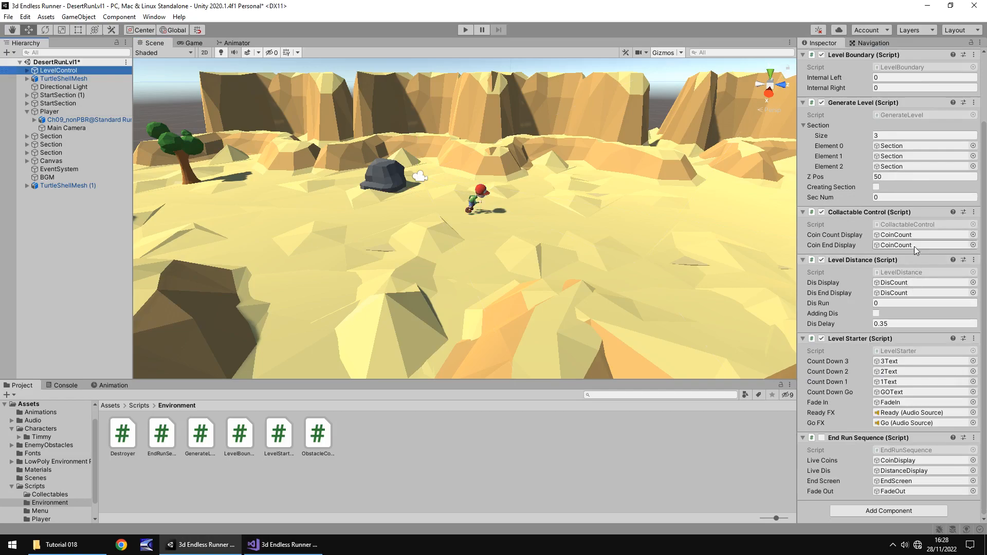
{"action": "left_click", "coordinate": [281, 545]}
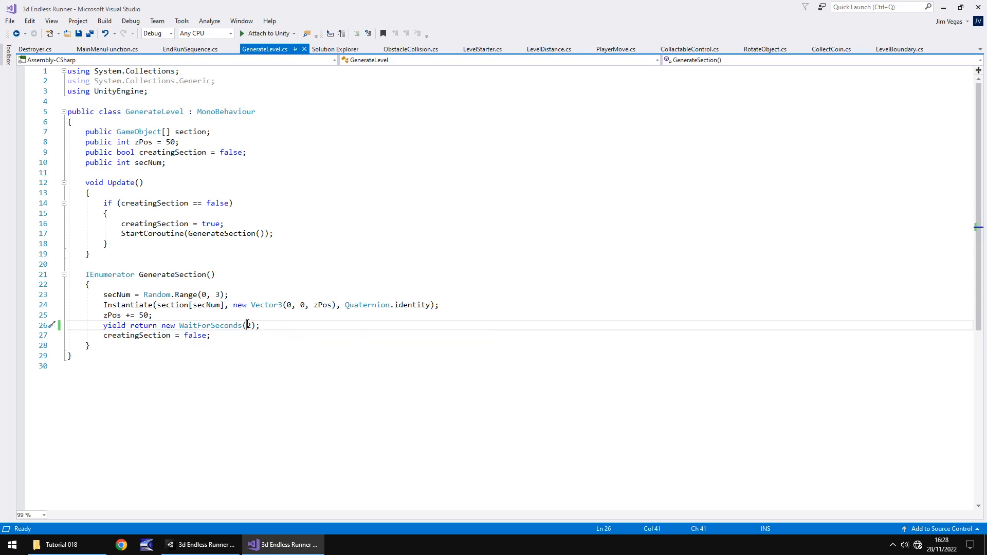
Set GenerateLevel's wait between section spawns to 5 seconds, save, and return to Unity
{"action": "type", "text": "5"}
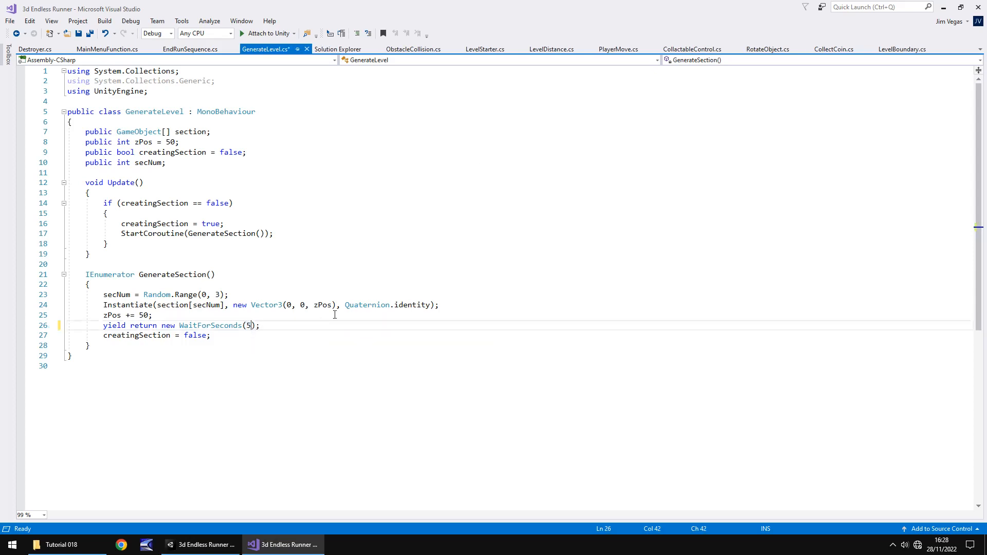
{"action": "key", "text": "ctrl+s"}
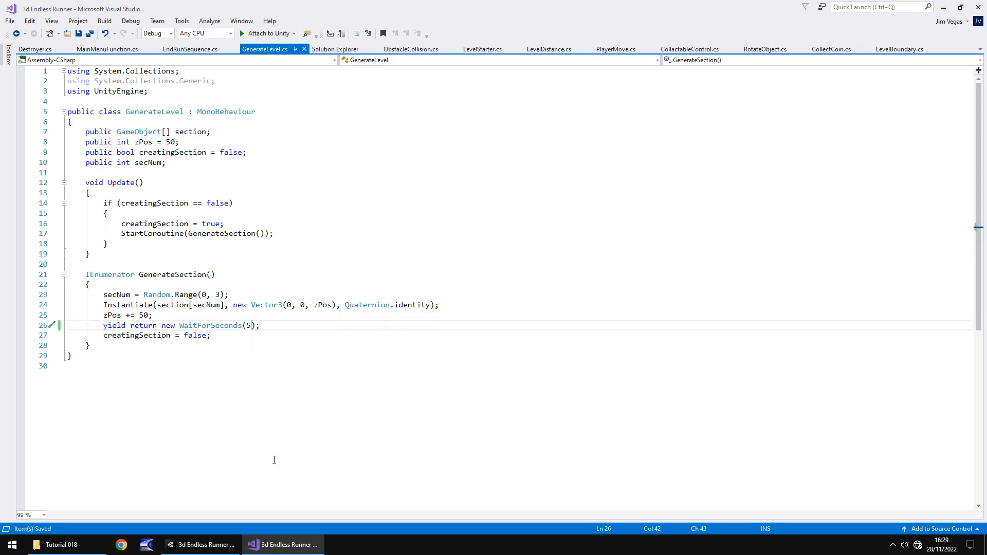
{"action": "left_click", "coordinate": [282, 545]}
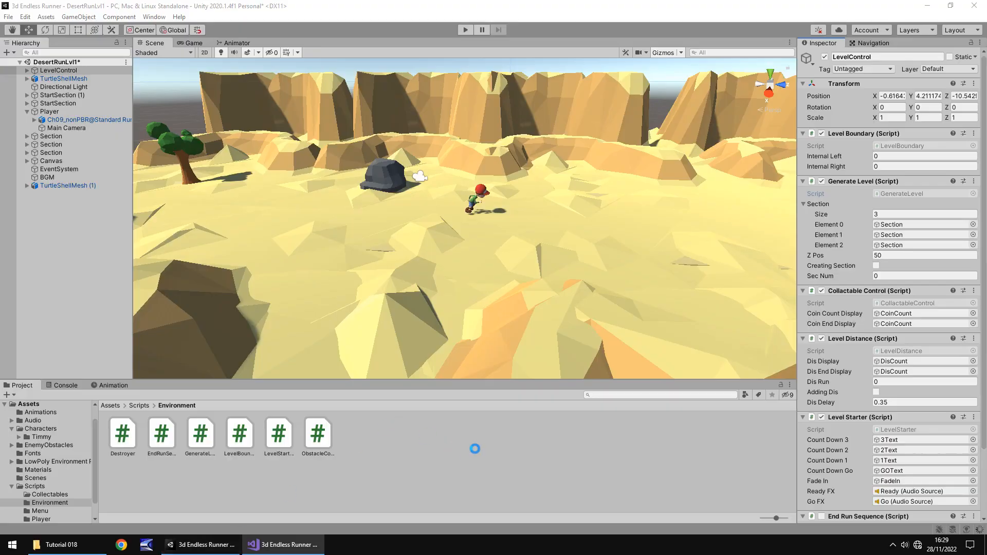